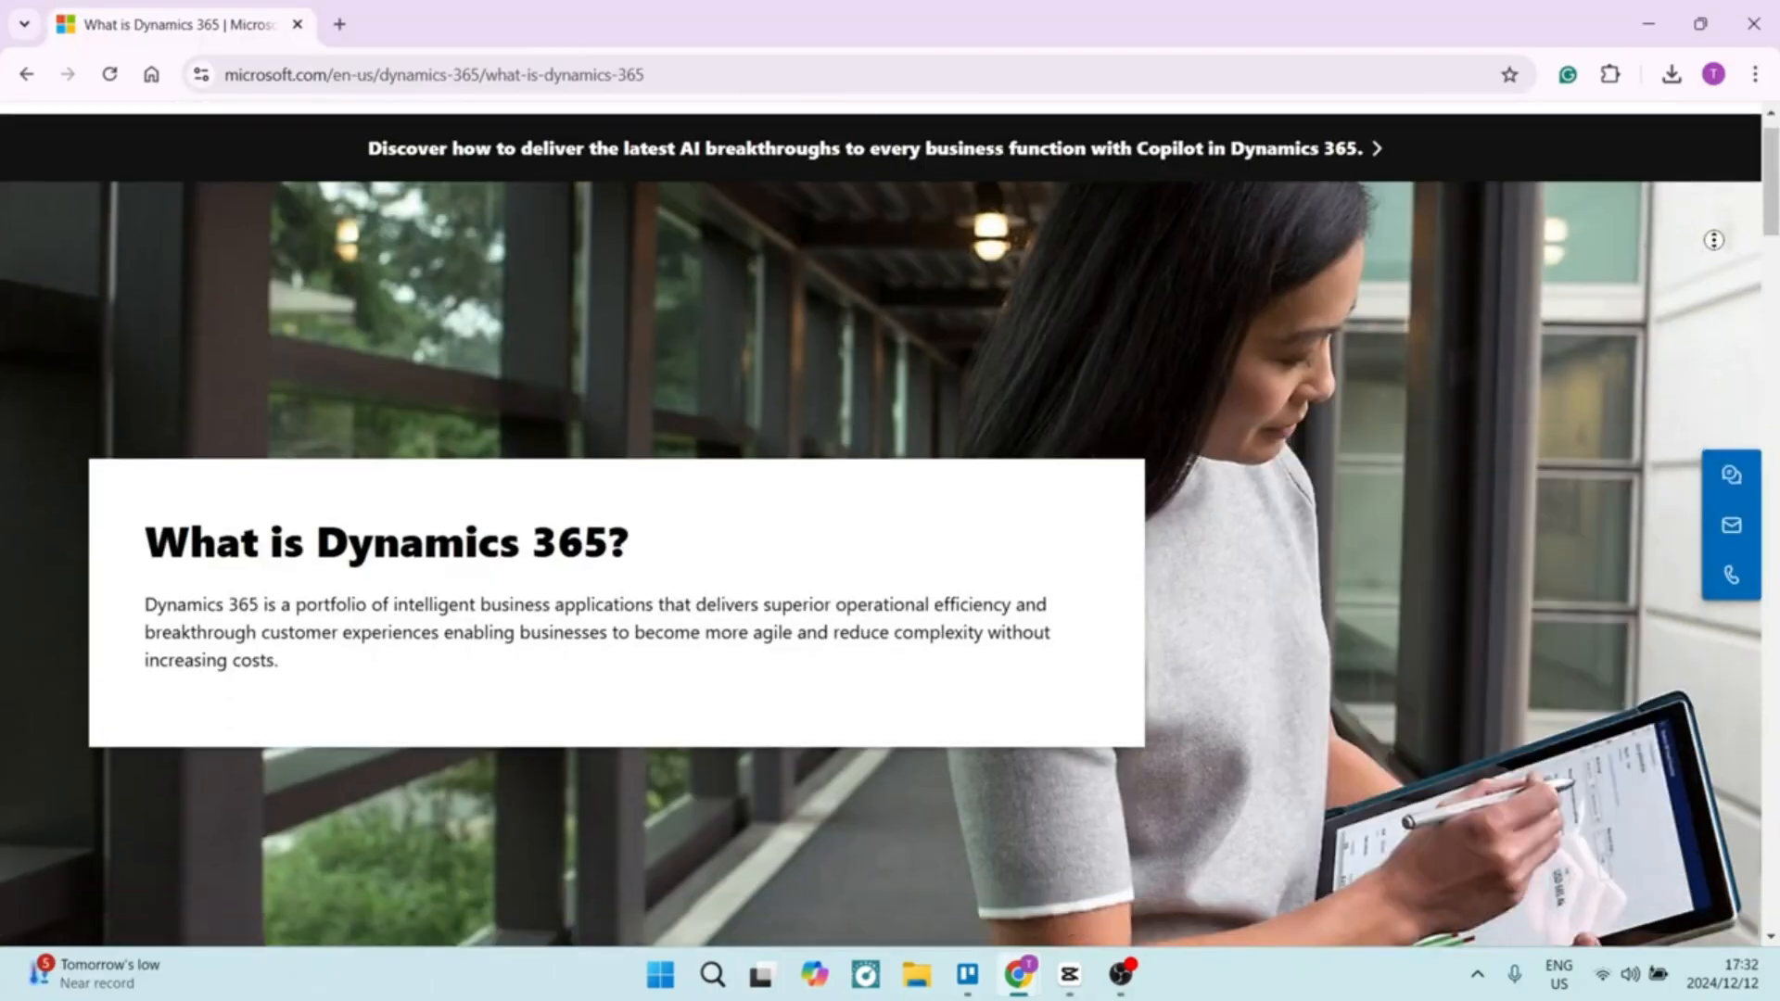
{"action": "scroll", "scroll_direction": "down", "scroll_amount": 3}
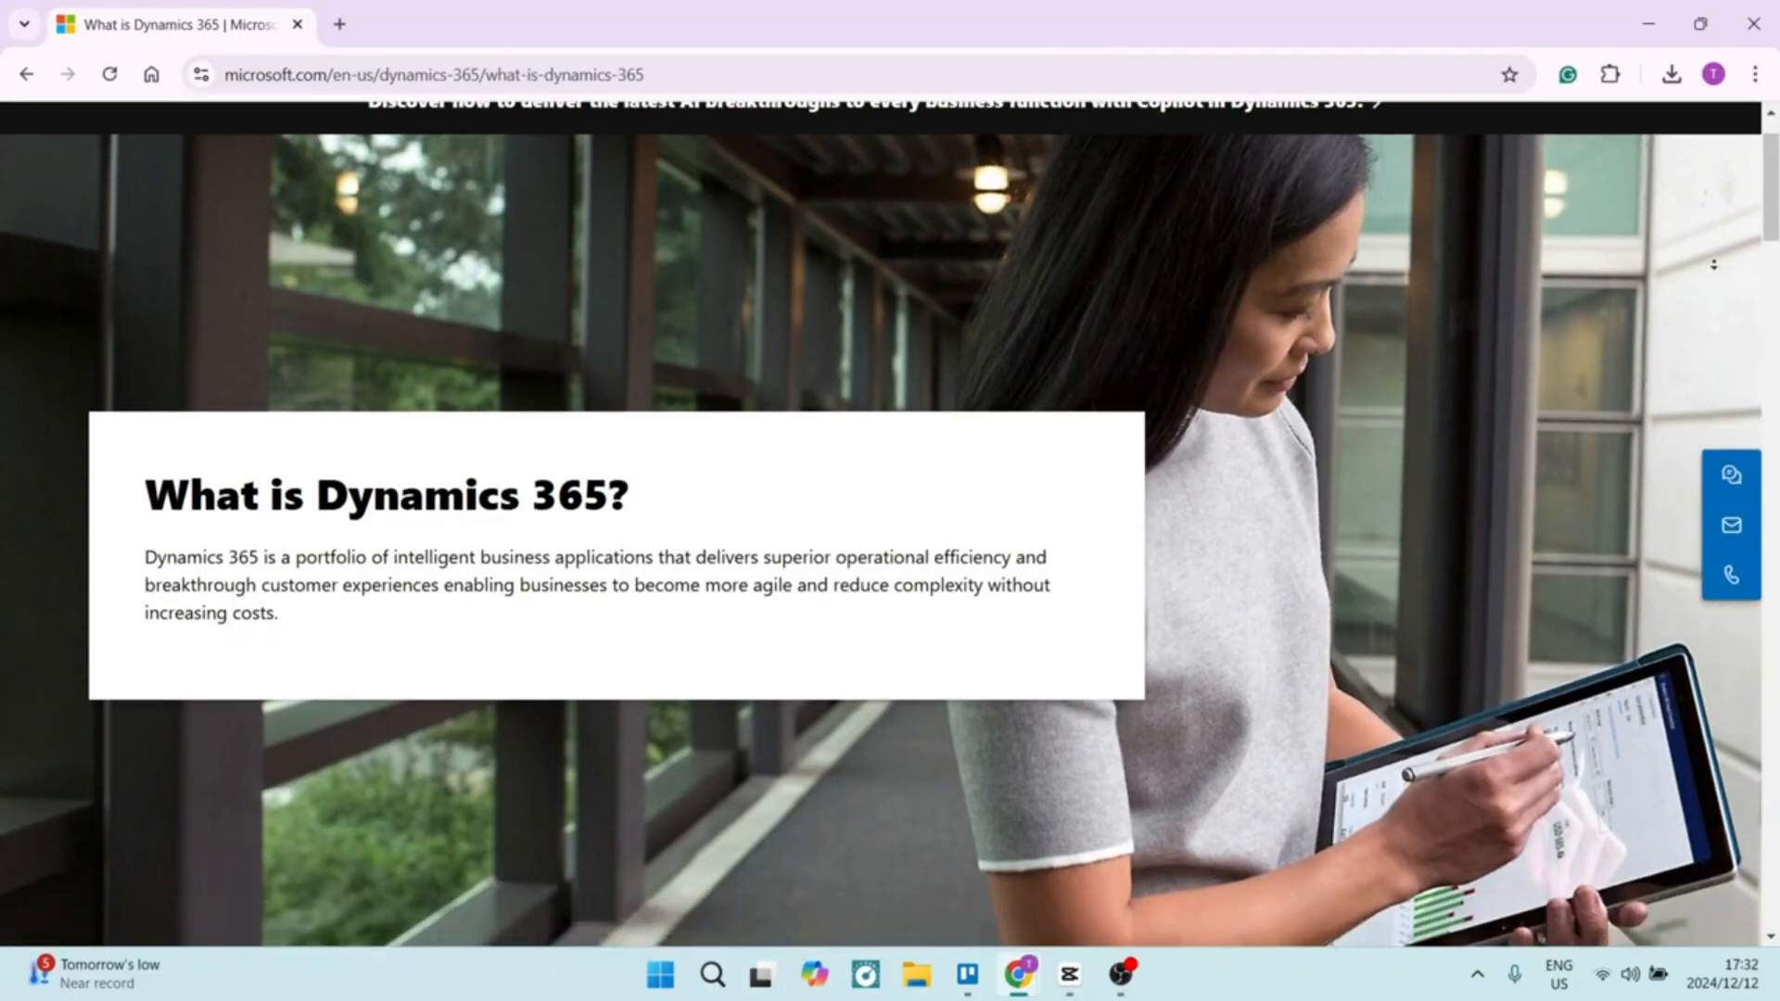
{"action": "scroll", "scroll_direction": "down", "scroll_amount": 3}
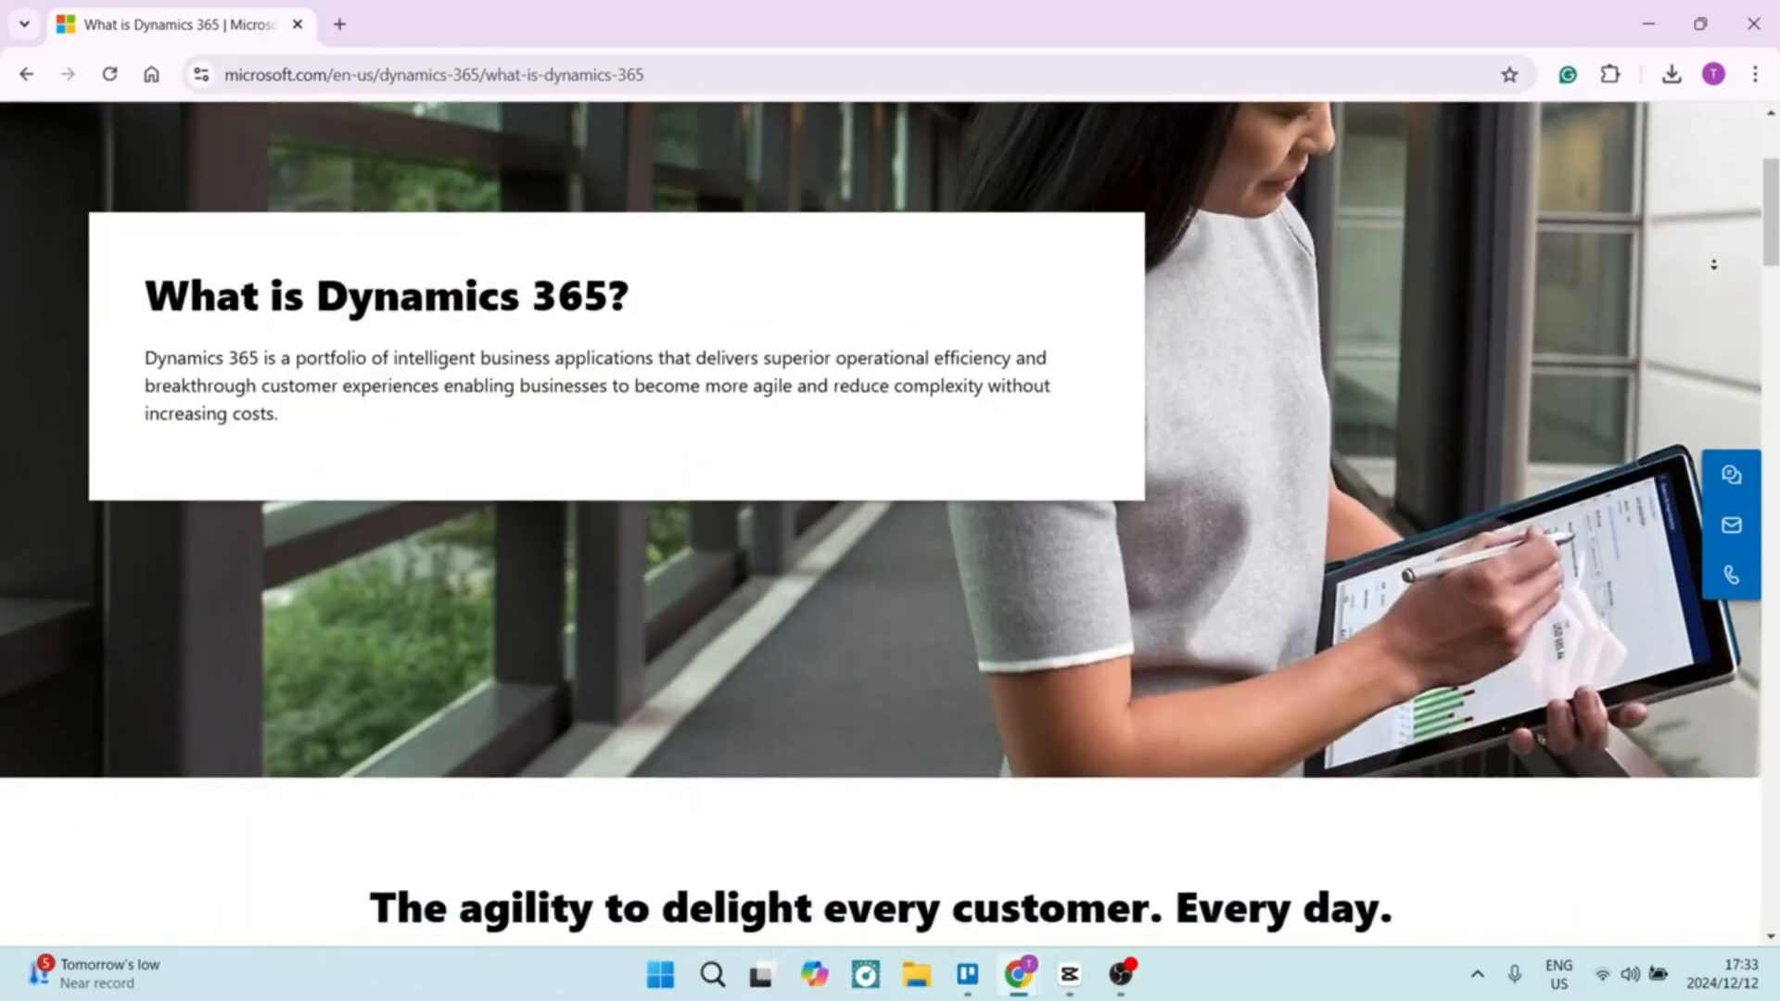
{"action": "scroll", "scroll_direction": "down", "scroll_amount": 3}
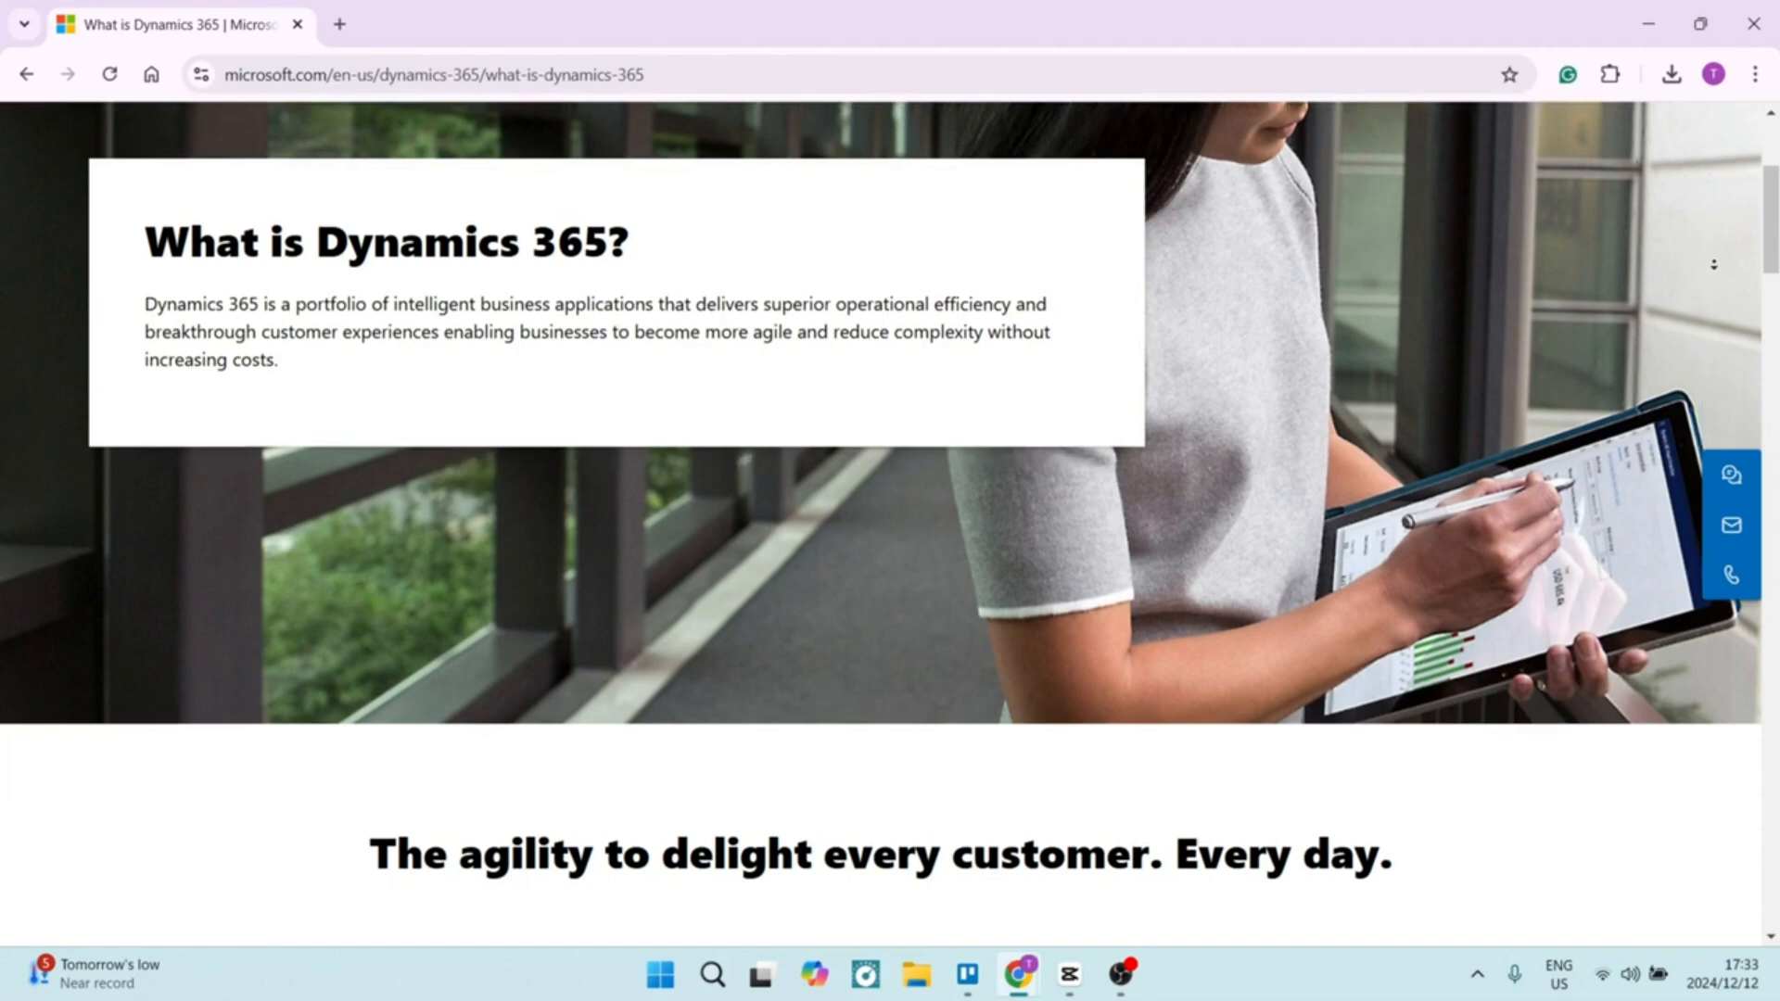
{"action": "scroll", "scroll_direction": "down", "scroll_amount": 3}
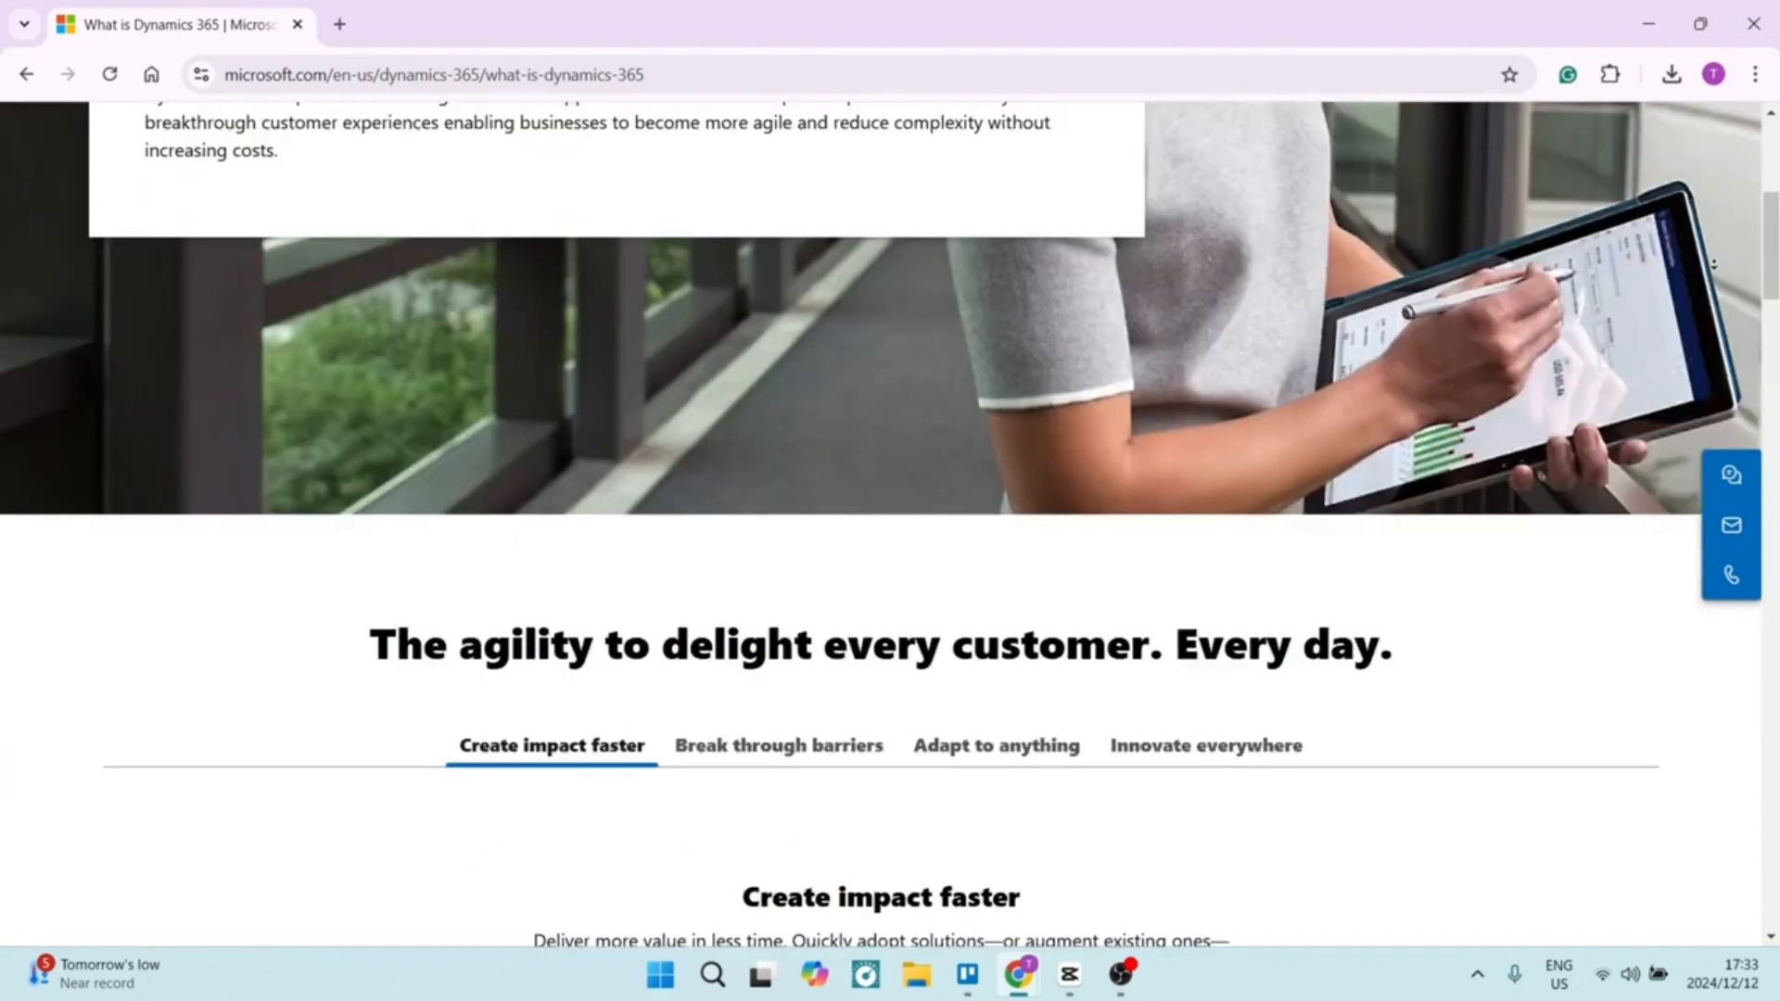
{"action": "scroll", "scroll_direction": "down", "scroll_amount": 3}
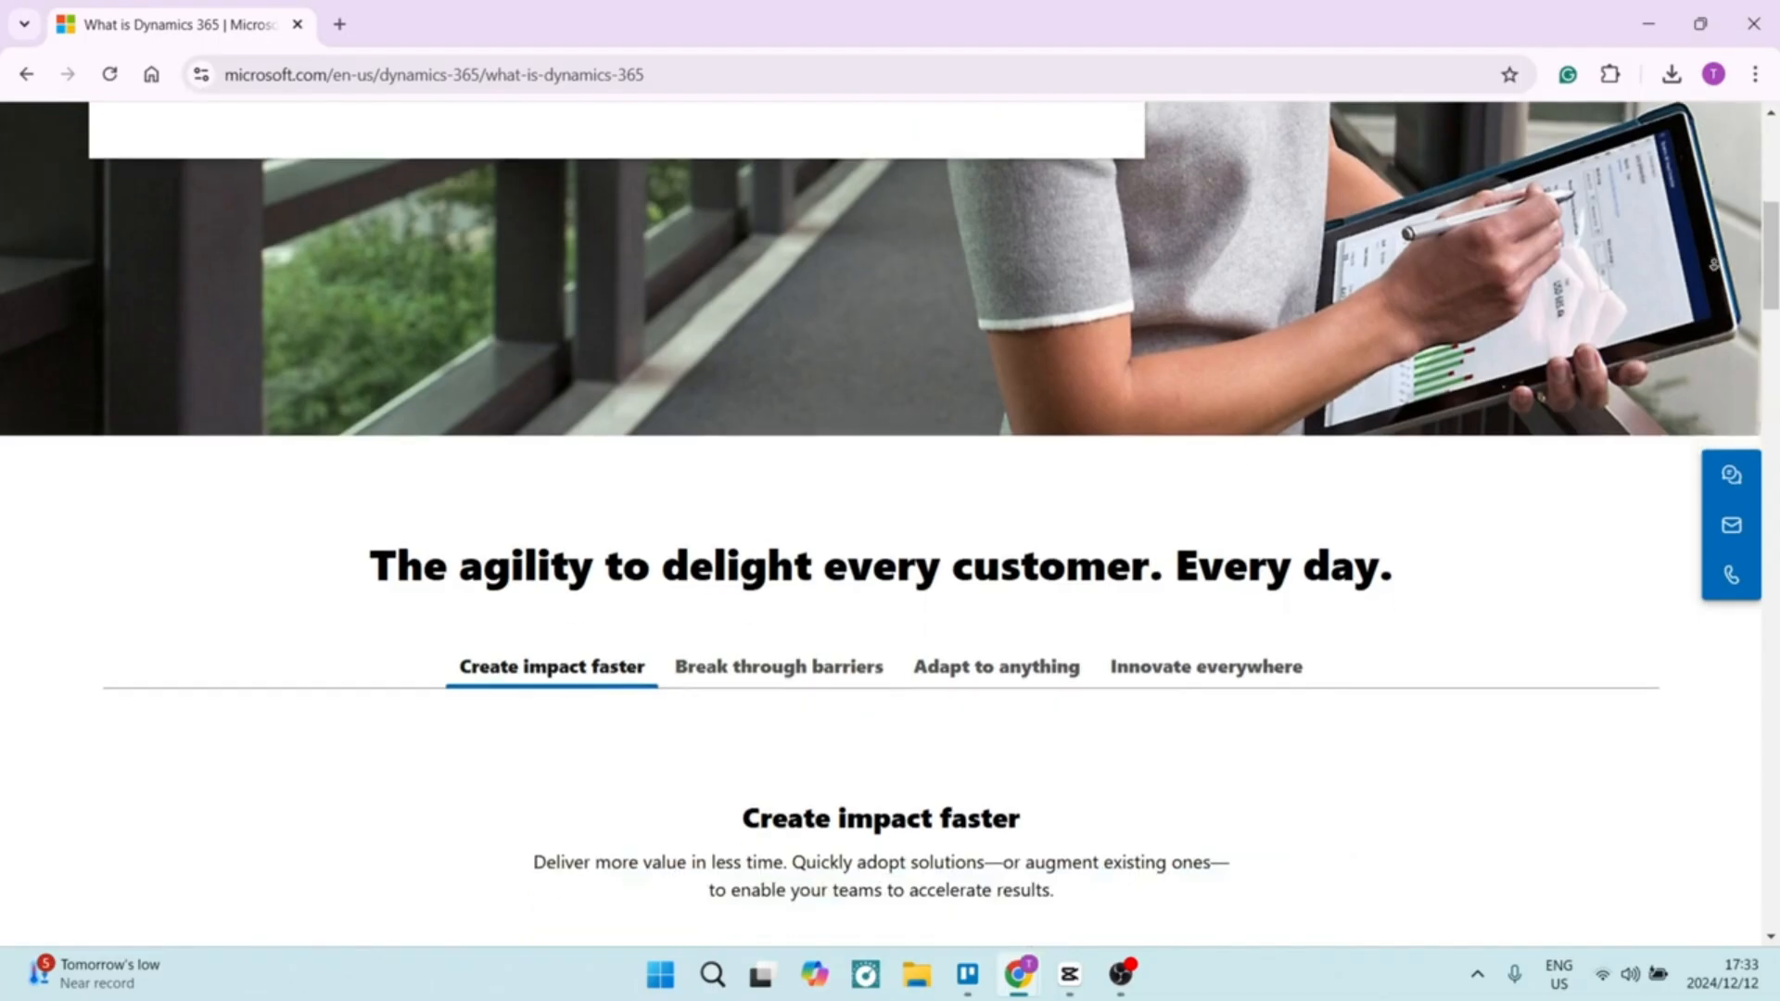
{"action": "scroll", "scroll_direction": "down", "scroll_amount": 3}
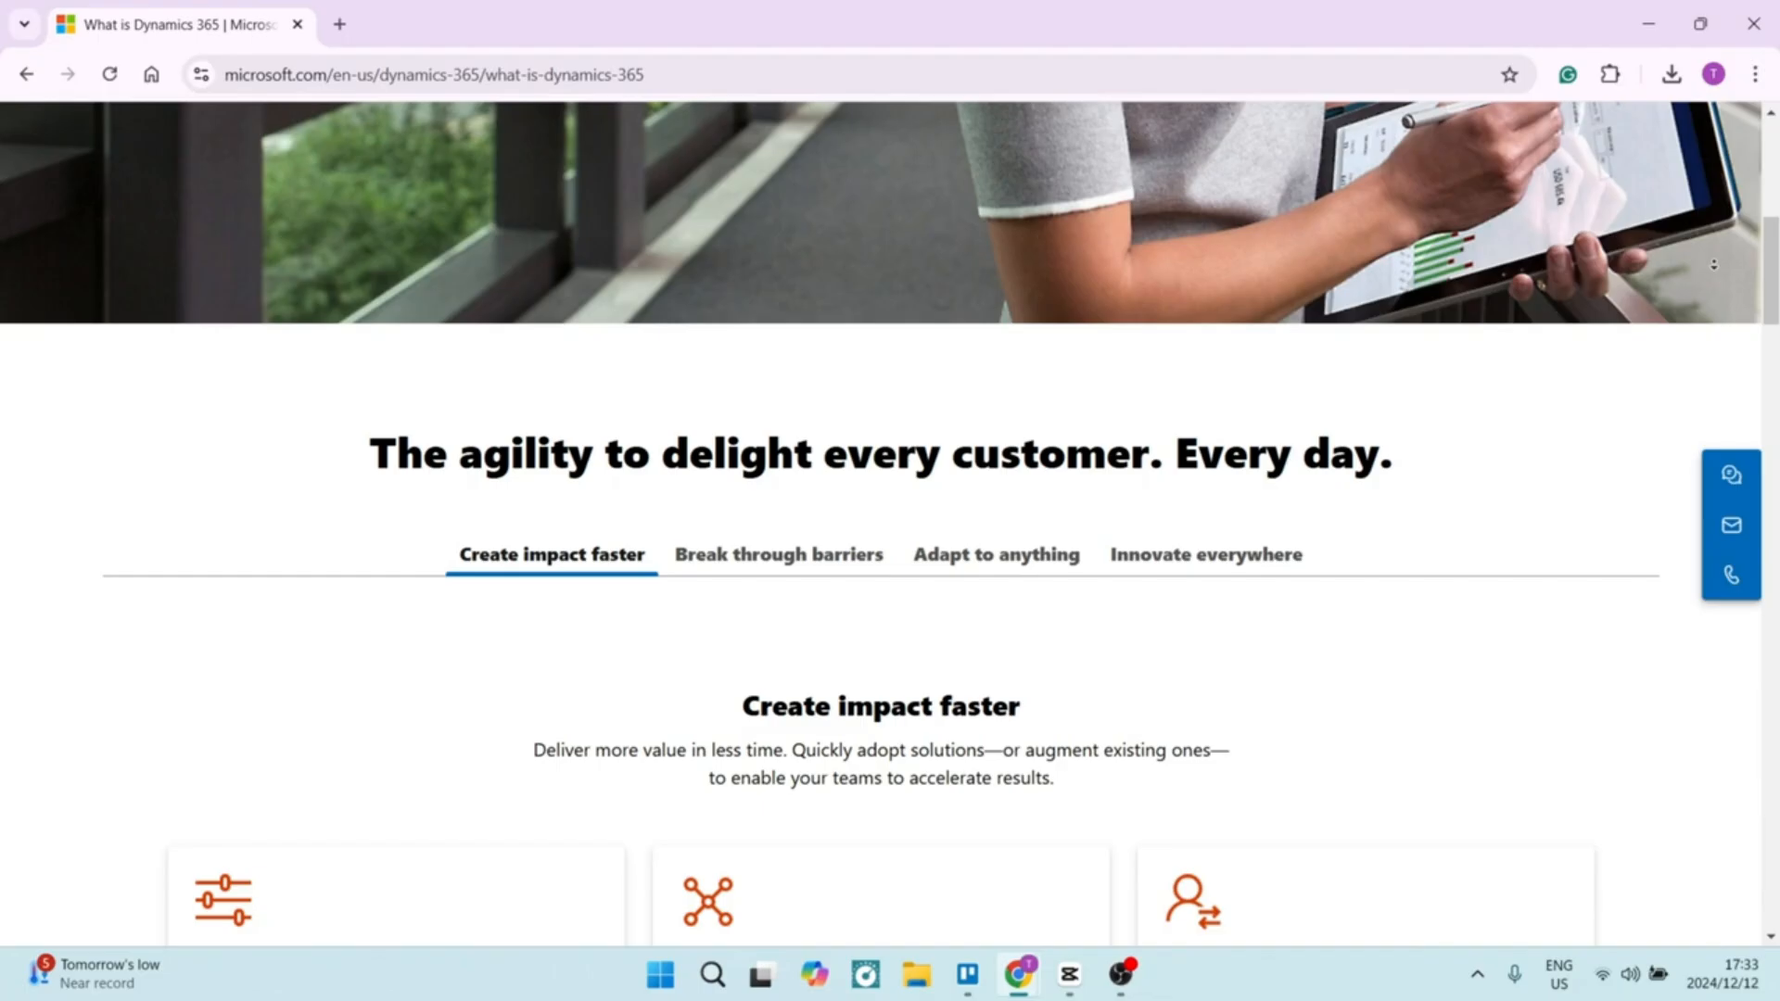
{"action": "scroll", "scroll_direction": "down", "scroll_amount": 3}
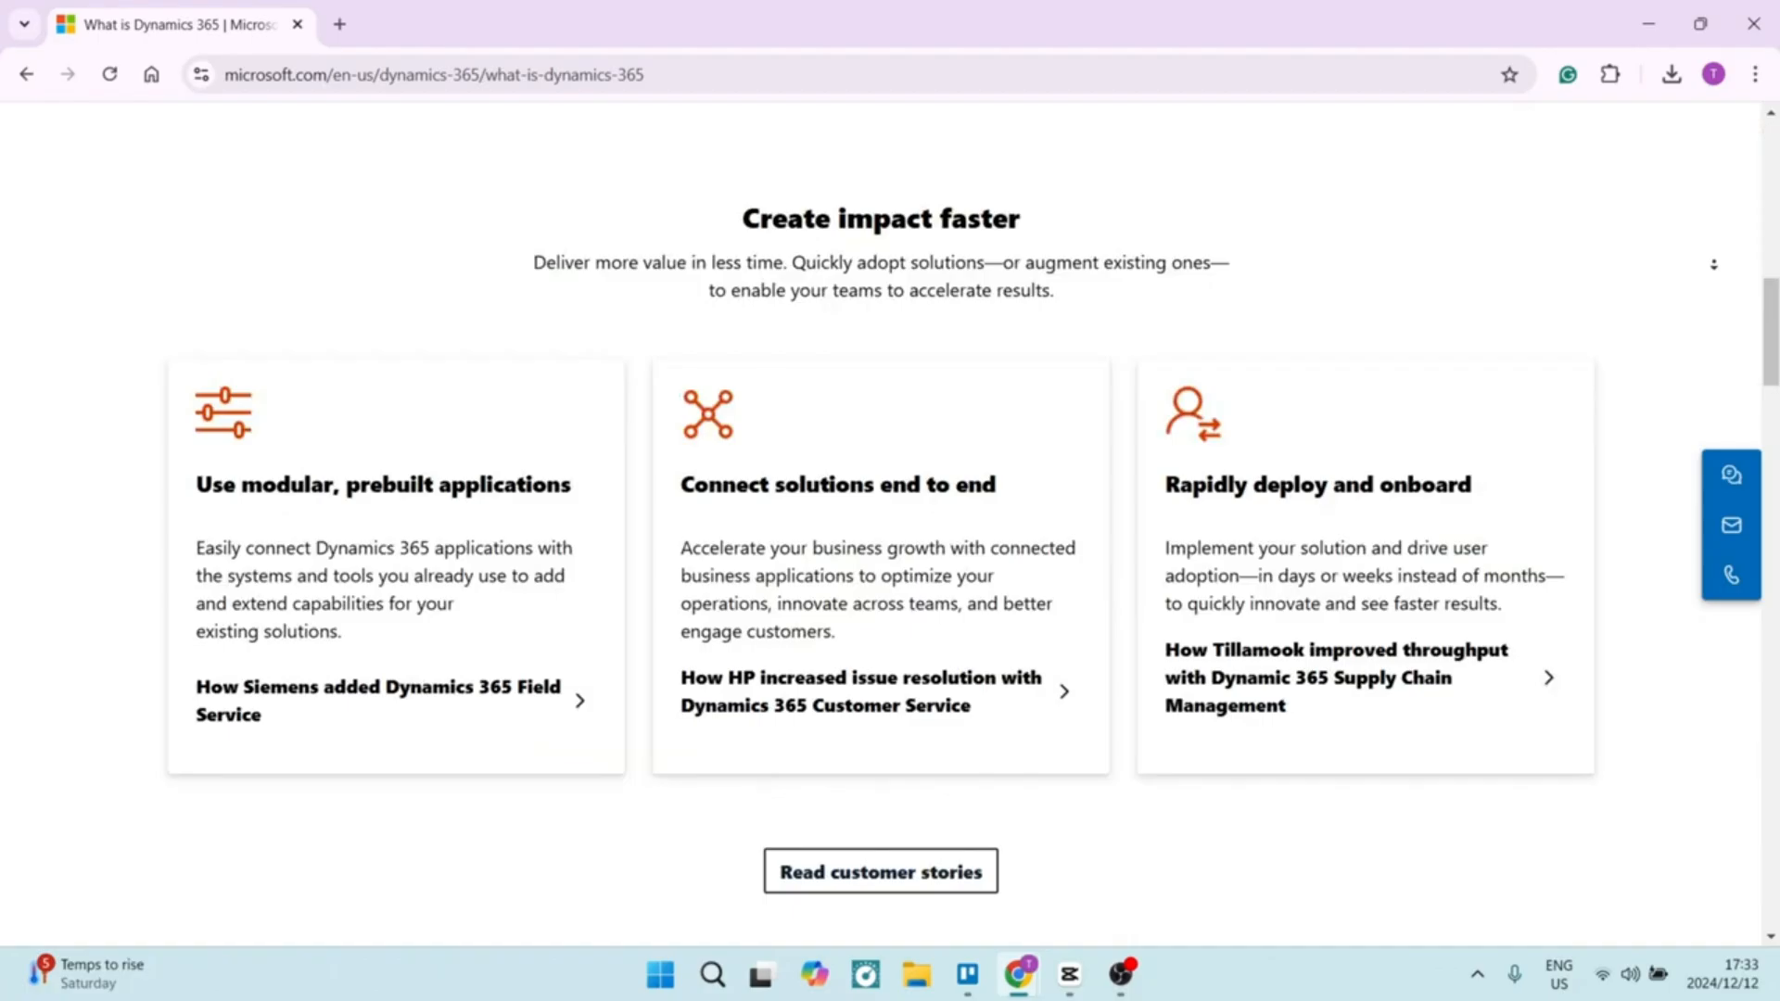
{"action": "scroll", "scroll_direction": "down", "scroll_amount": 3}
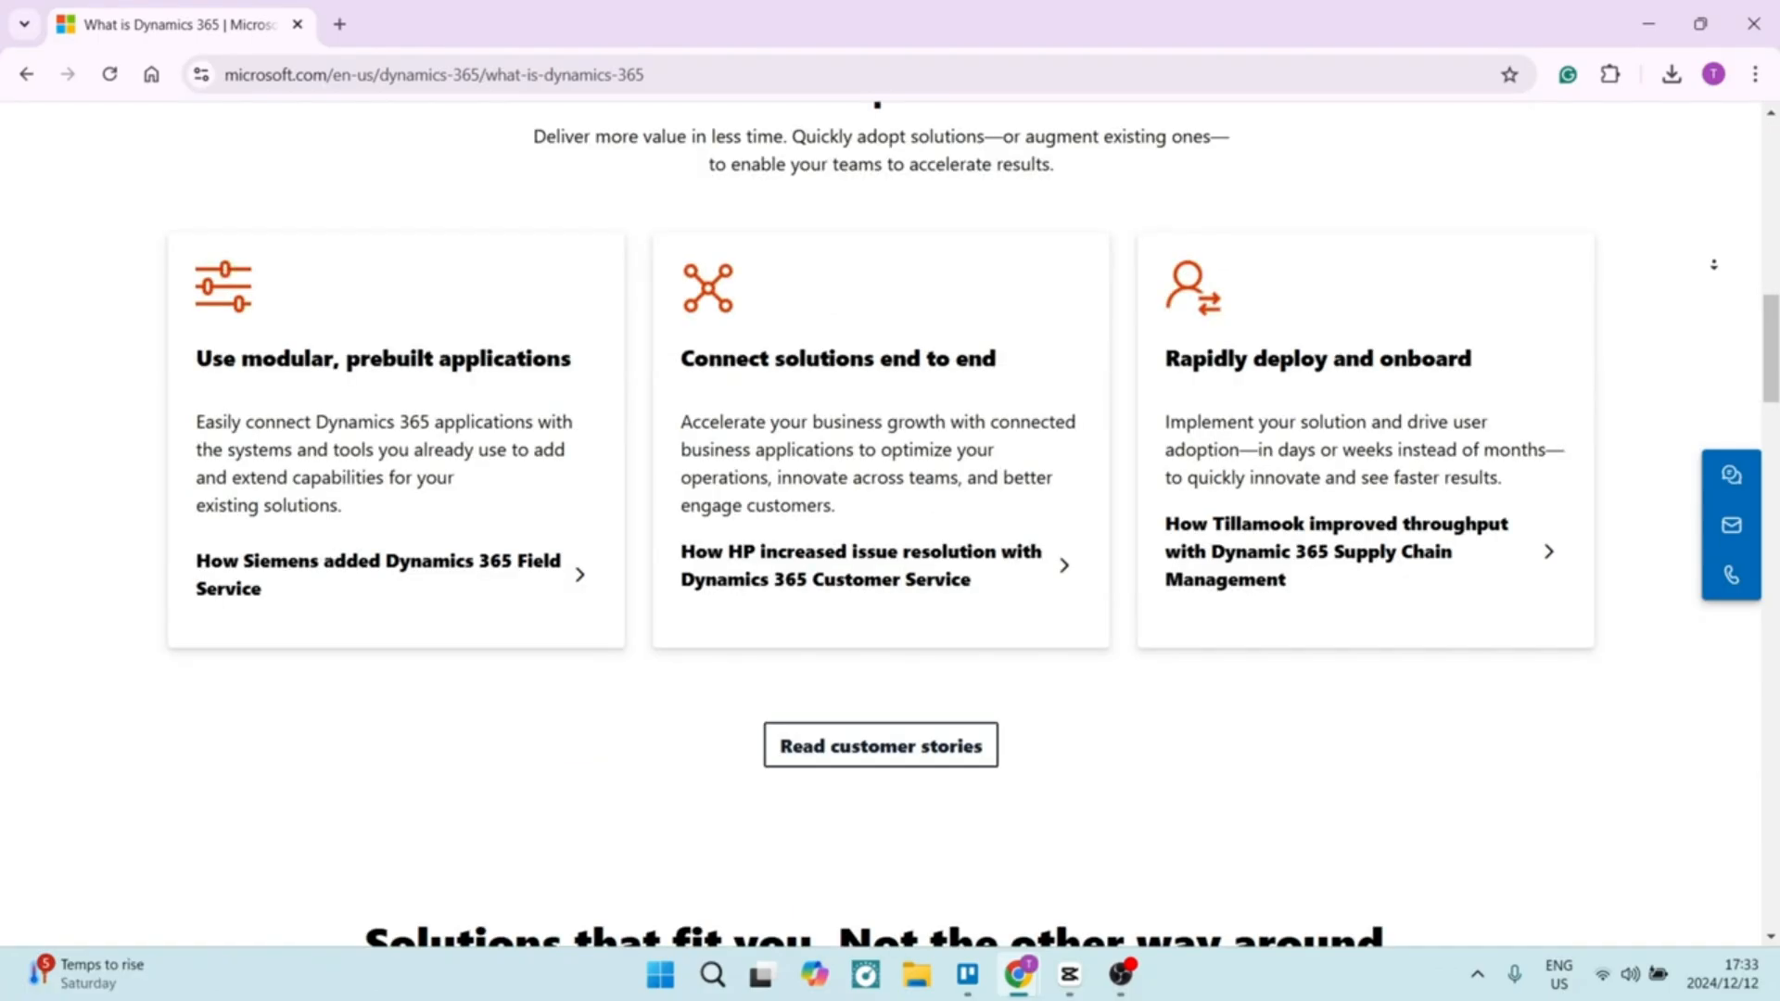
{"action": "scroll", "scroll_direction": "down", "scroll_amount": 3}
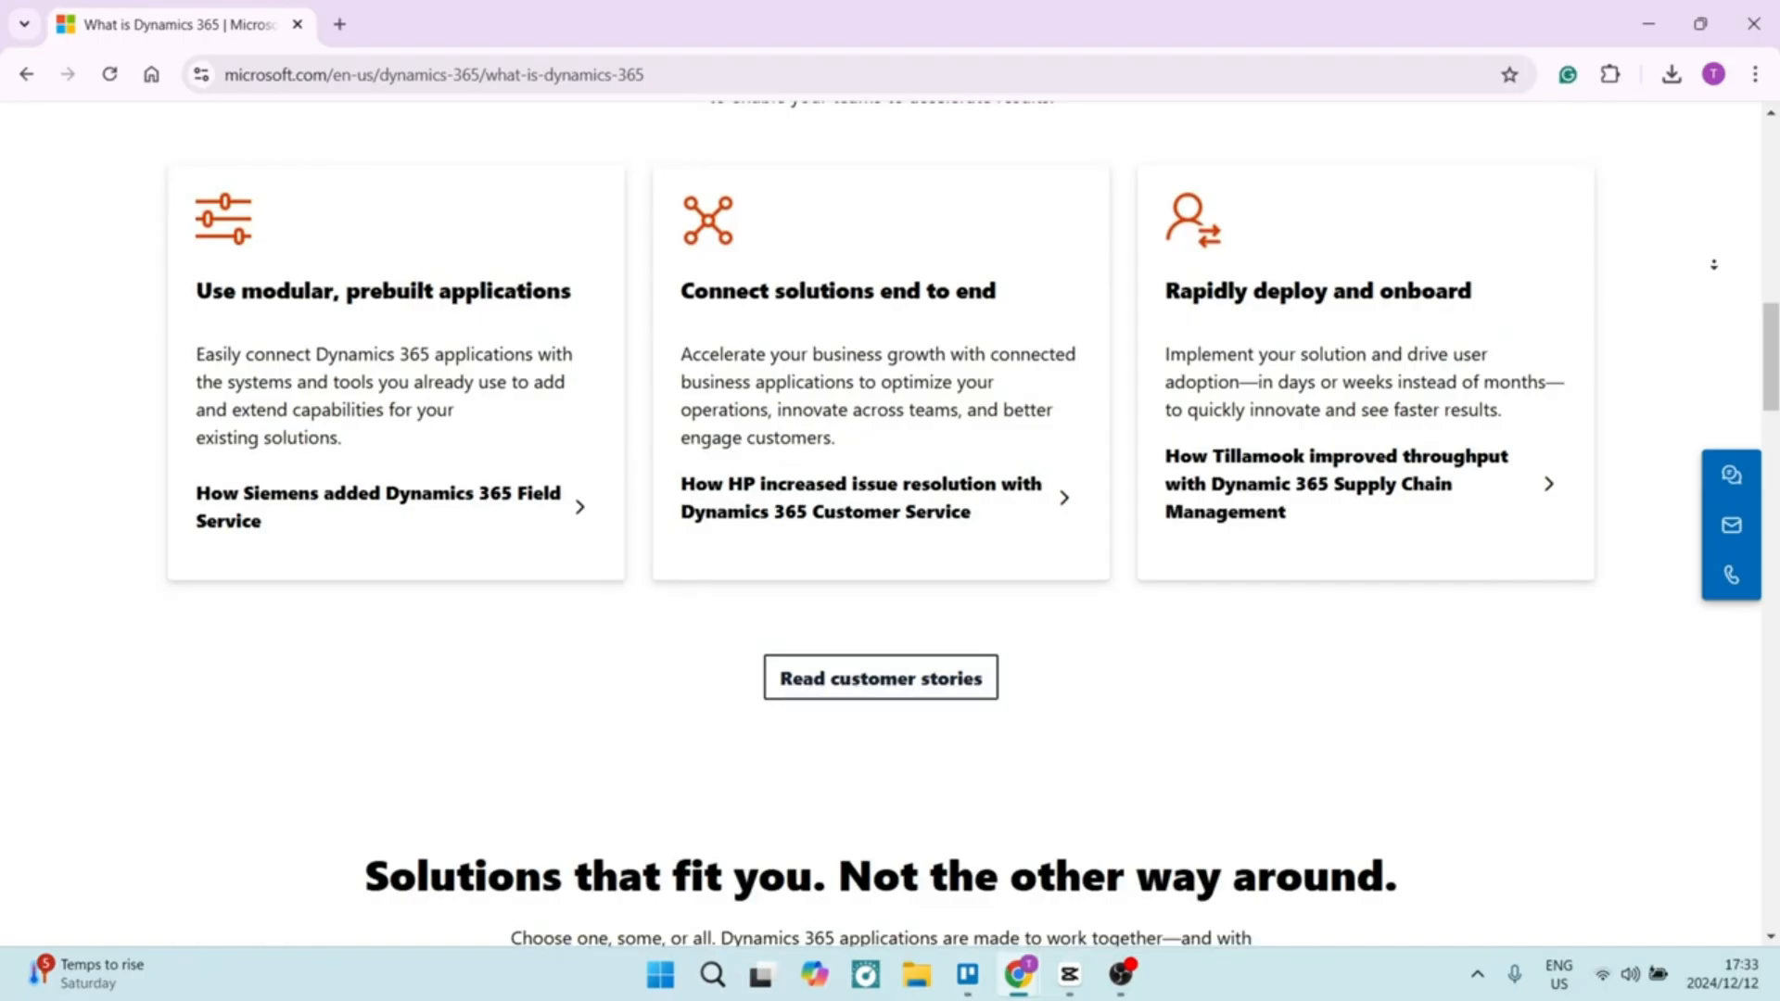
{"action": "scroll", "scroll_direction": "down", "scroll_amount": 3}
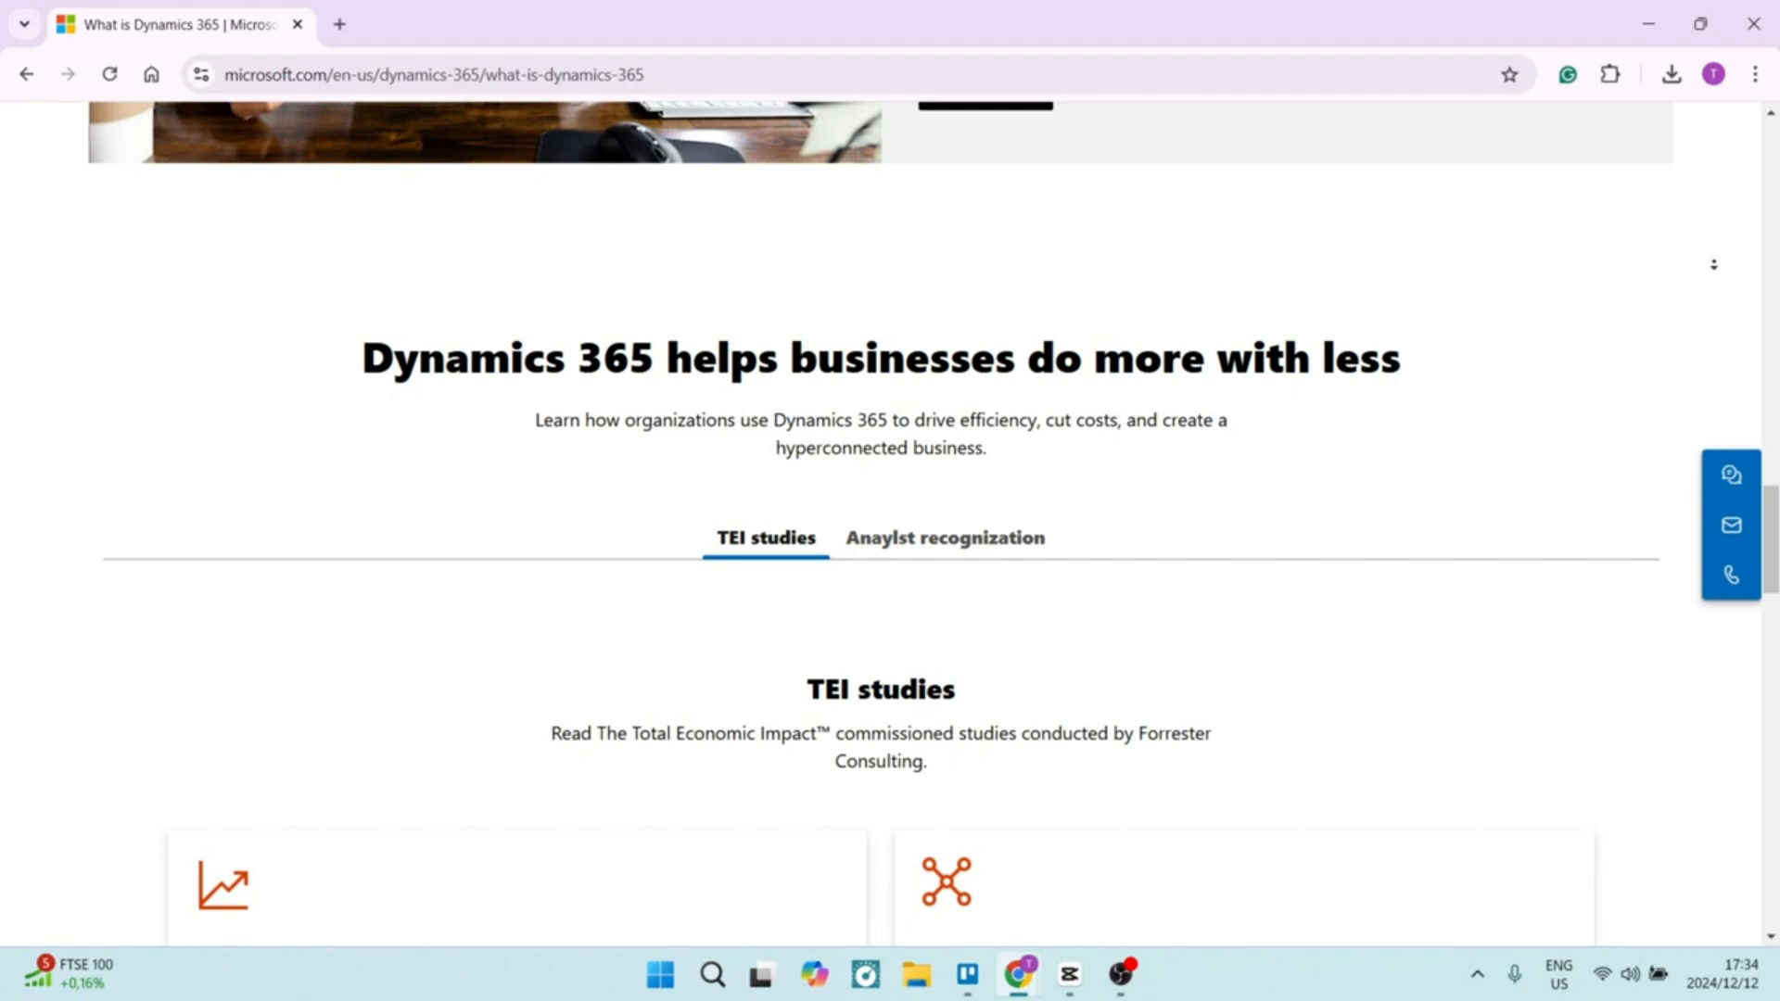
{"action": "scroll", "scroll_direction": "down", "scroll_amount": 3}
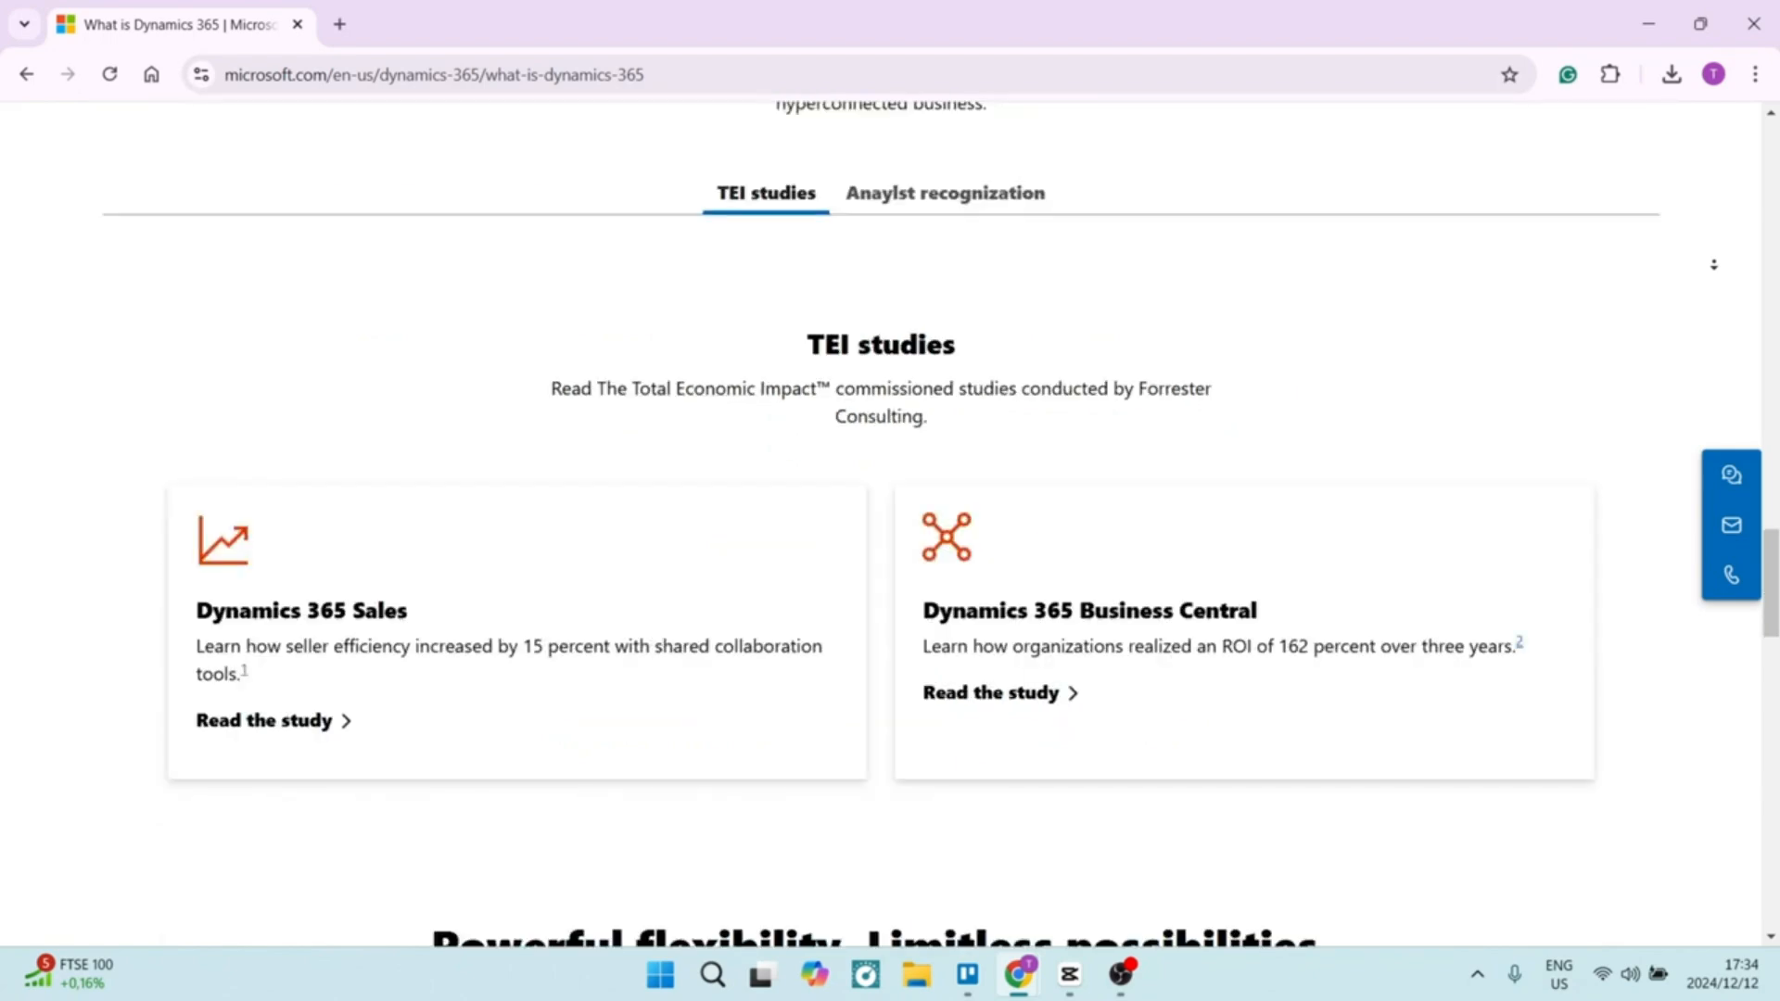
{"action": "scroll", "scroll_direction": "down", "scroll_amount": 3}
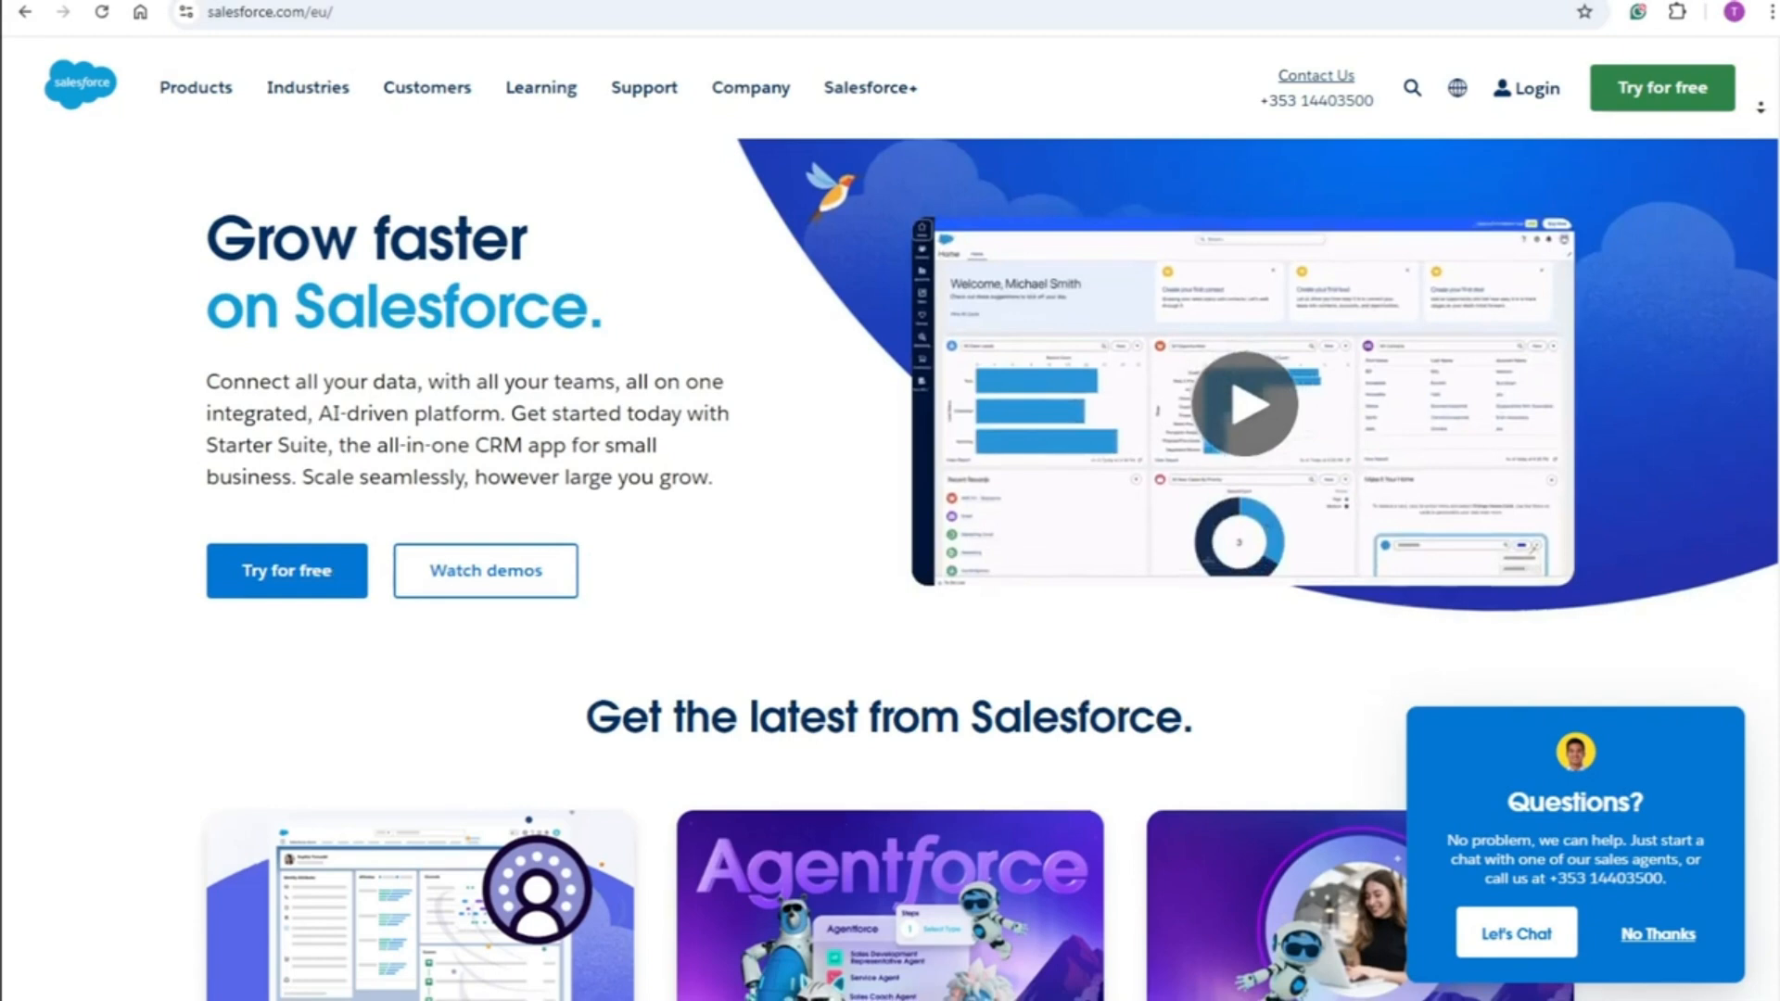
{"action": "scroll", "scroll_direction": "down", "scroll_amount": 3}
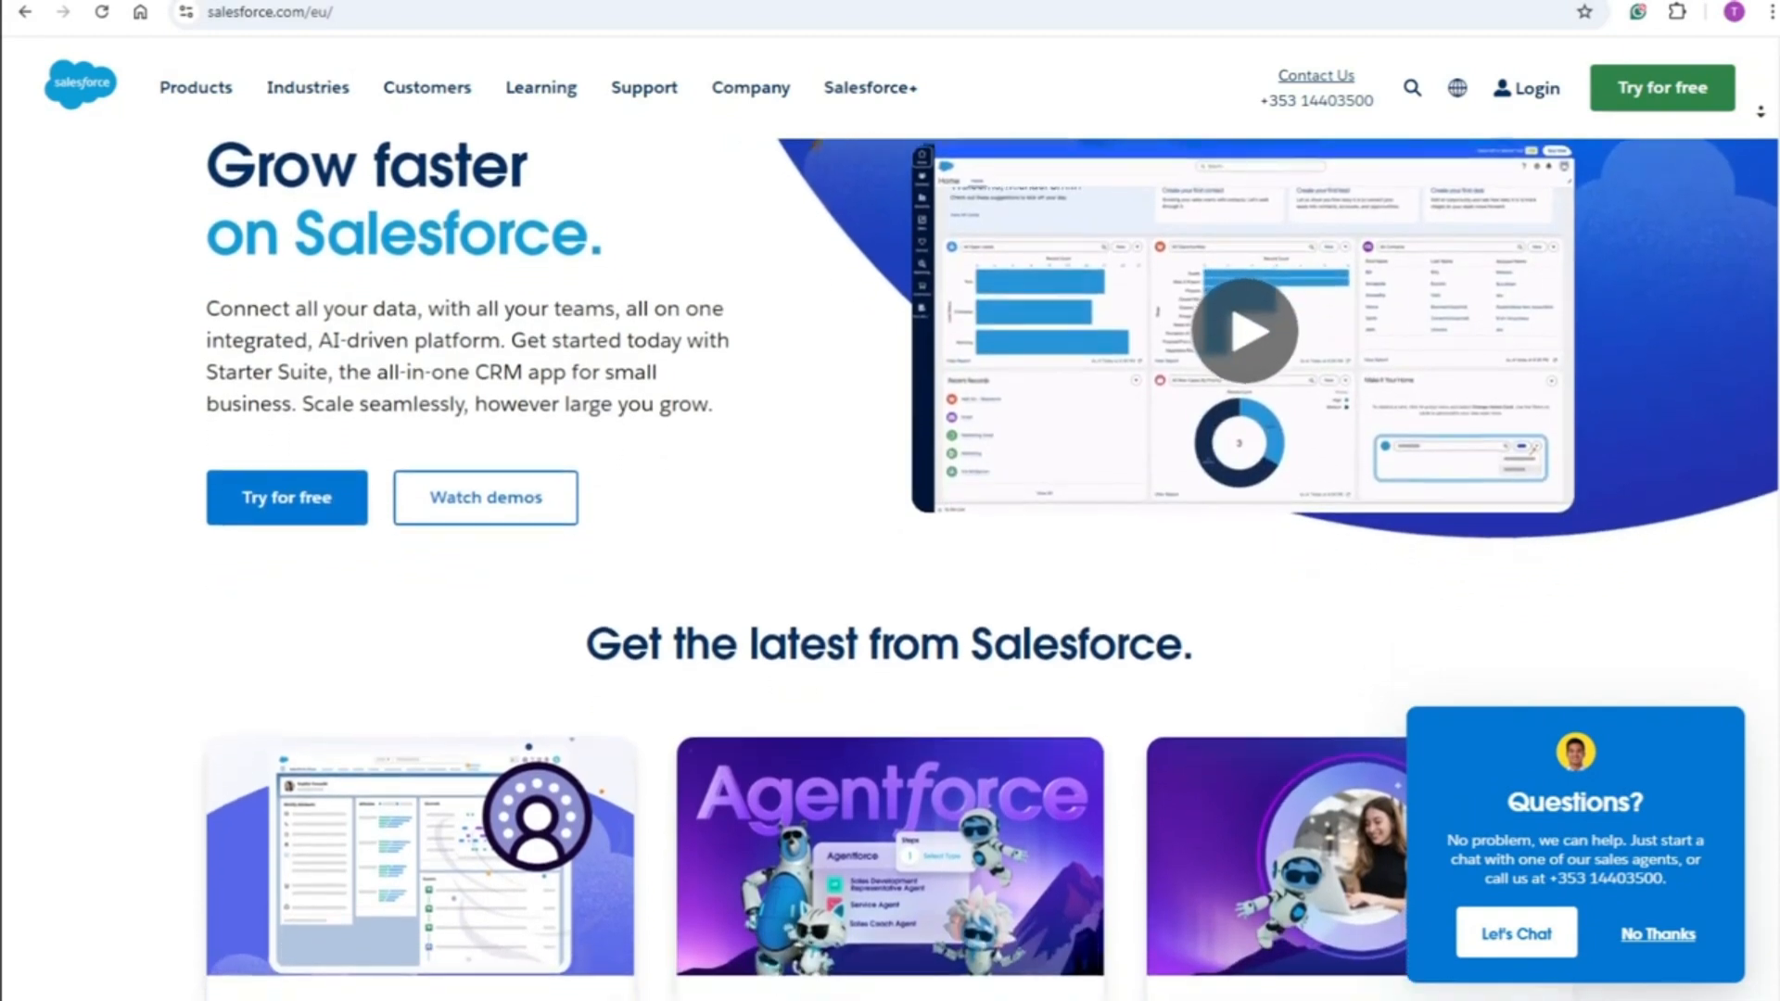
{"action": "scroll", "scroll_direction": "down", "scroll_amount": 3}
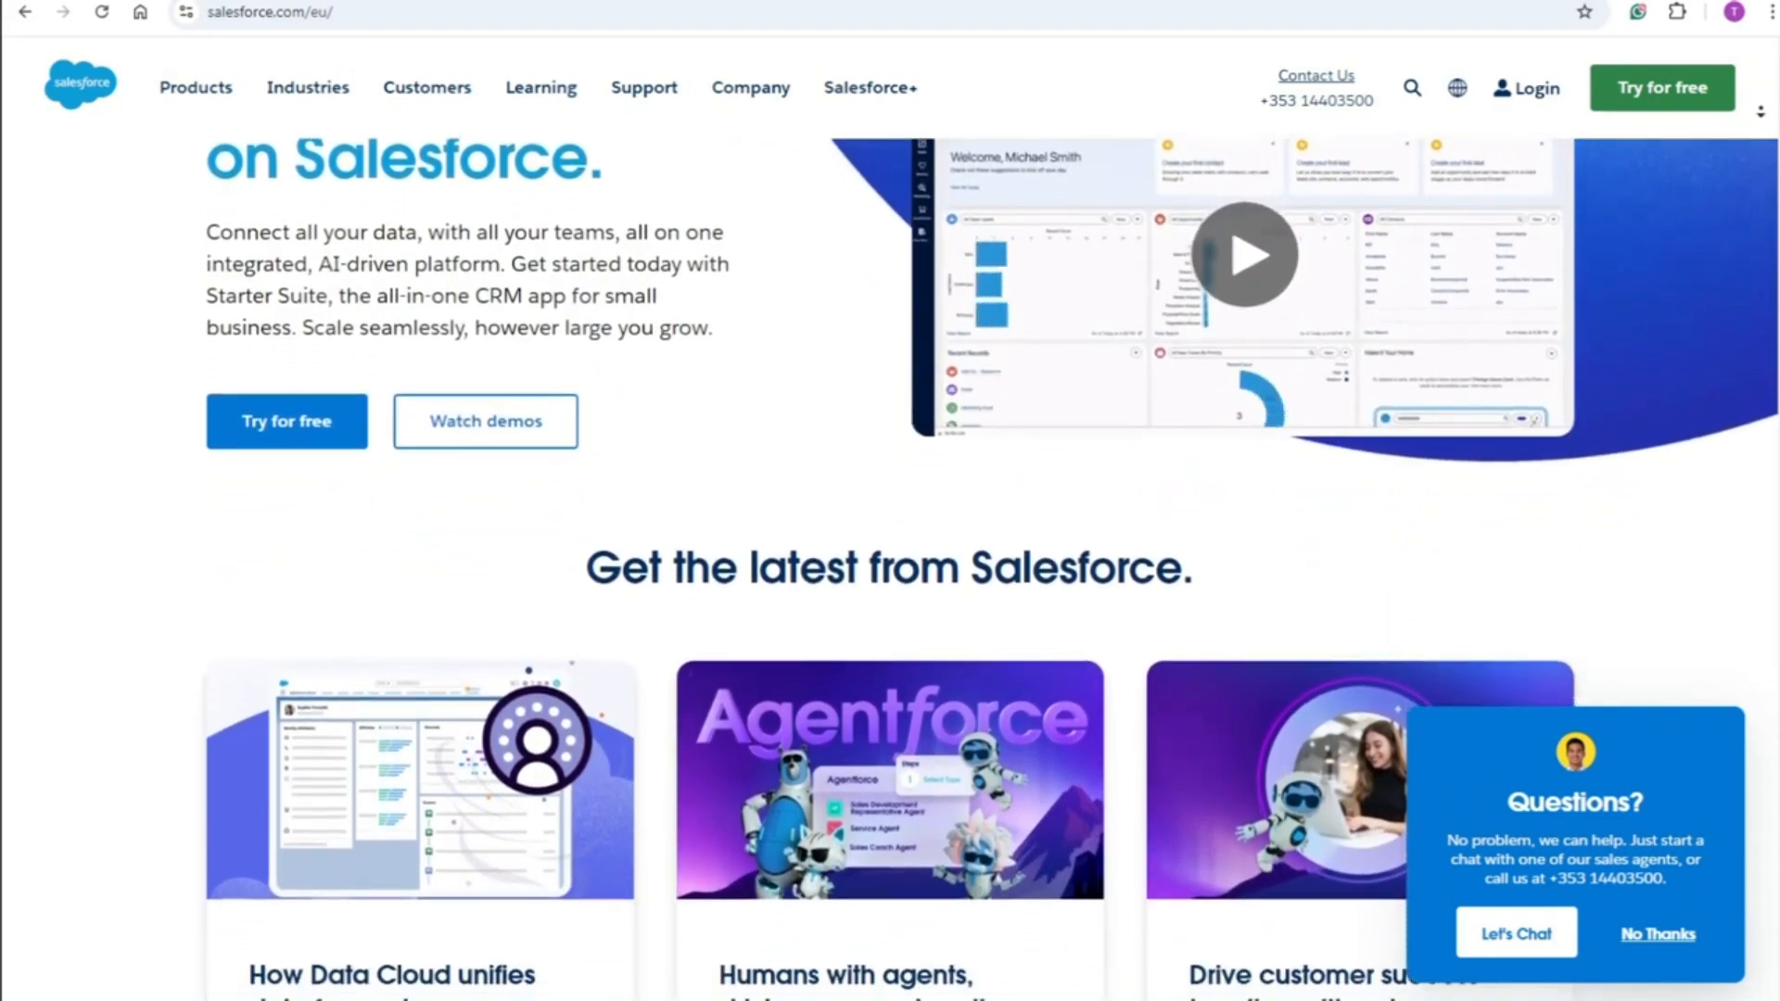
{"action": "scroll", "scroll_direction": "down", "scroll_amount": 3}
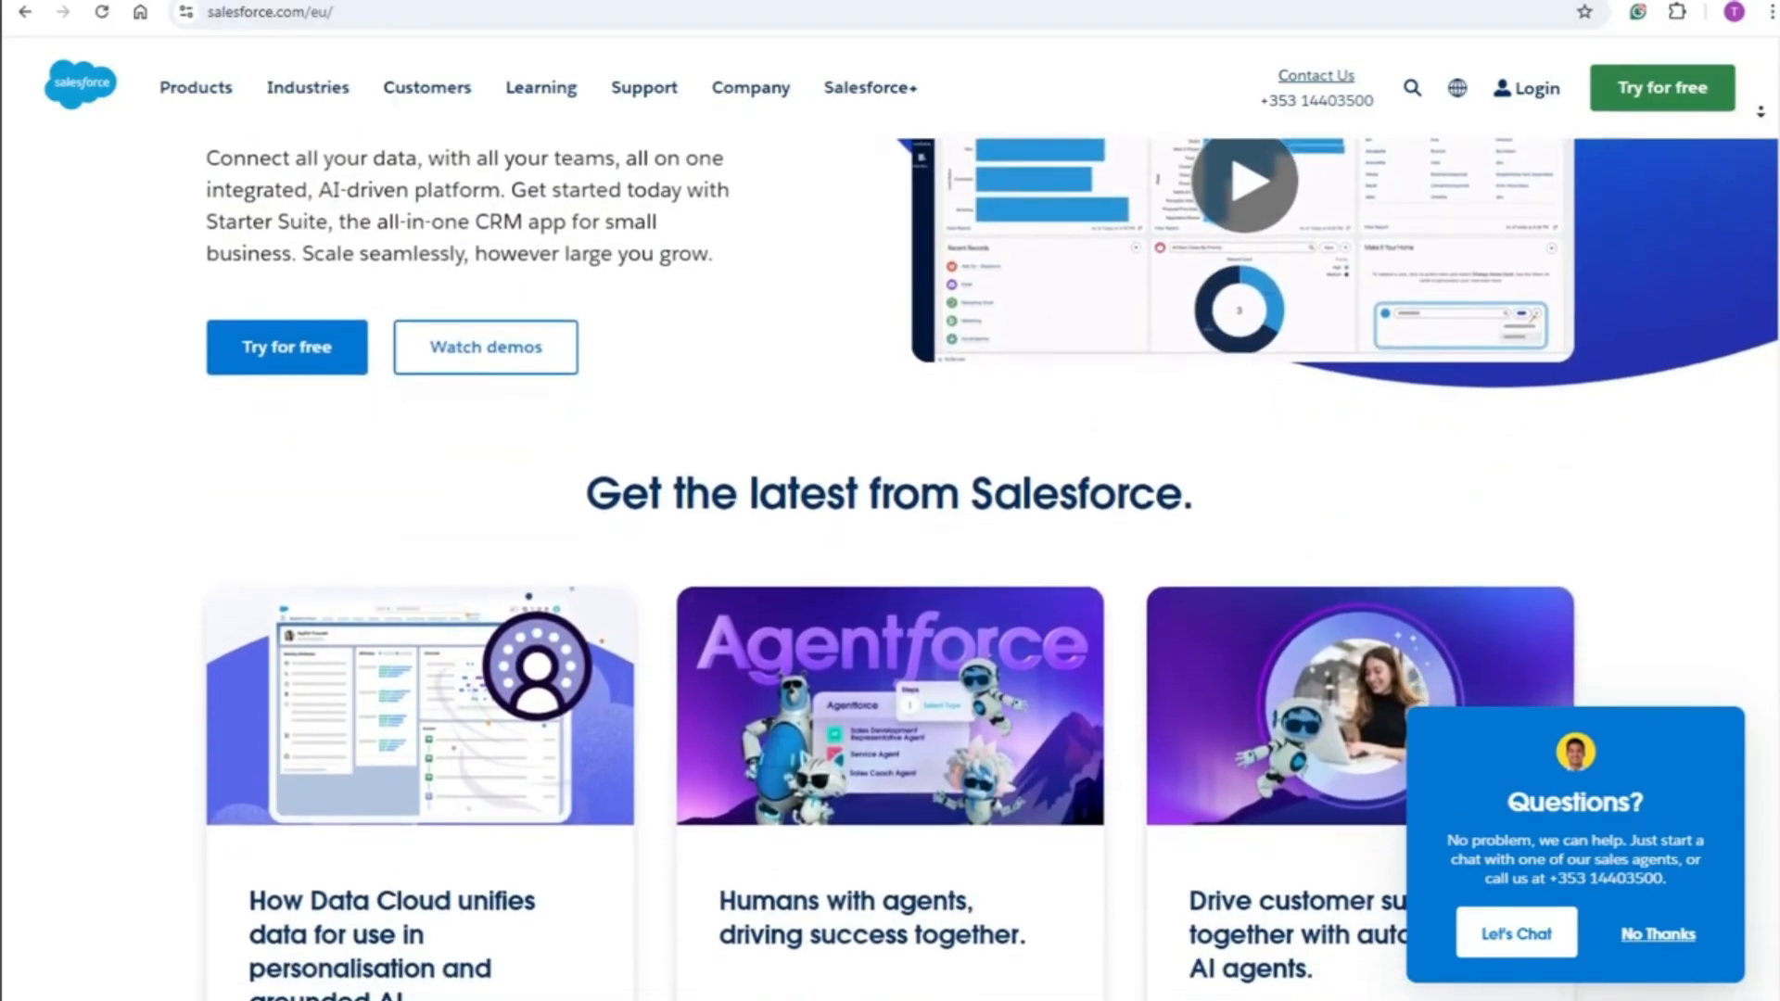
{"action": "scroll", "scroll_direction": "down", "scroll_amount": 3}
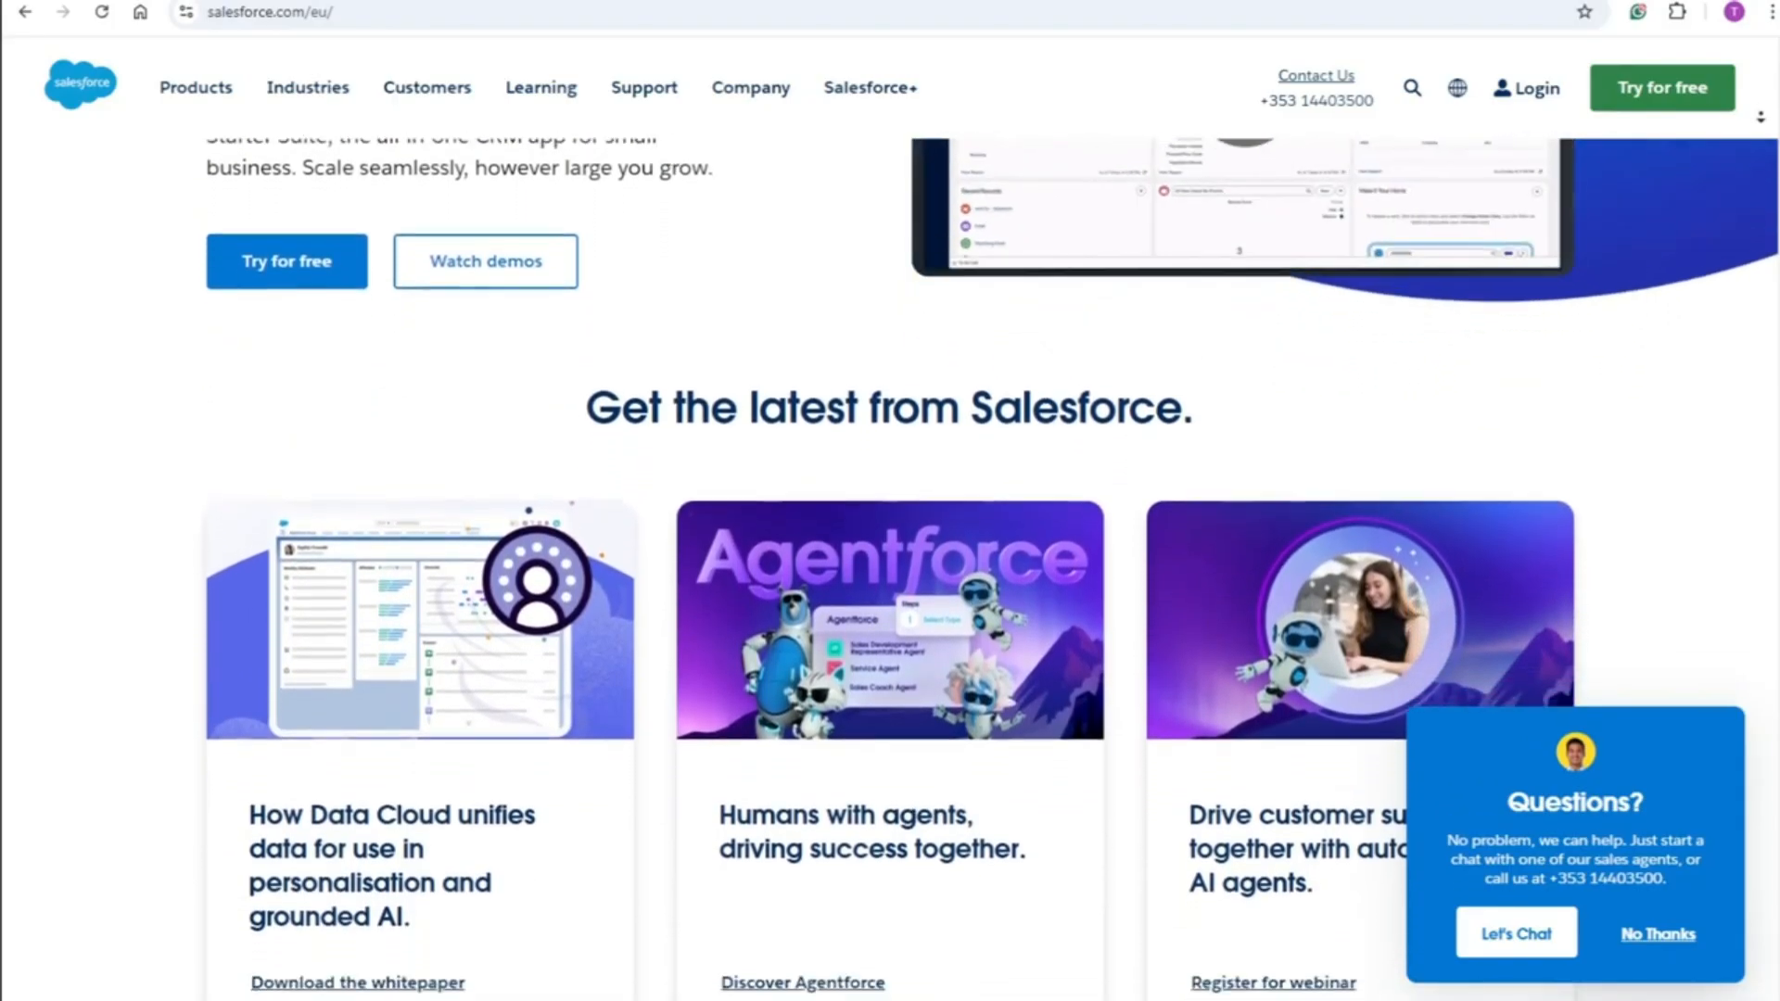
{"action": "scroll", "scroll_direction": "down", "scroll_amount": 3}
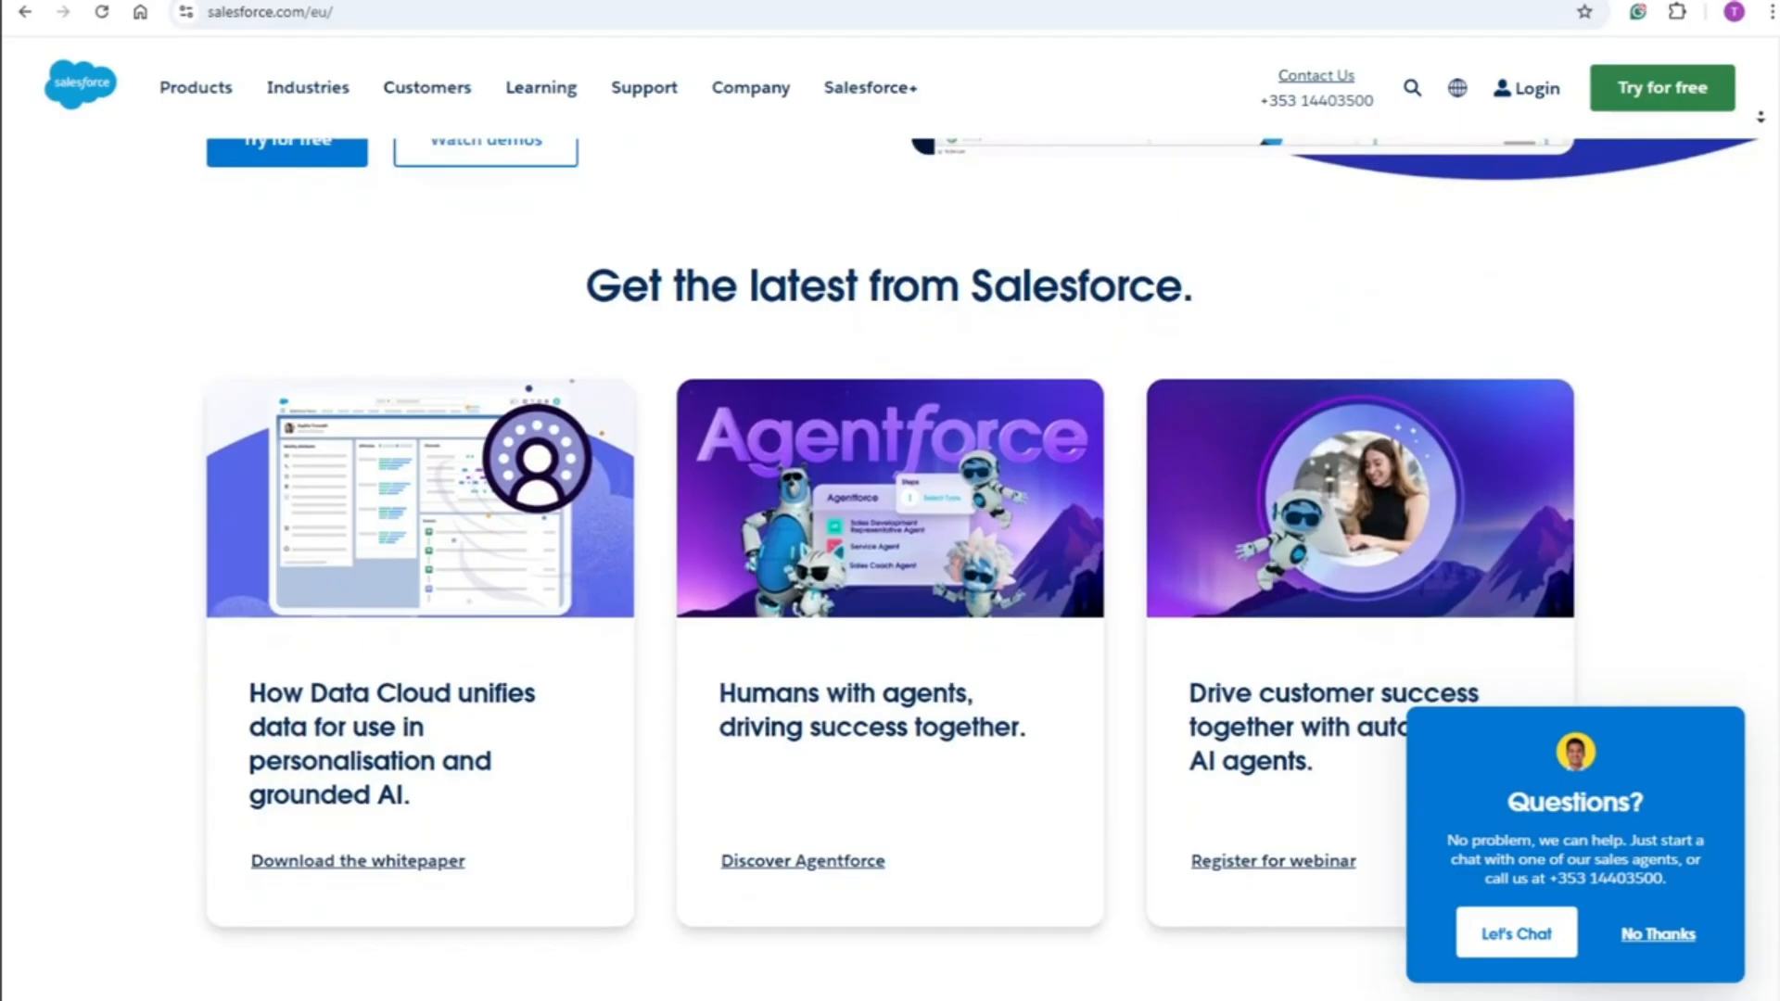
{"action": "scroll", "scroll_direction": "down", "scroll_amount": 3}
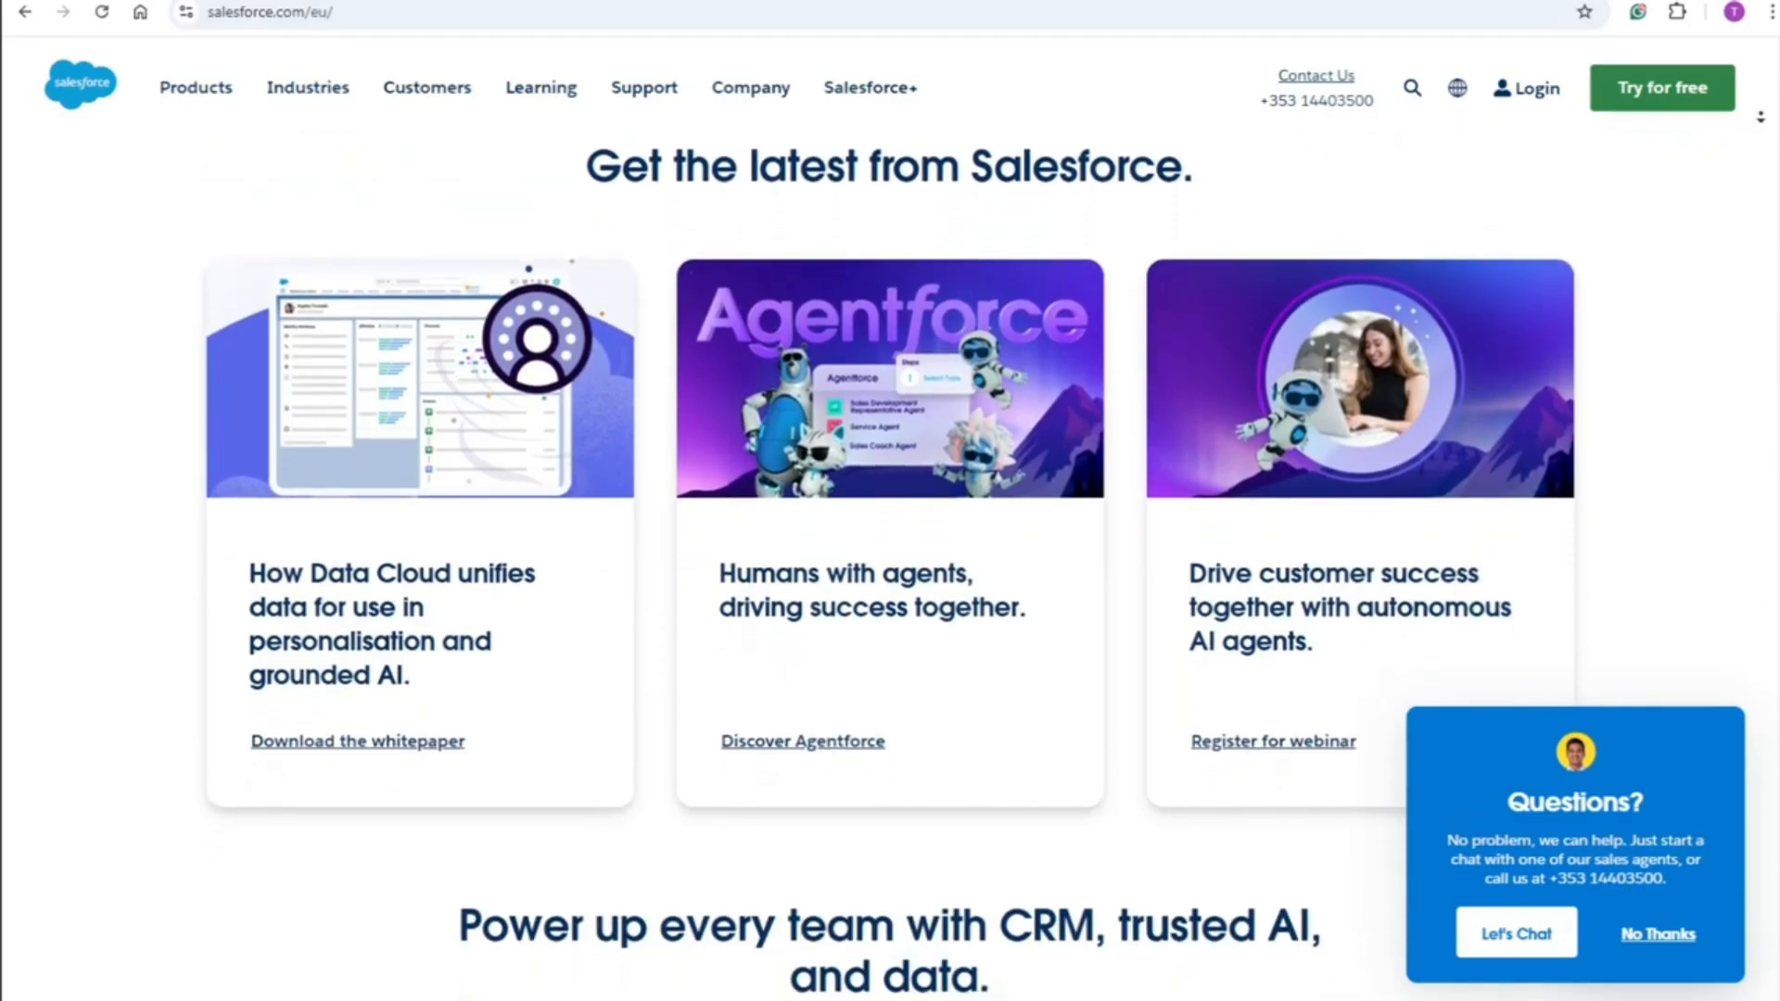
{"action": "scroll", "scroll_direction": "down", "scroll_amount": 3}
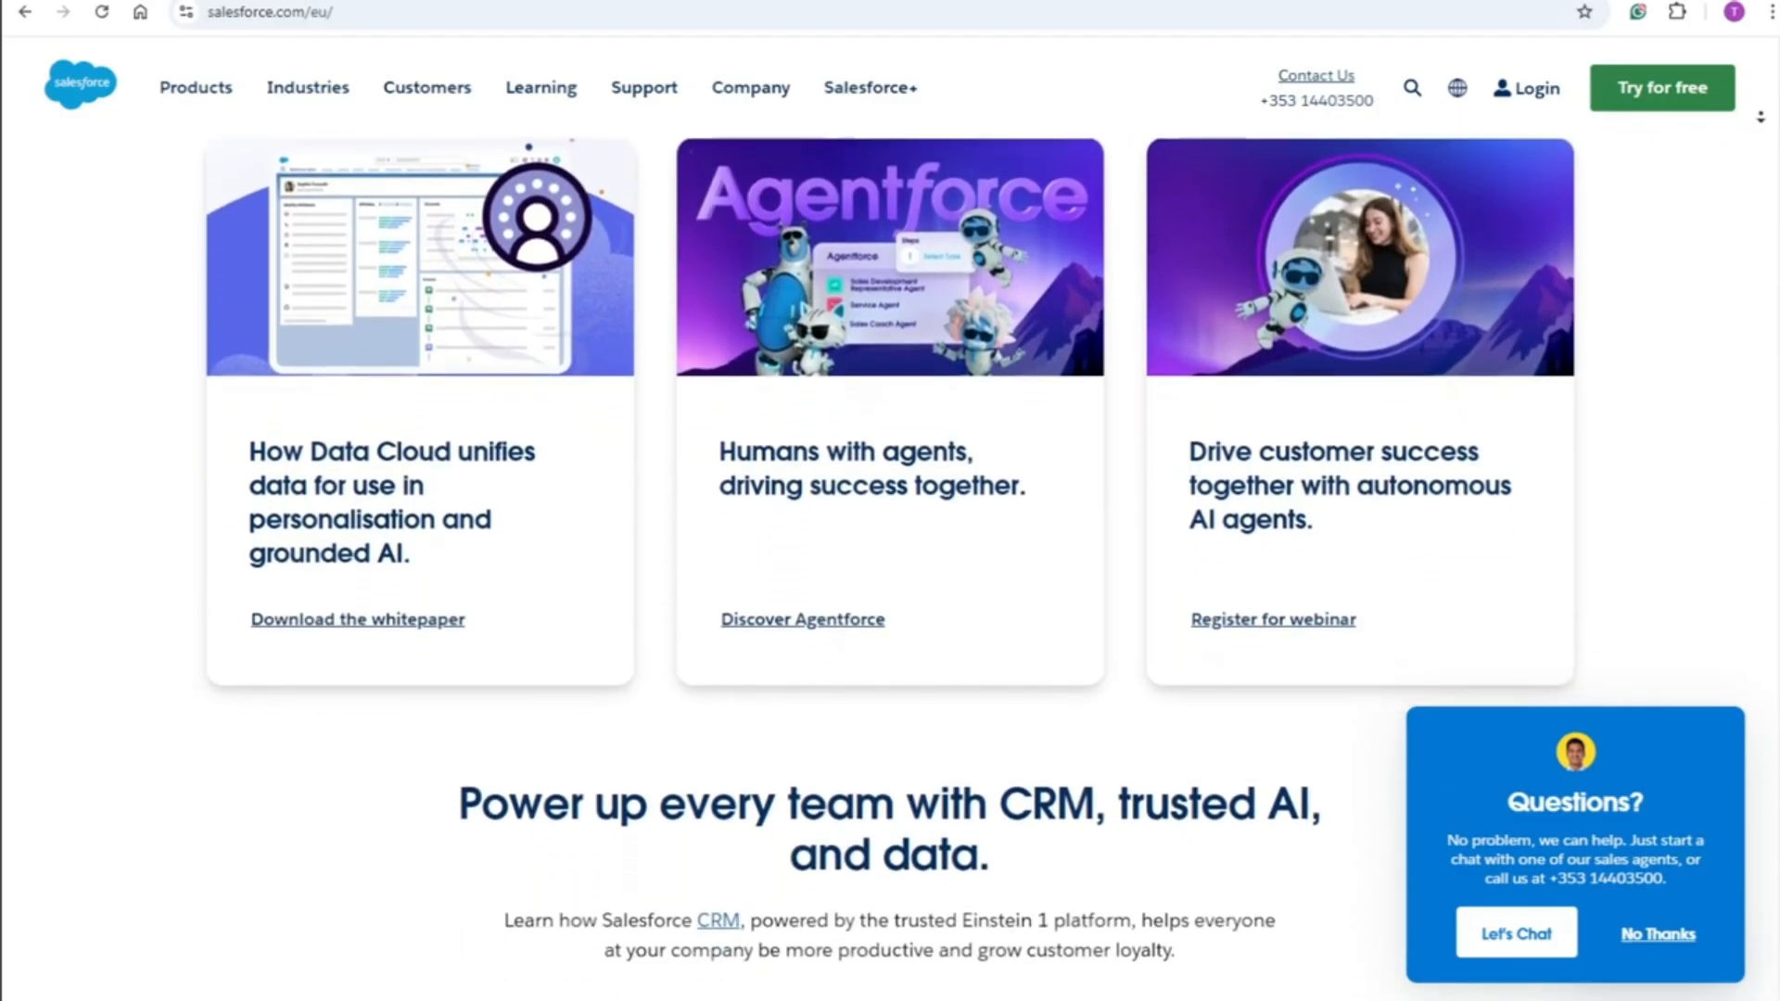
{"action": "scroll", "scroll_direction": "down", "scroll_amount": 3}
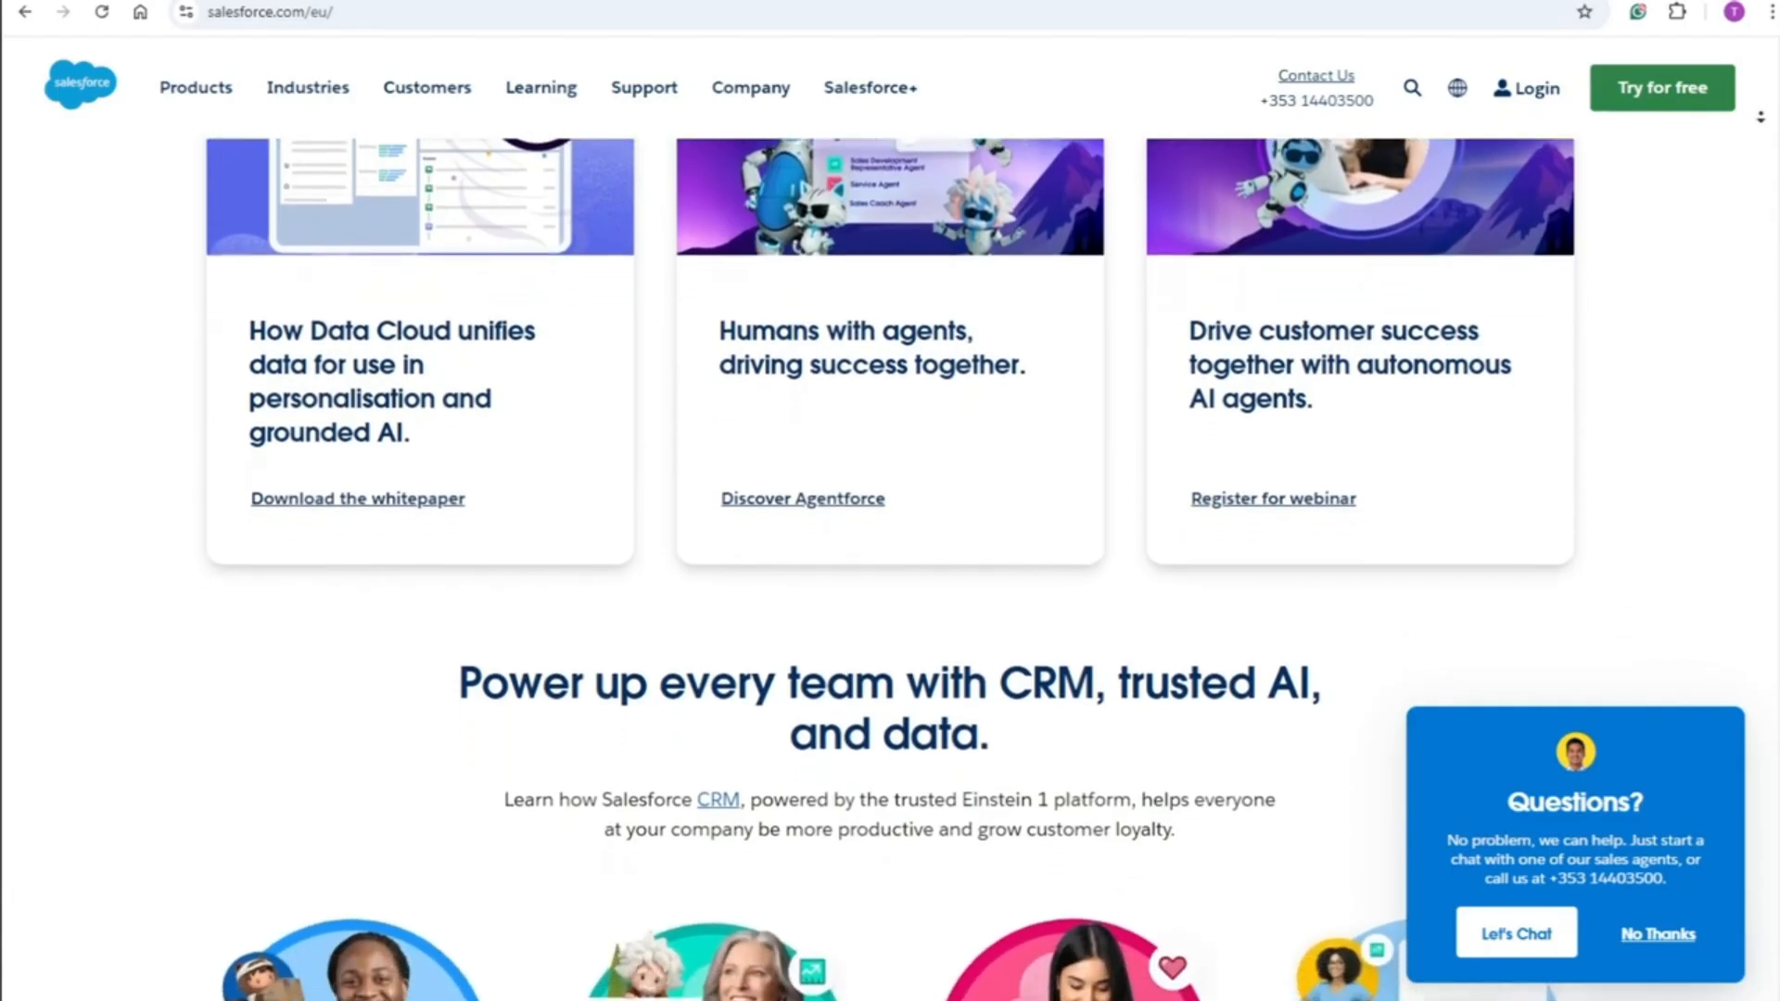
{"action": "scroll", "scroll_direction": "down", "scroll_amount": 3}
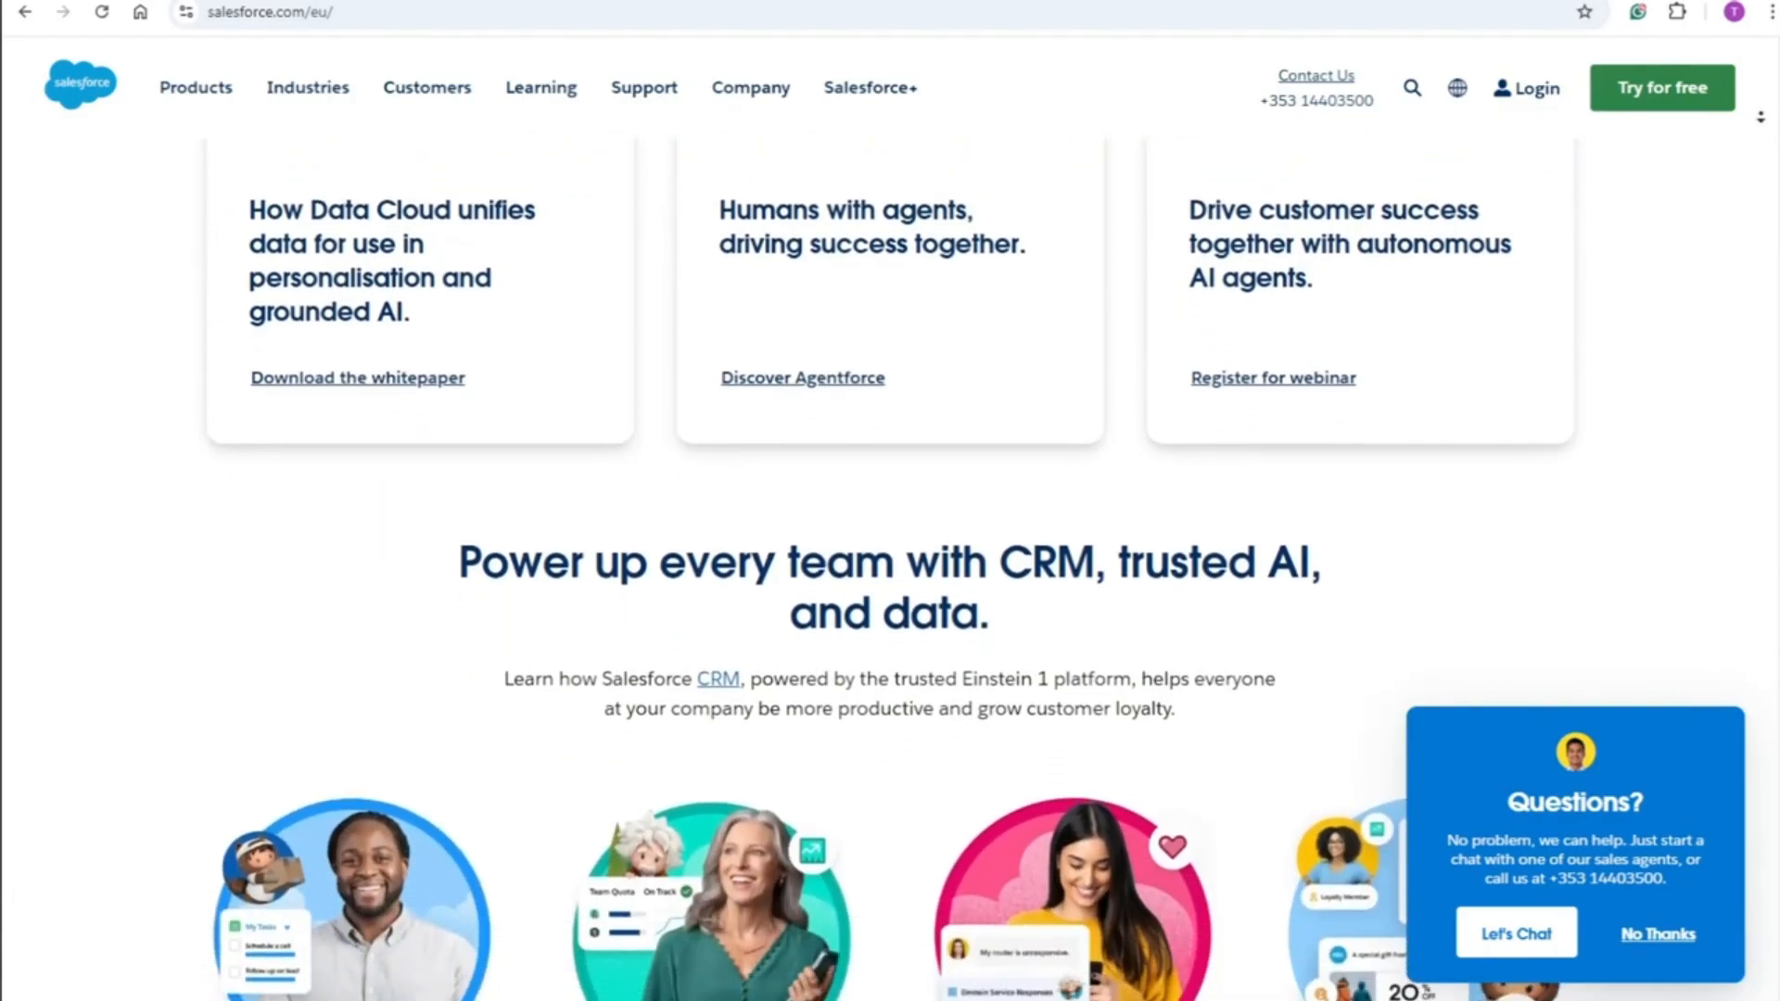
{"action": "scroll", "scroll_direction": "down", "scroll_amount": 3}
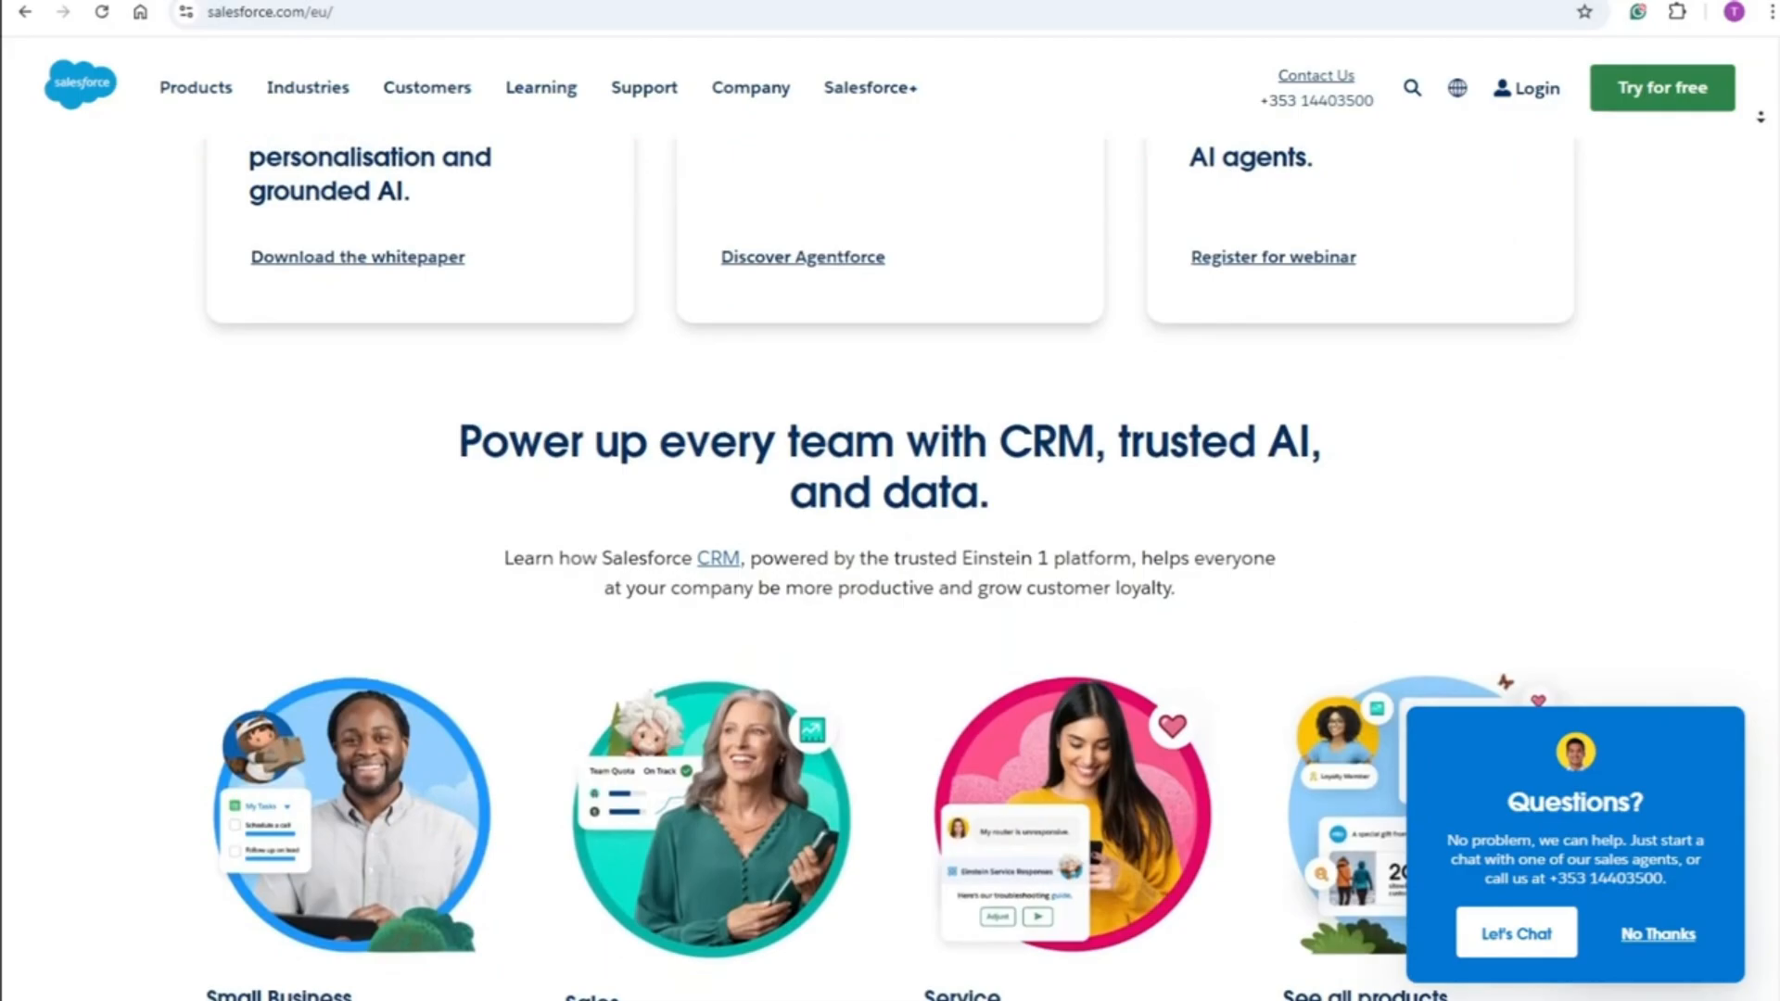
{"action": "scroll", "scroll_direction": "down", "scroll_amount": 3}
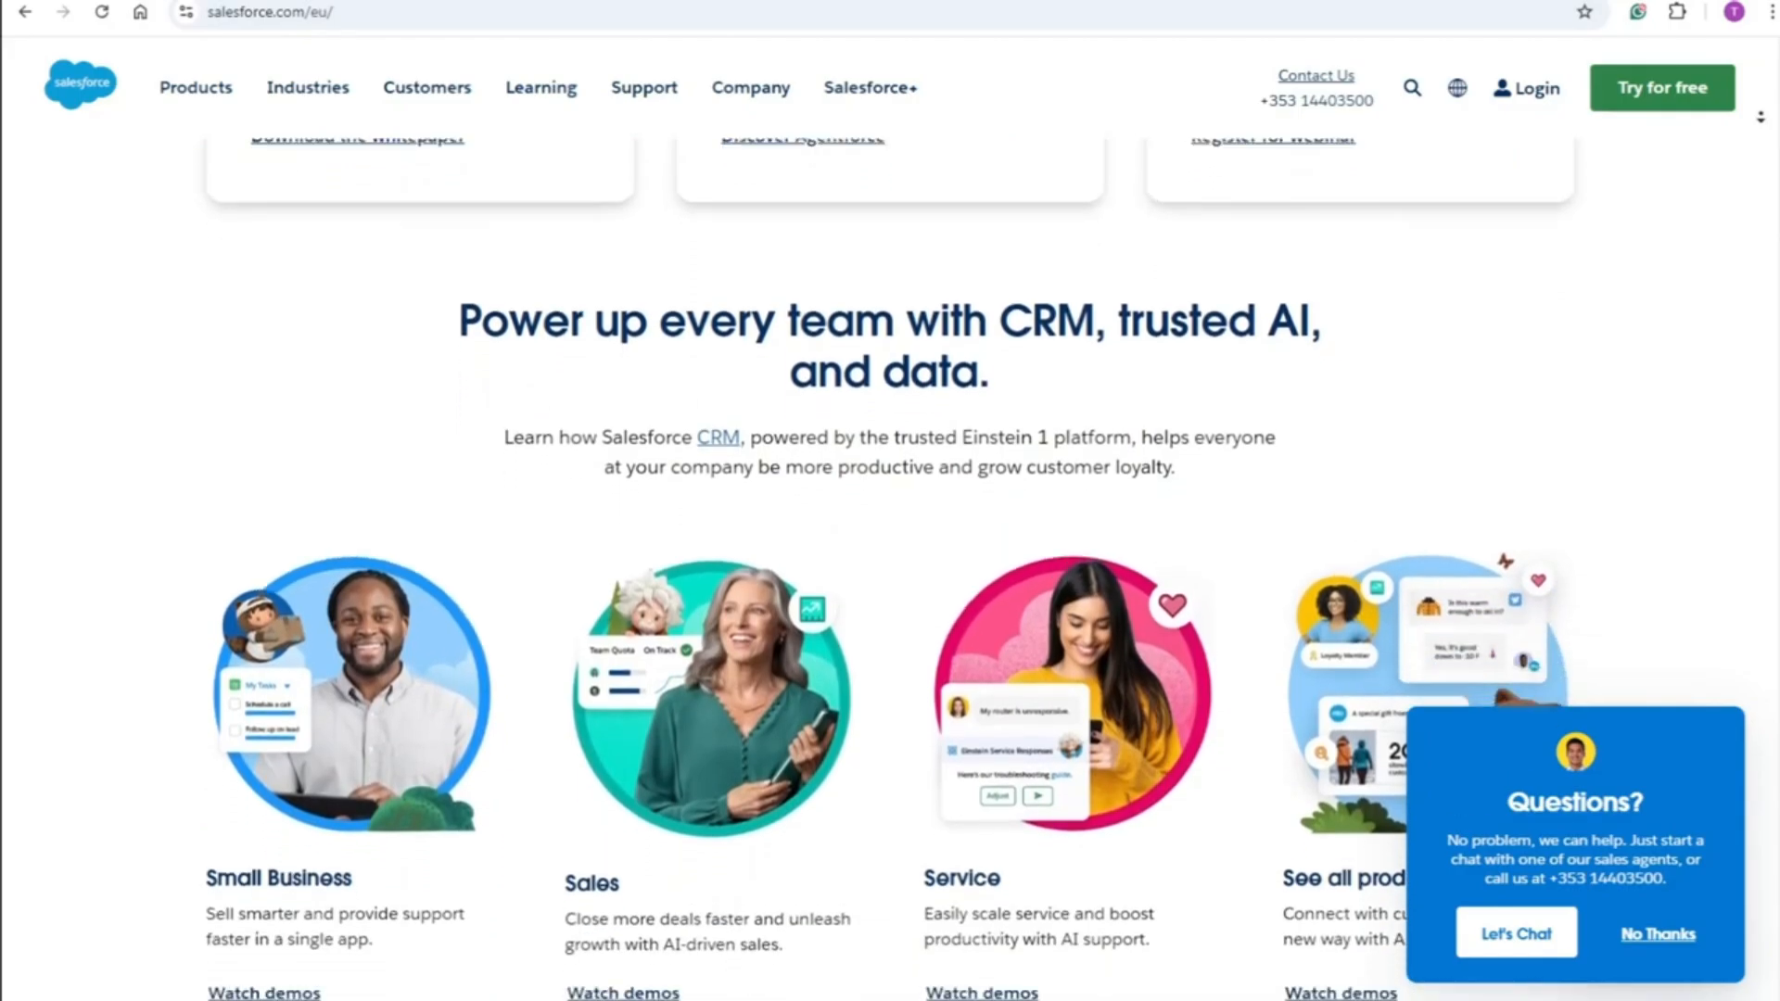
{"action": "scroll", "scroll_direction": "down", "scroll_amount": 3}
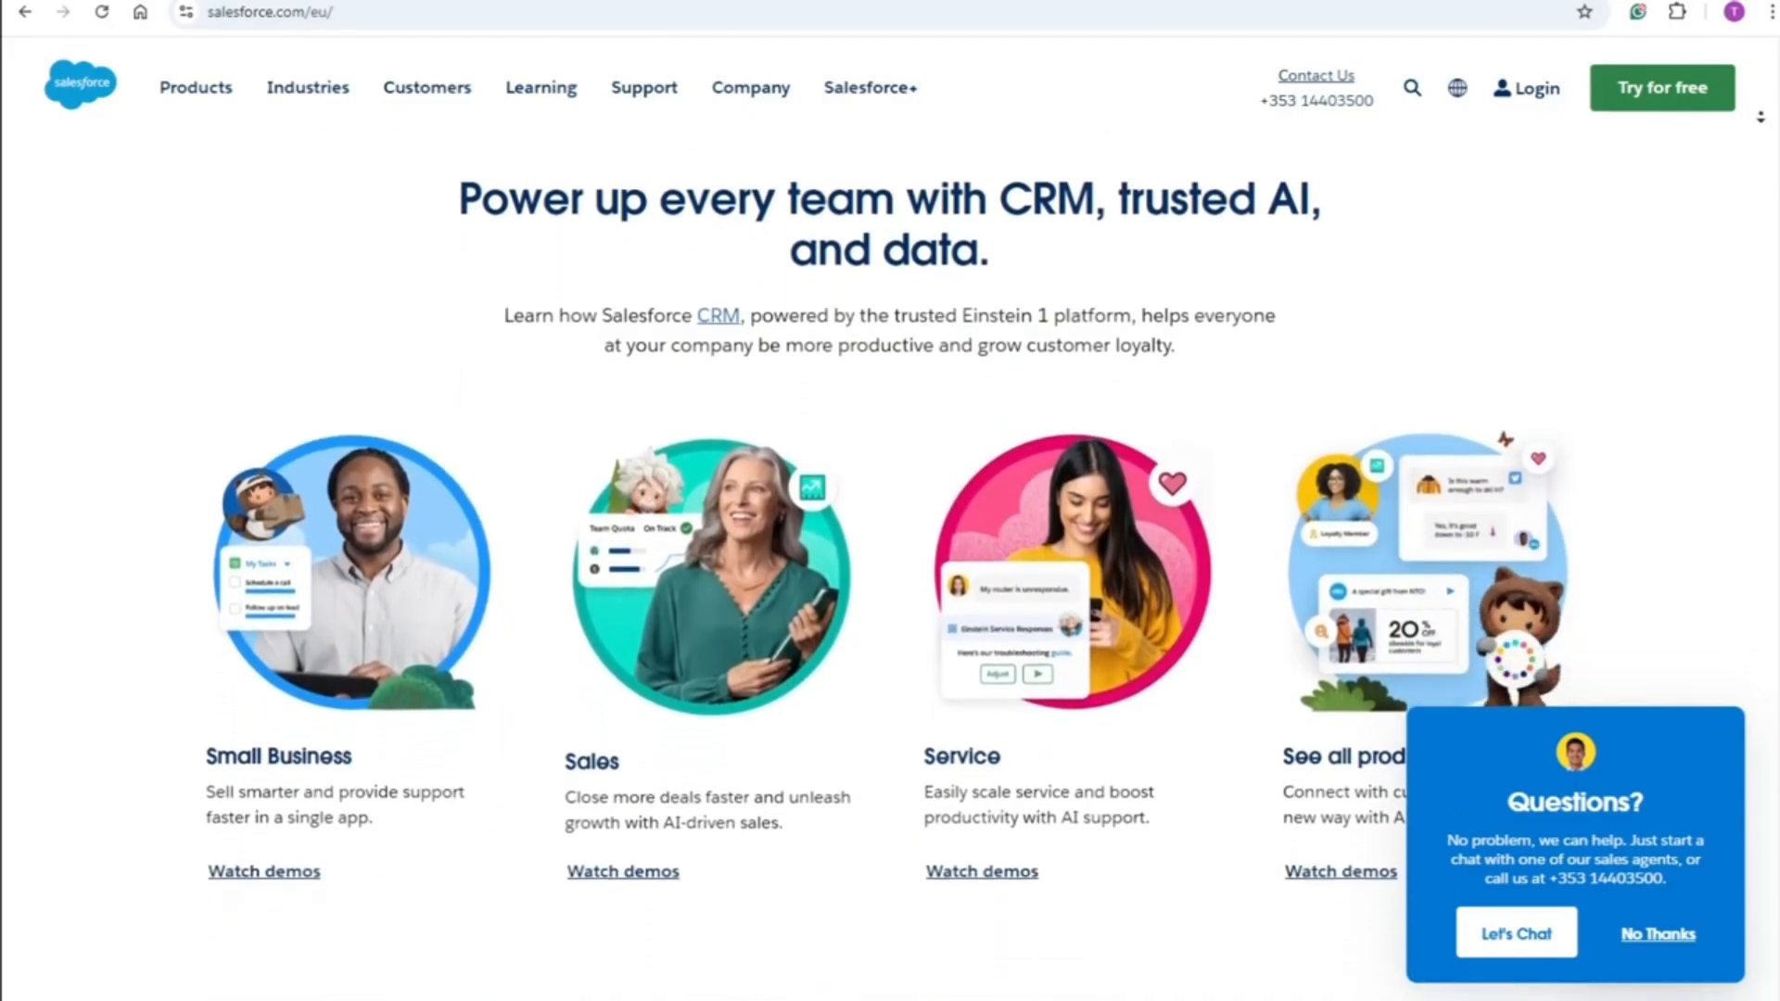
{"action": "scroll", "scroll_direction": "down", "scroll_amount": 3}
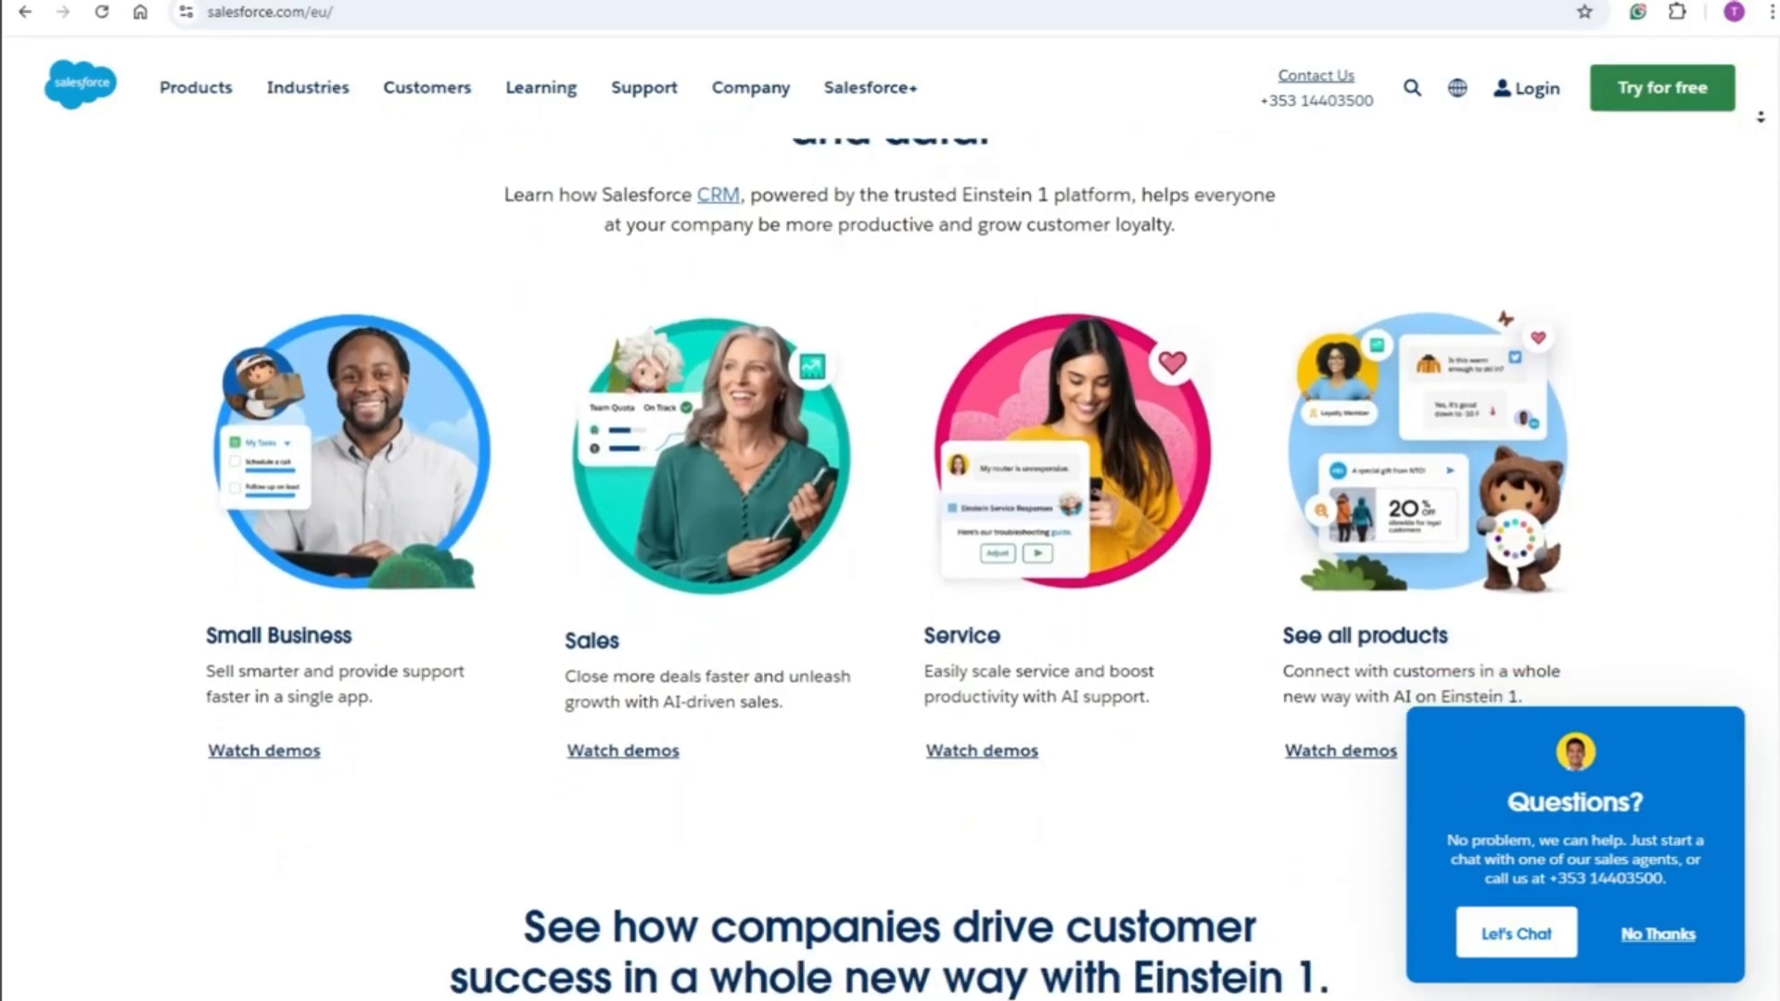
{"action": "scroll", "scroll_direction": "down", "scroll_amount": 3}
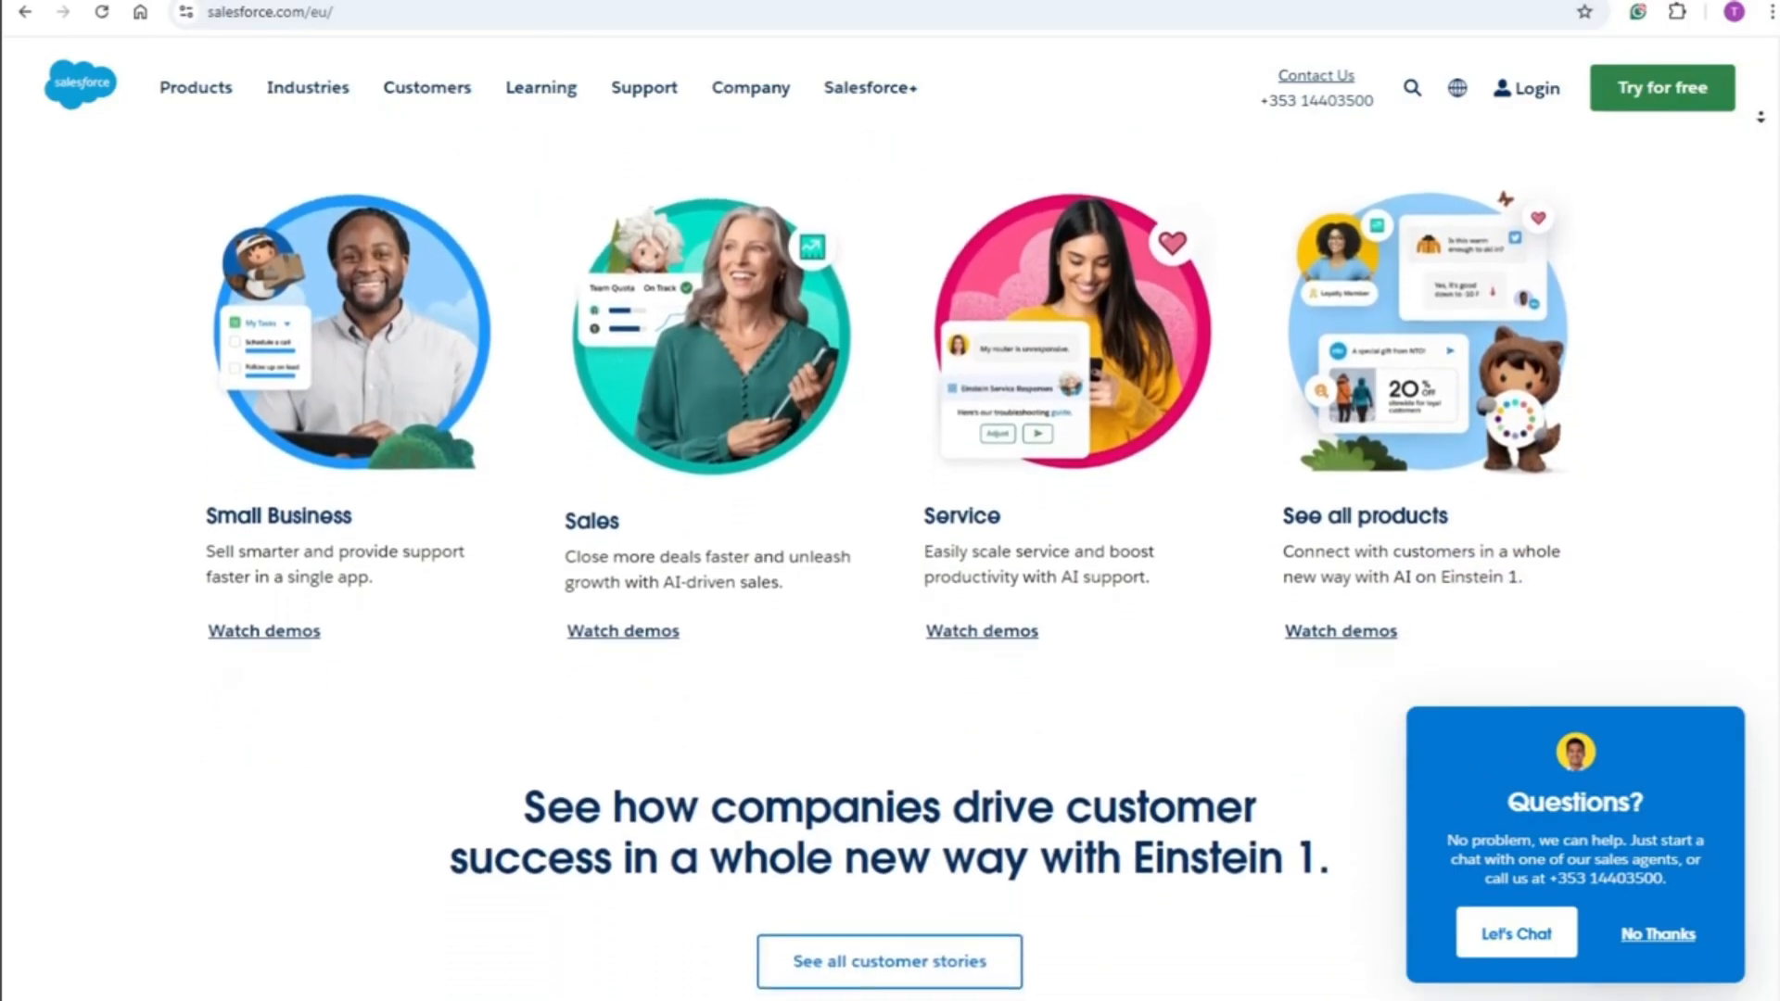
{"action": "scroll", "scroll_direction": "down", "scroll_amount": 3}
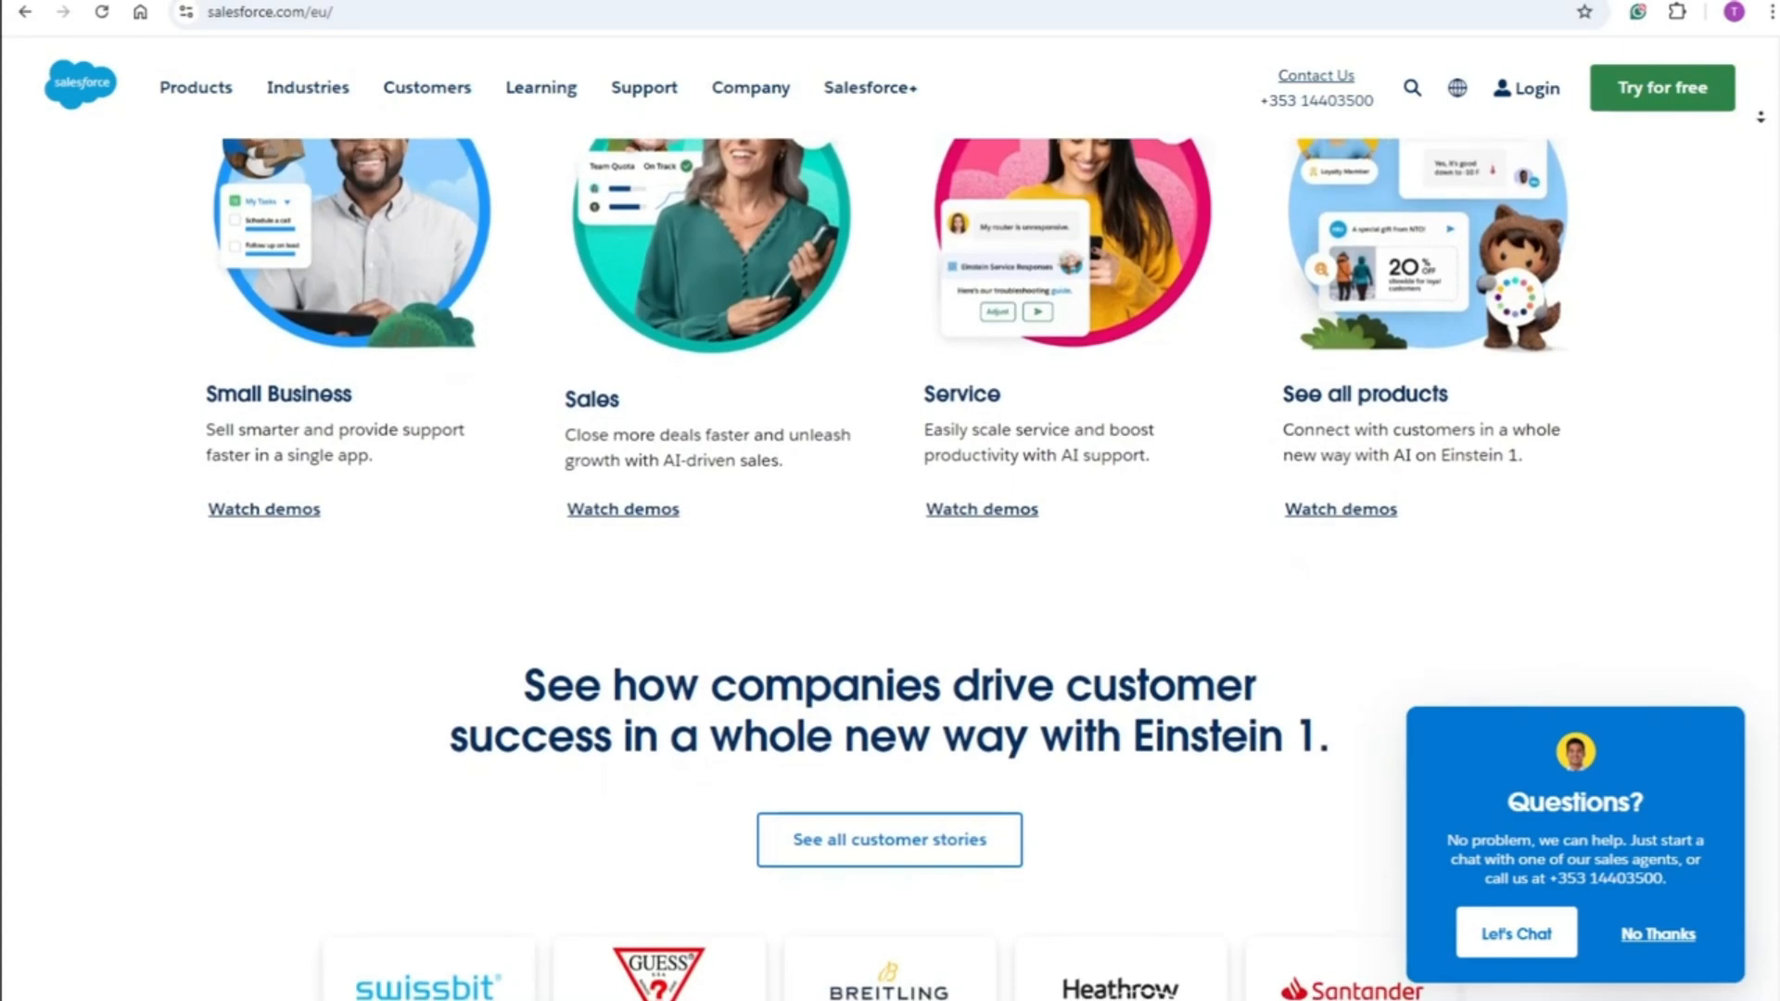
{"action": "scroll", "scroll_direction": "down", "scroll_amount": 3}
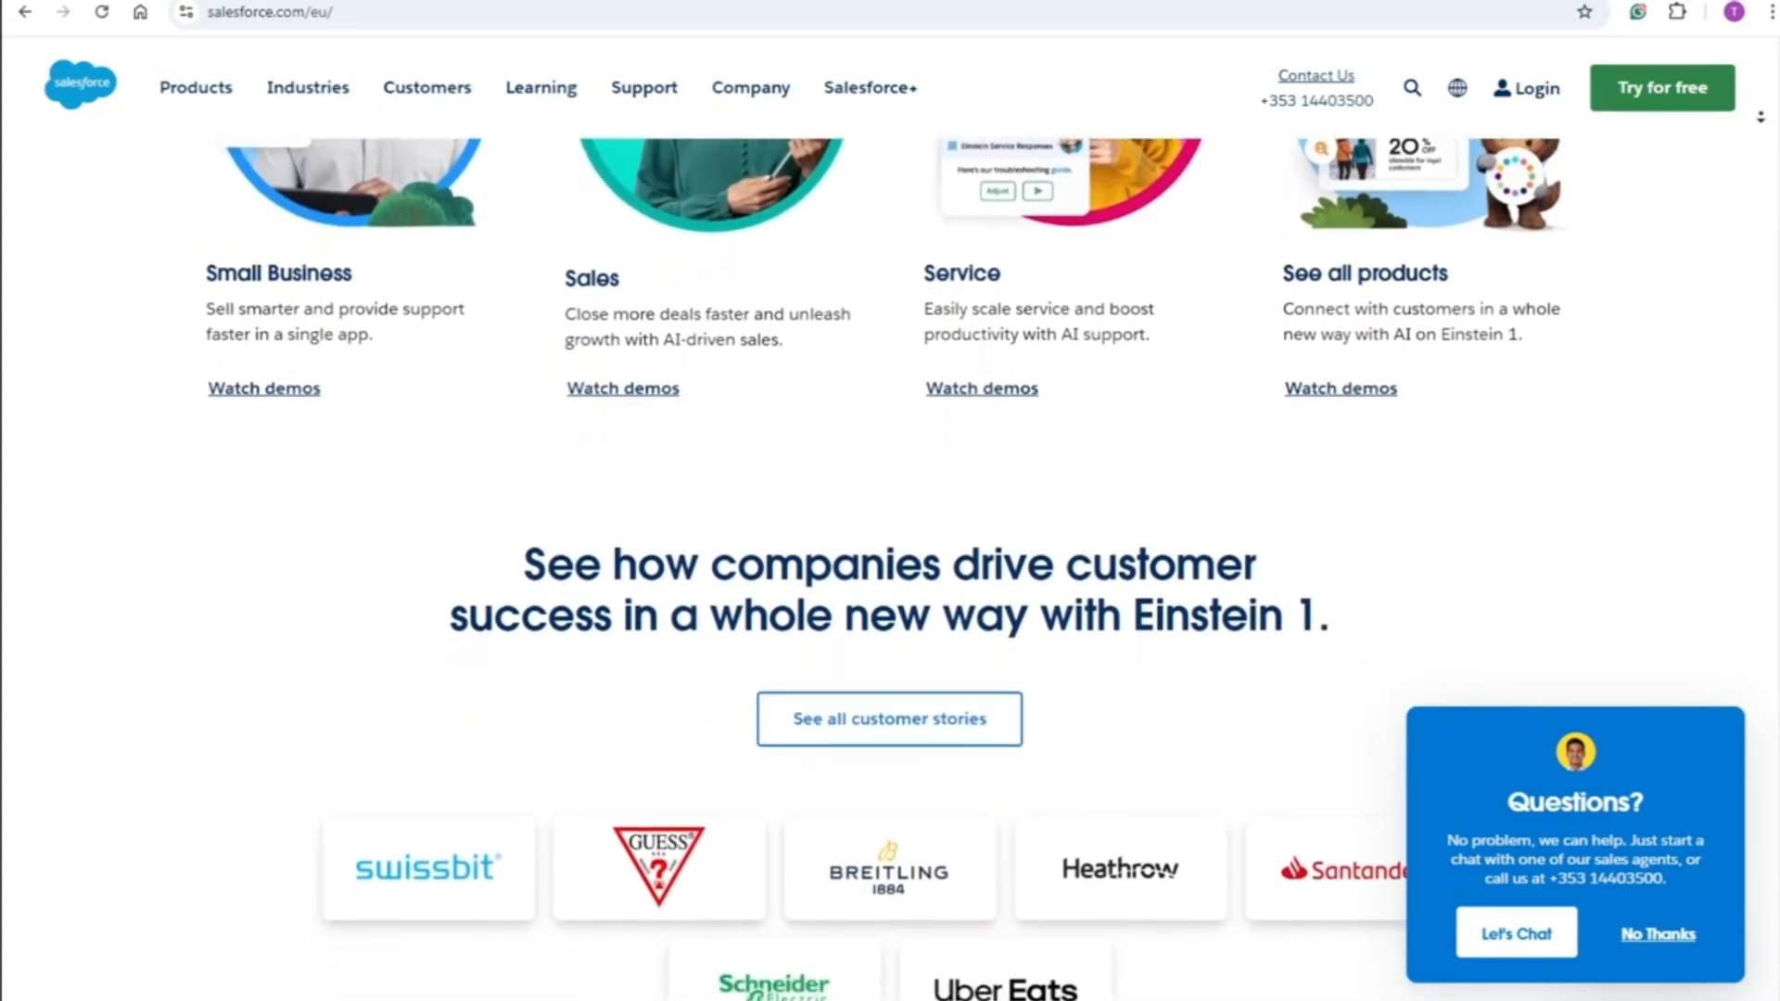
{"action": "scroll", "scroll_direction": "down", "scroll_amount": 3}
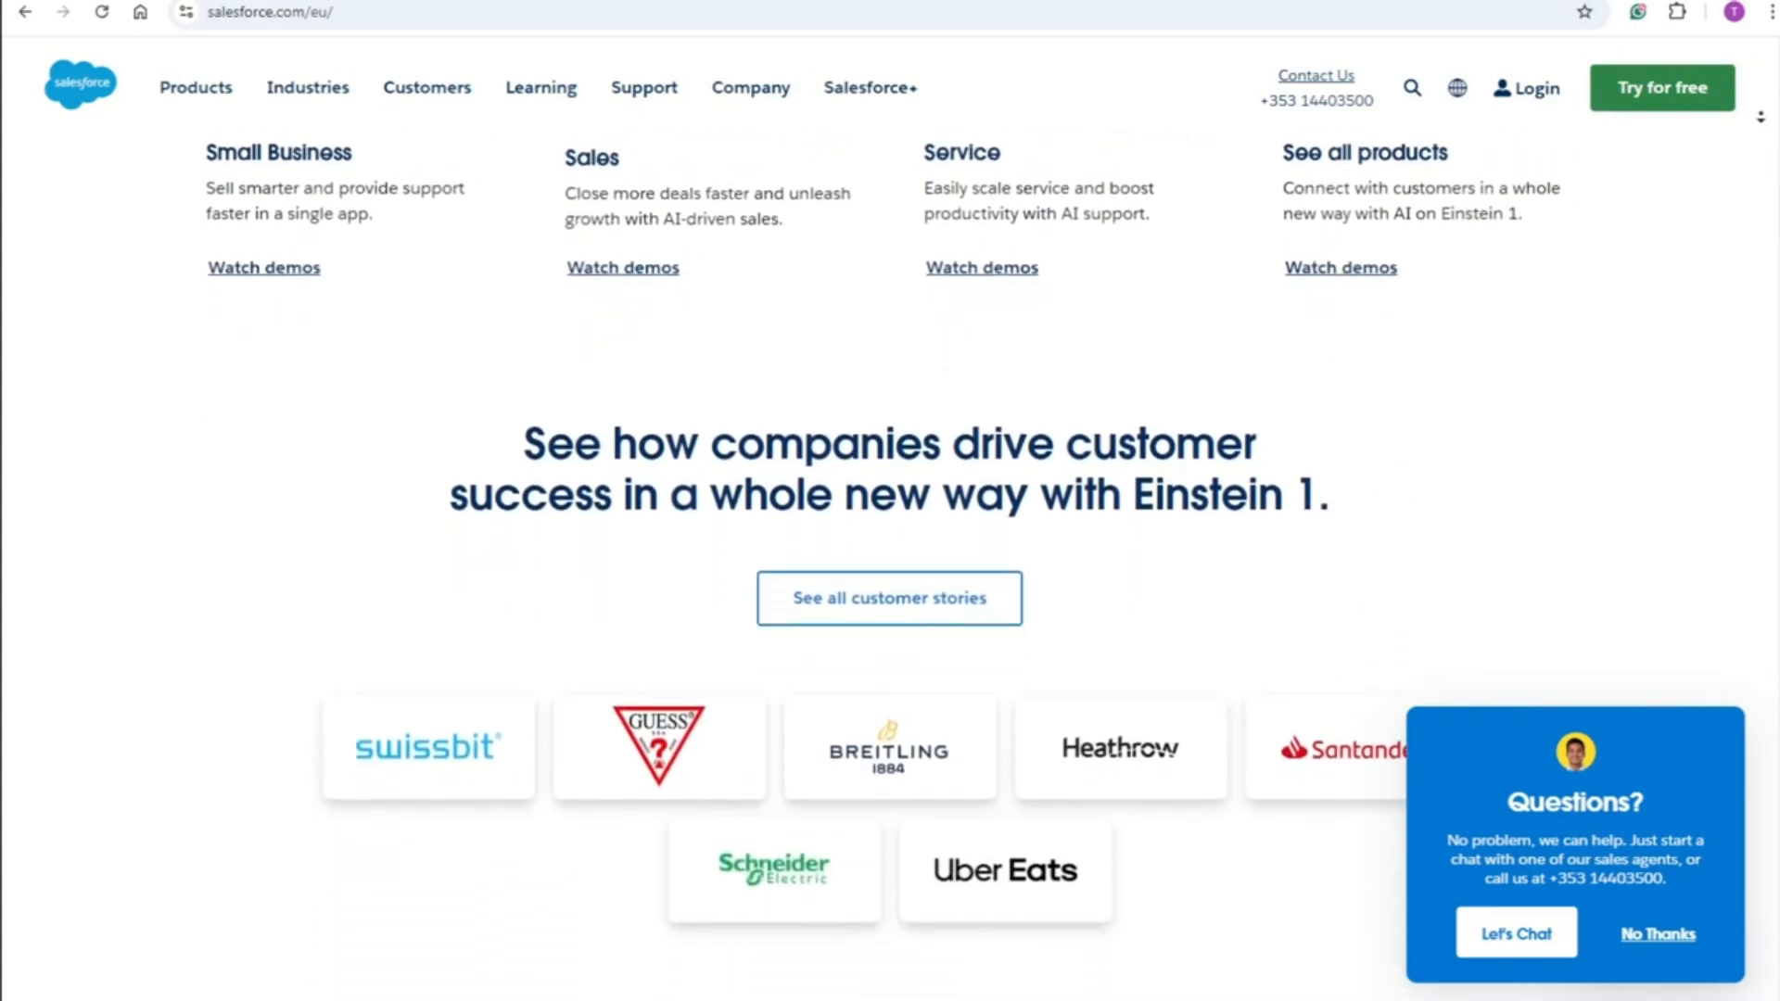
{"action": "scroll", "scroll_direction": "down", "scroll_amount": 3}
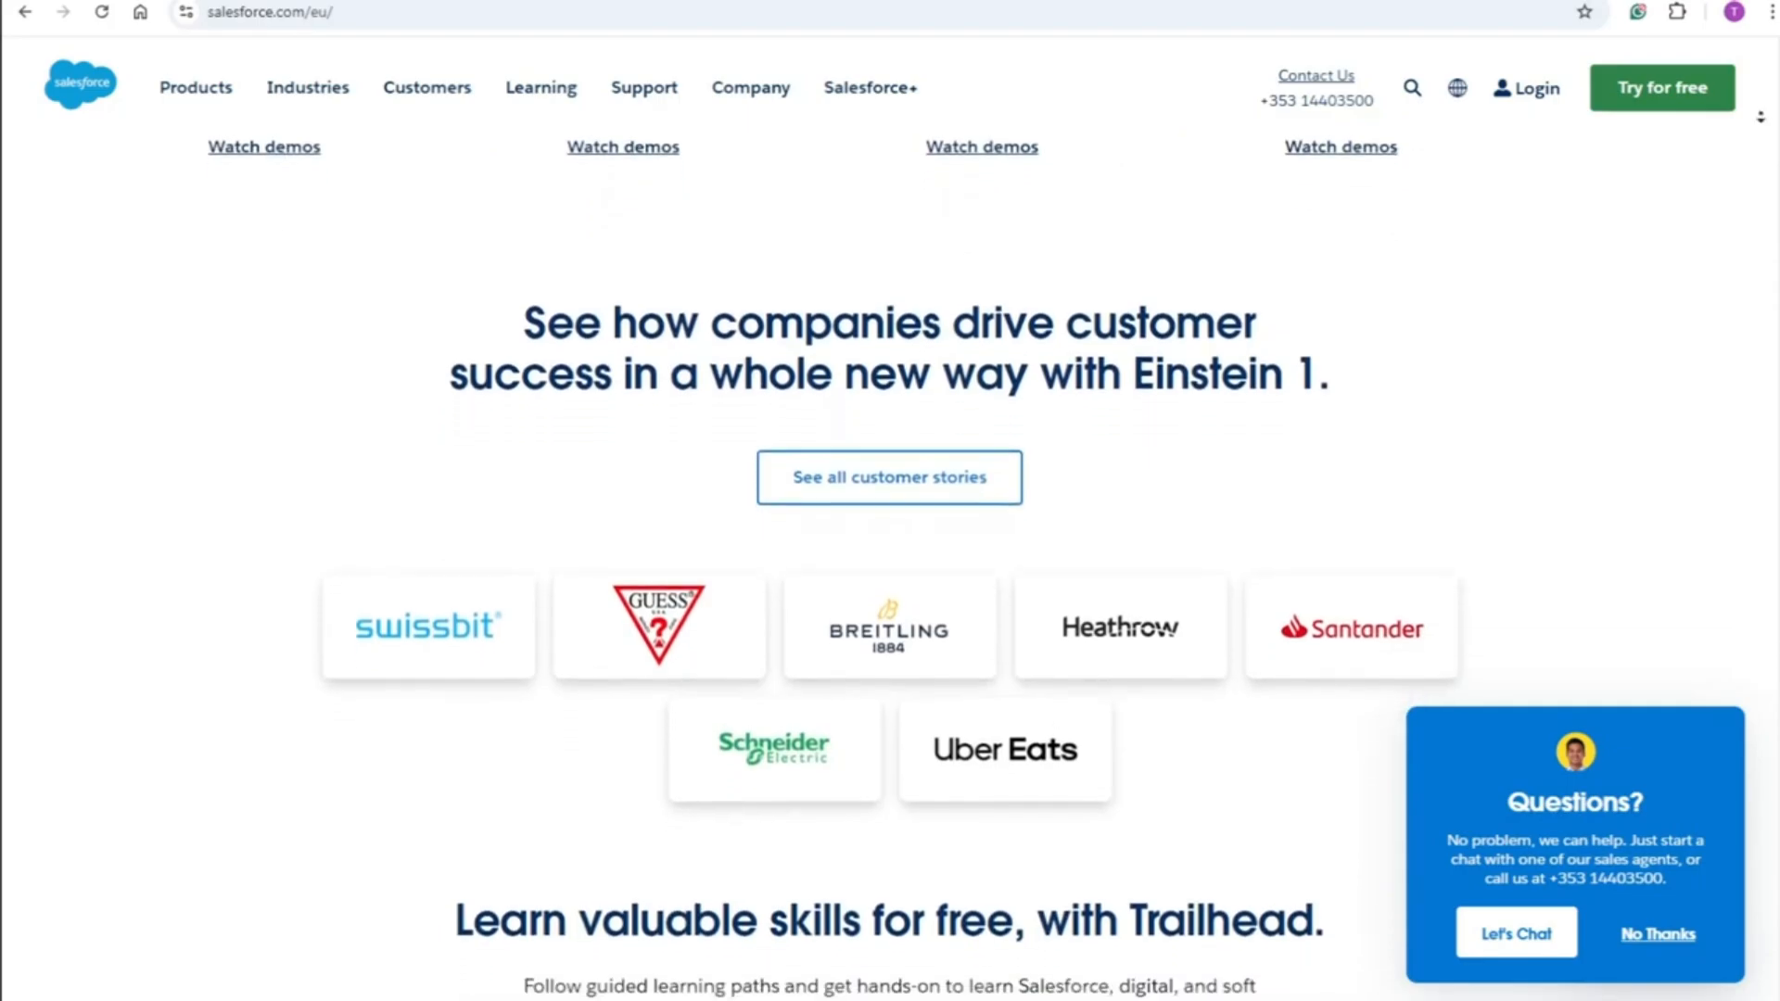
{"action": "scroll", "scroll_direction": "down", "scroll_amount": 3}
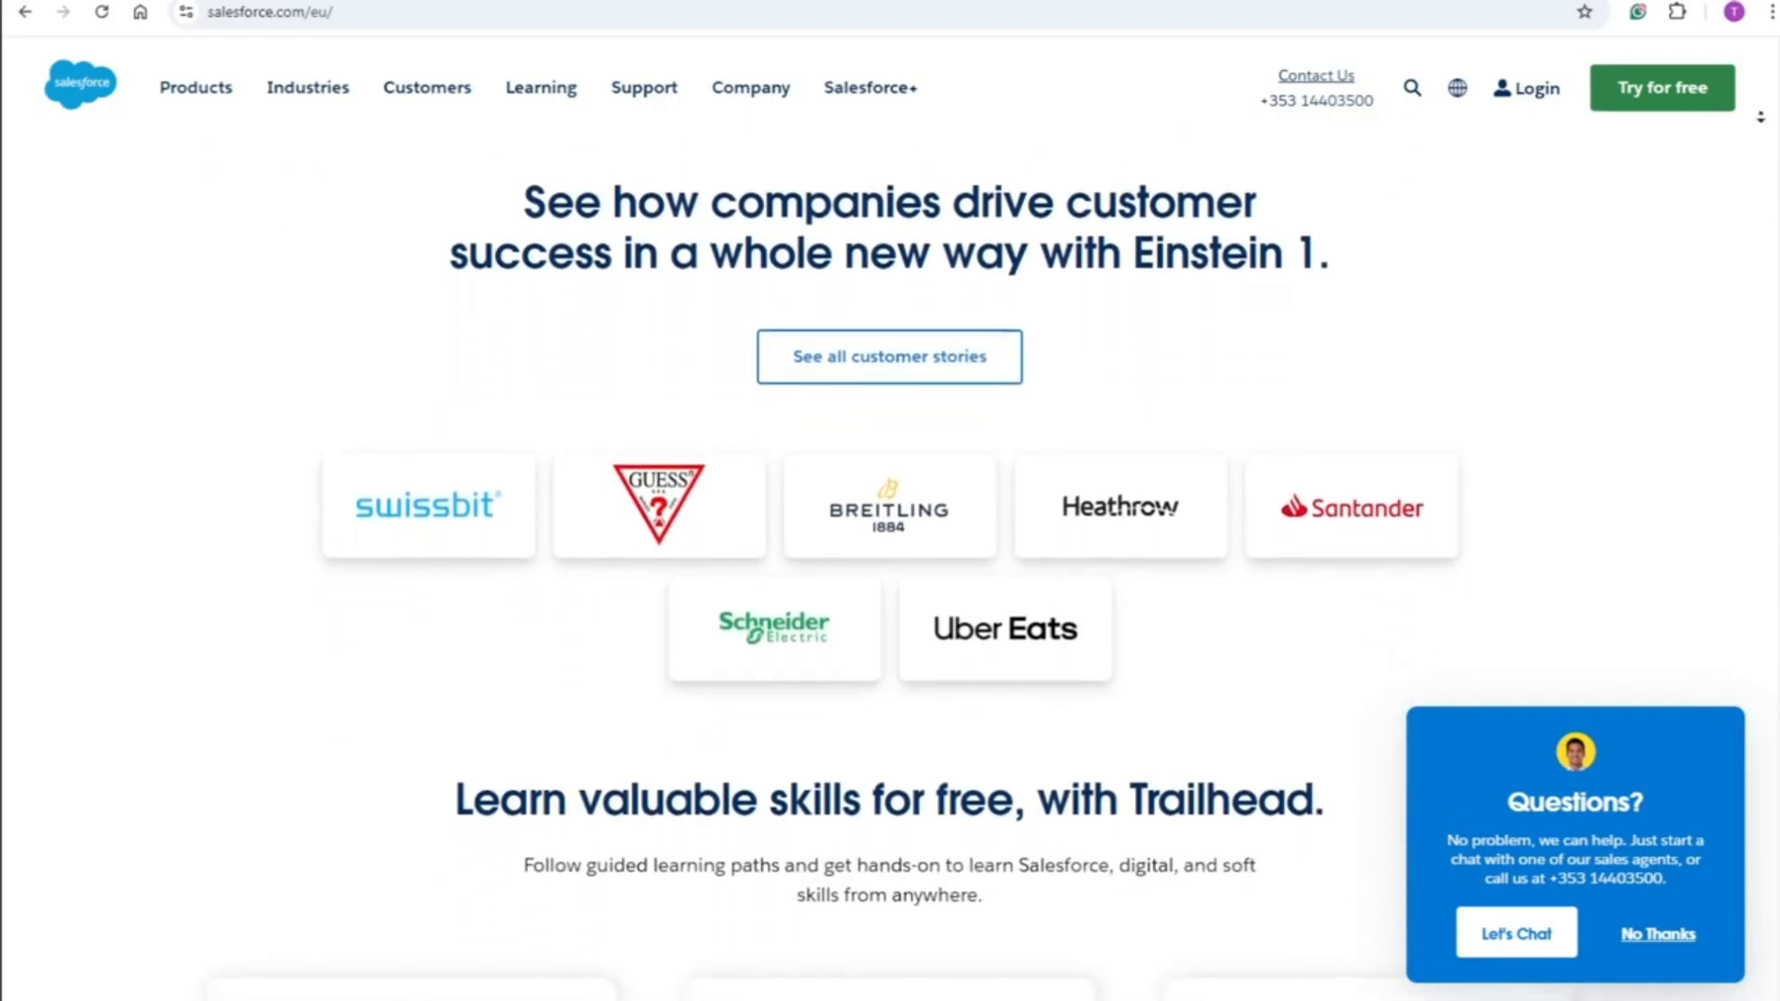
{"action": "scroll", "scroll_direction": "down", "scroll_amount": 3}
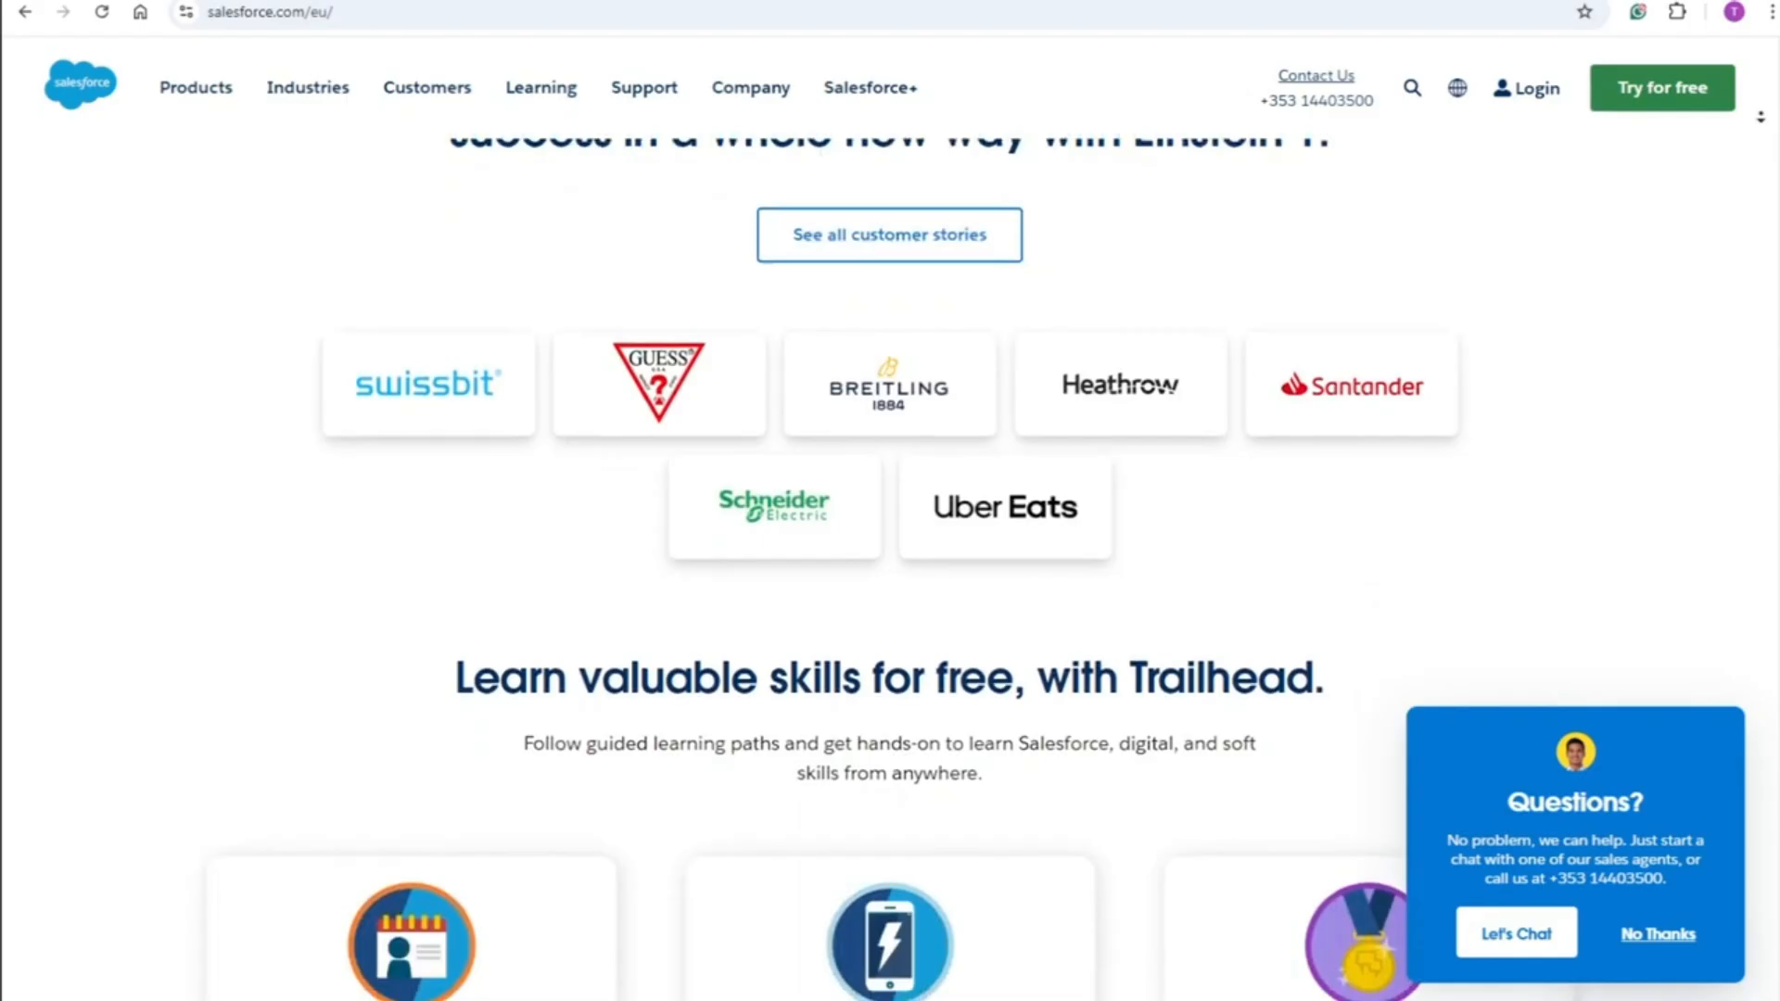
{"action": "scroll", "scroll_direction": "down", "scroll_amount": 3}
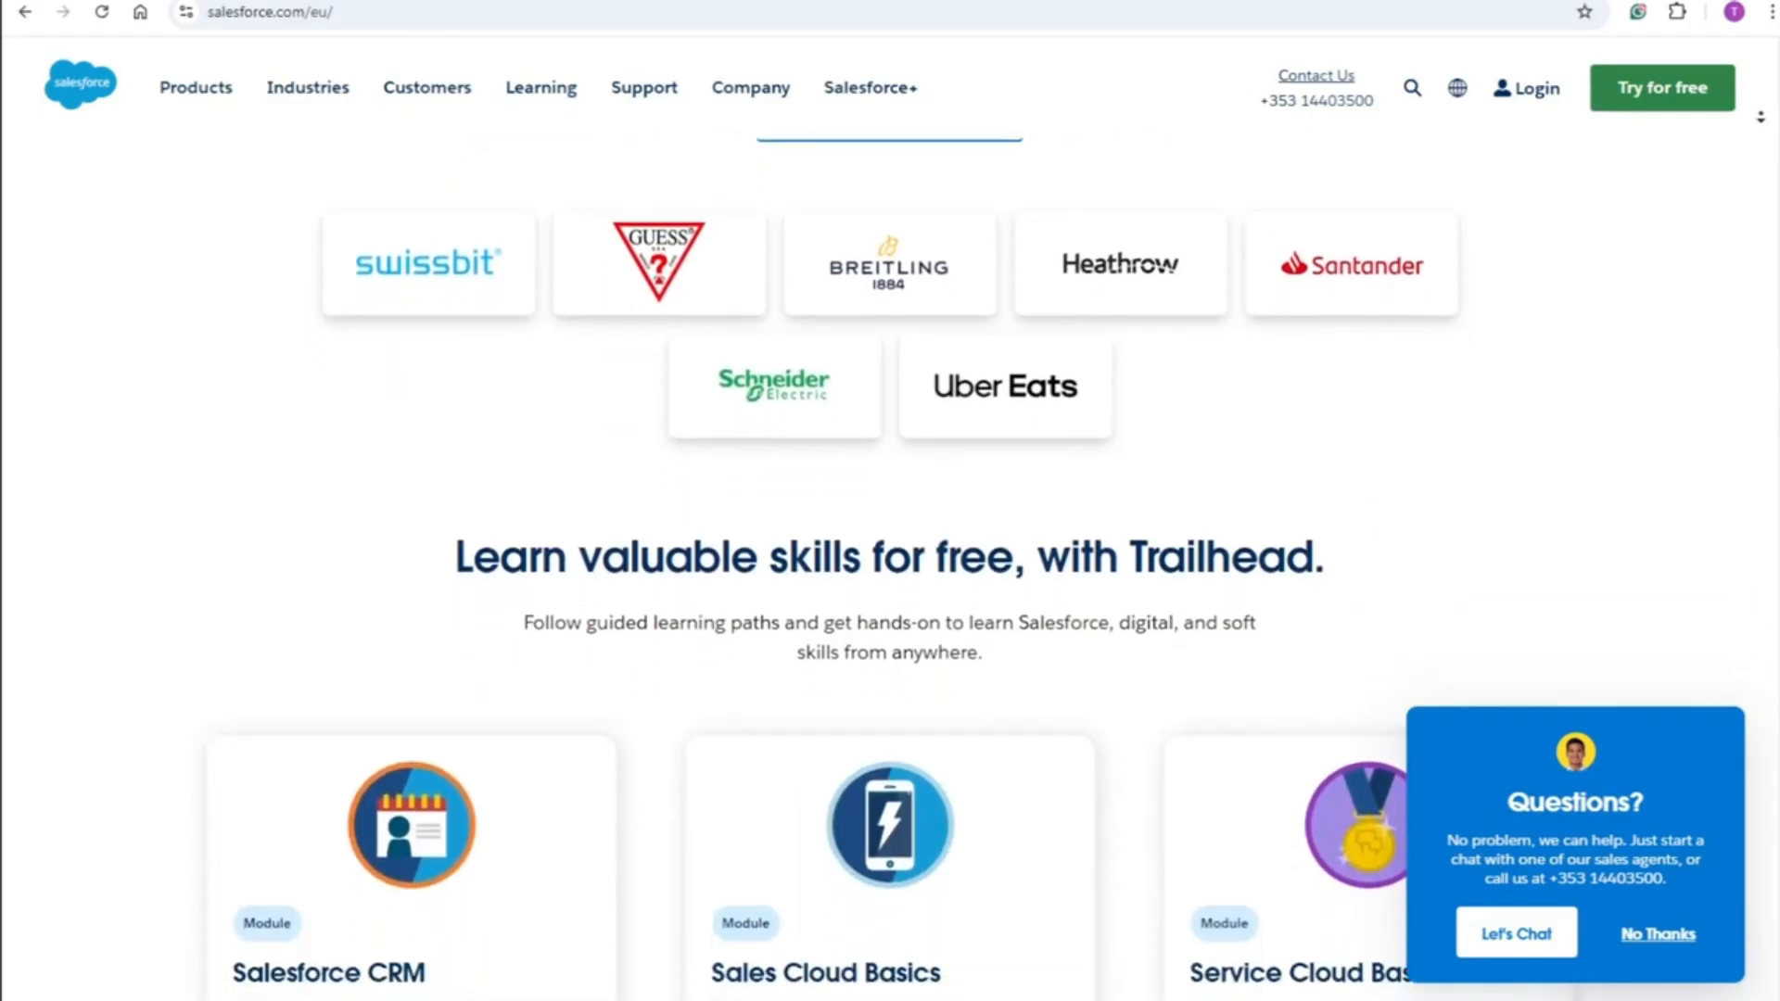
{"action": "scroll", "scroll_direction": "down", "scroll_amount": 3}
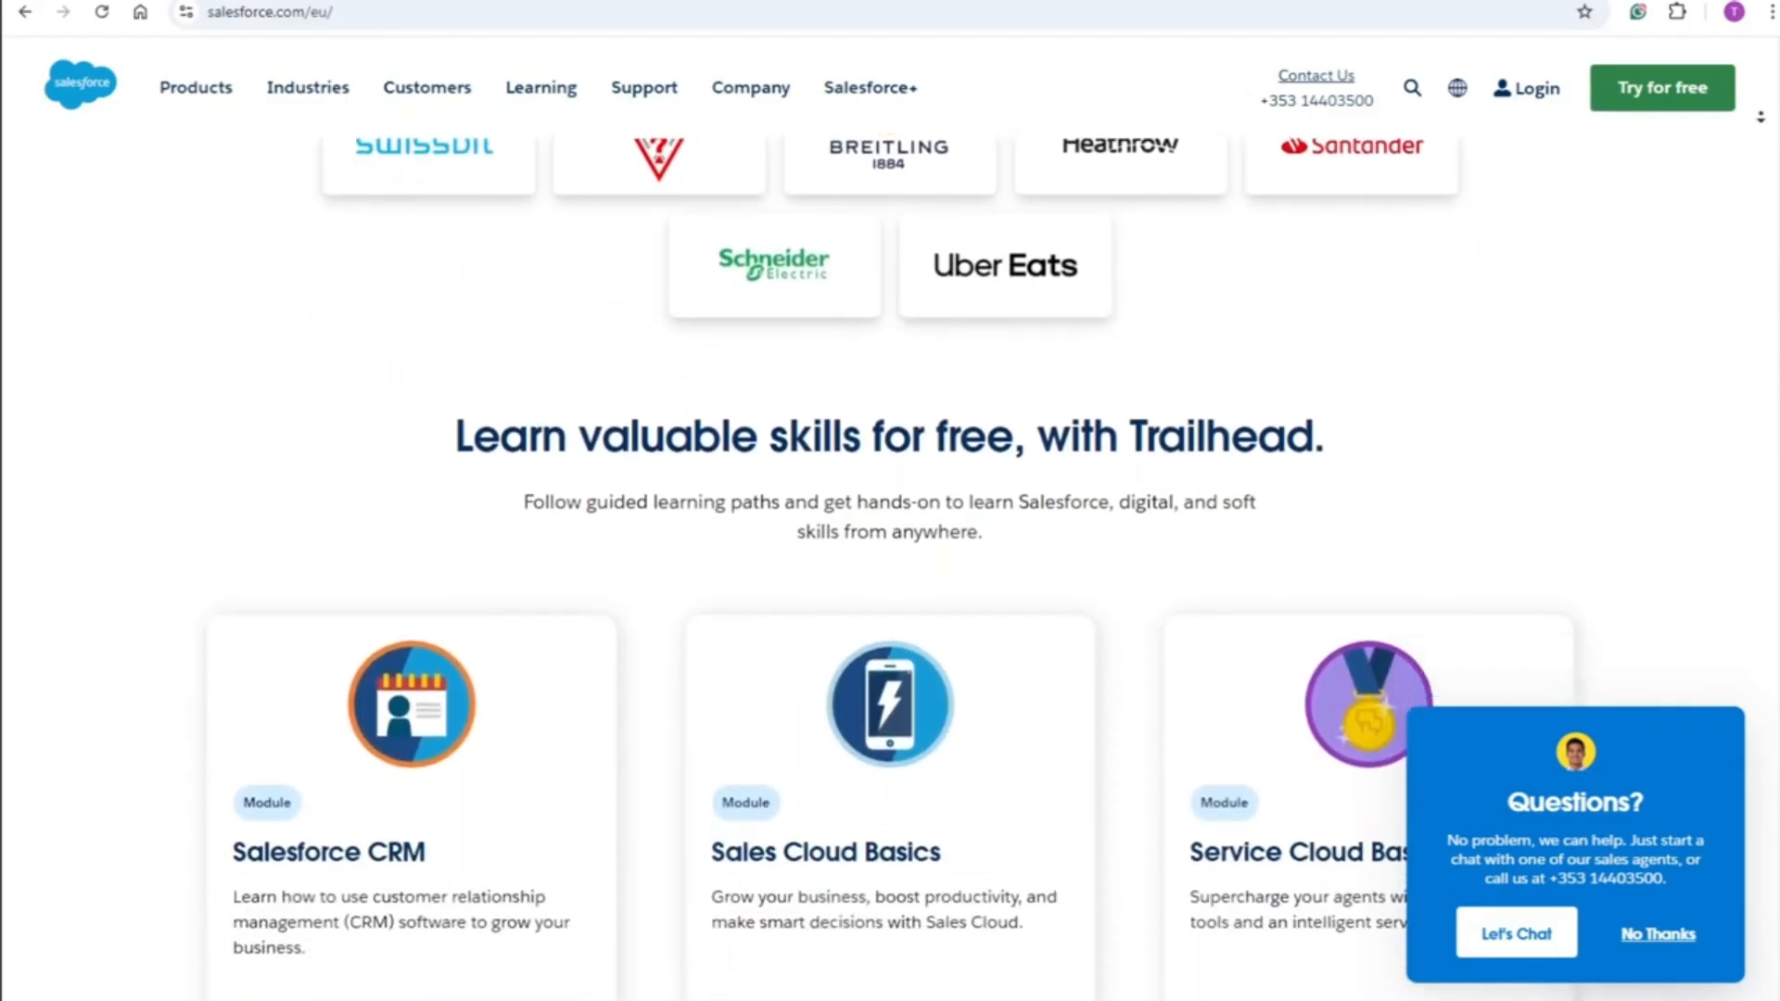
{"action": "scroll", "scroll_direction": "down", "scroll_amount": 3}
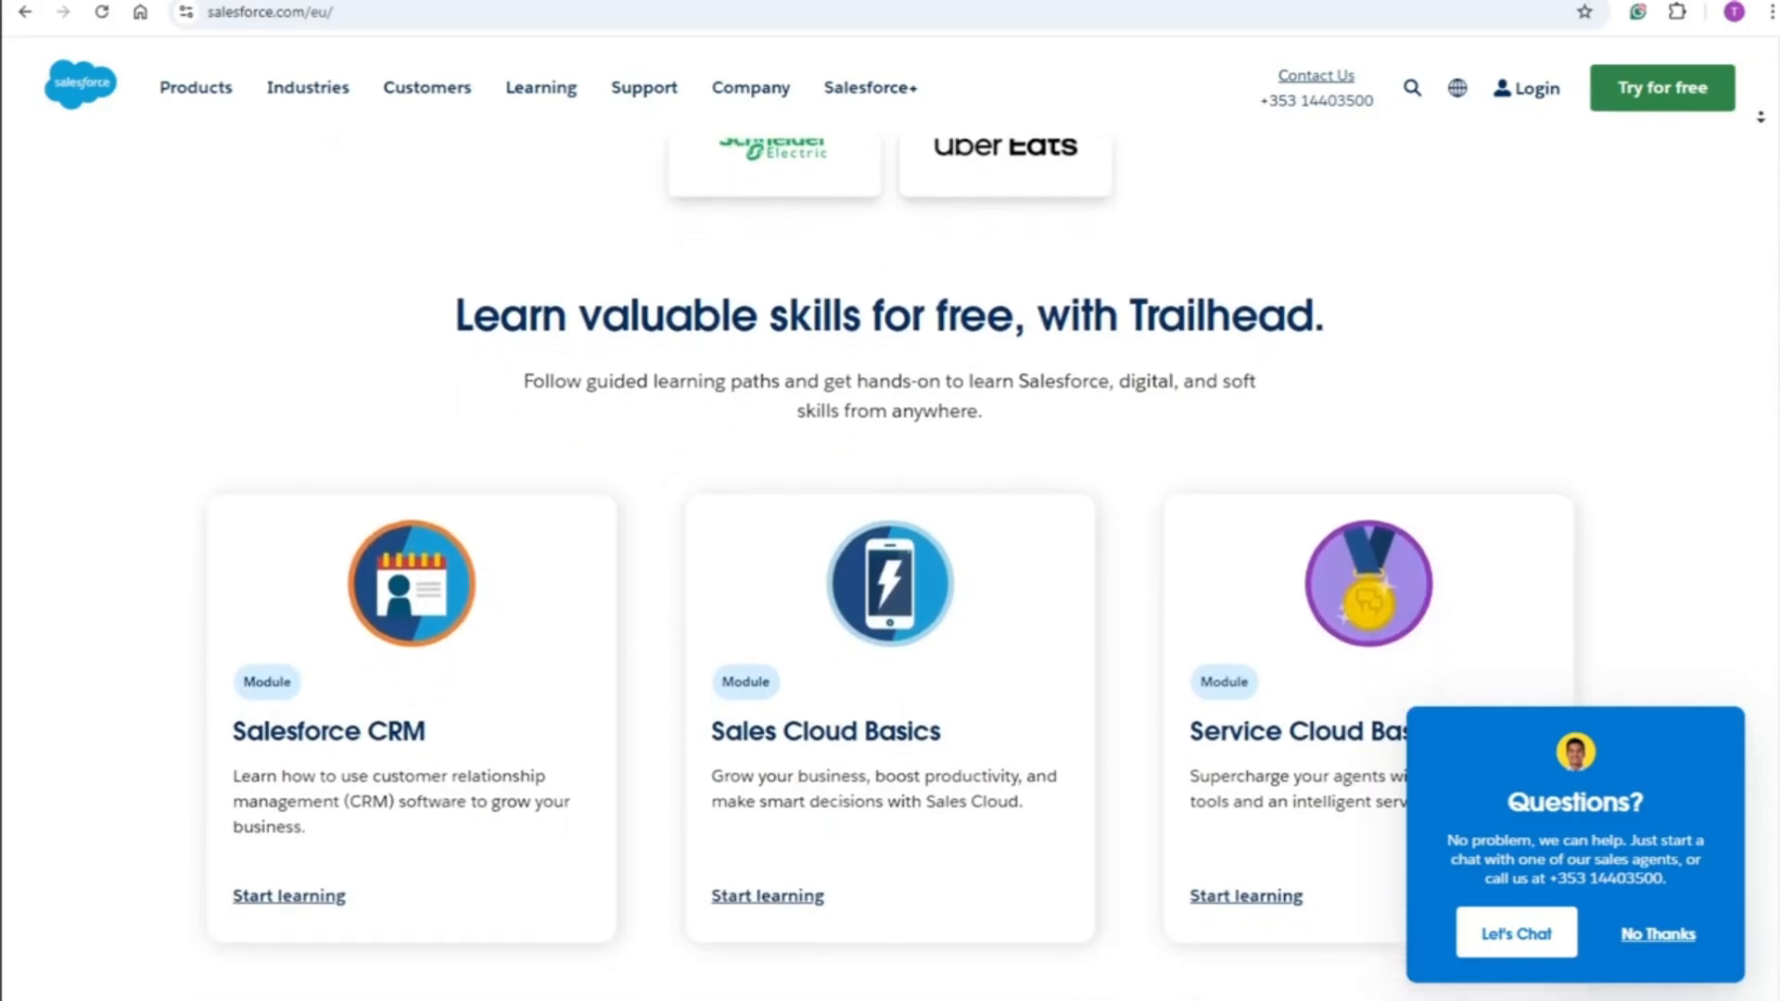
{"action": "scroll", "scroll_direction": "down", "scroll_amount": 3}
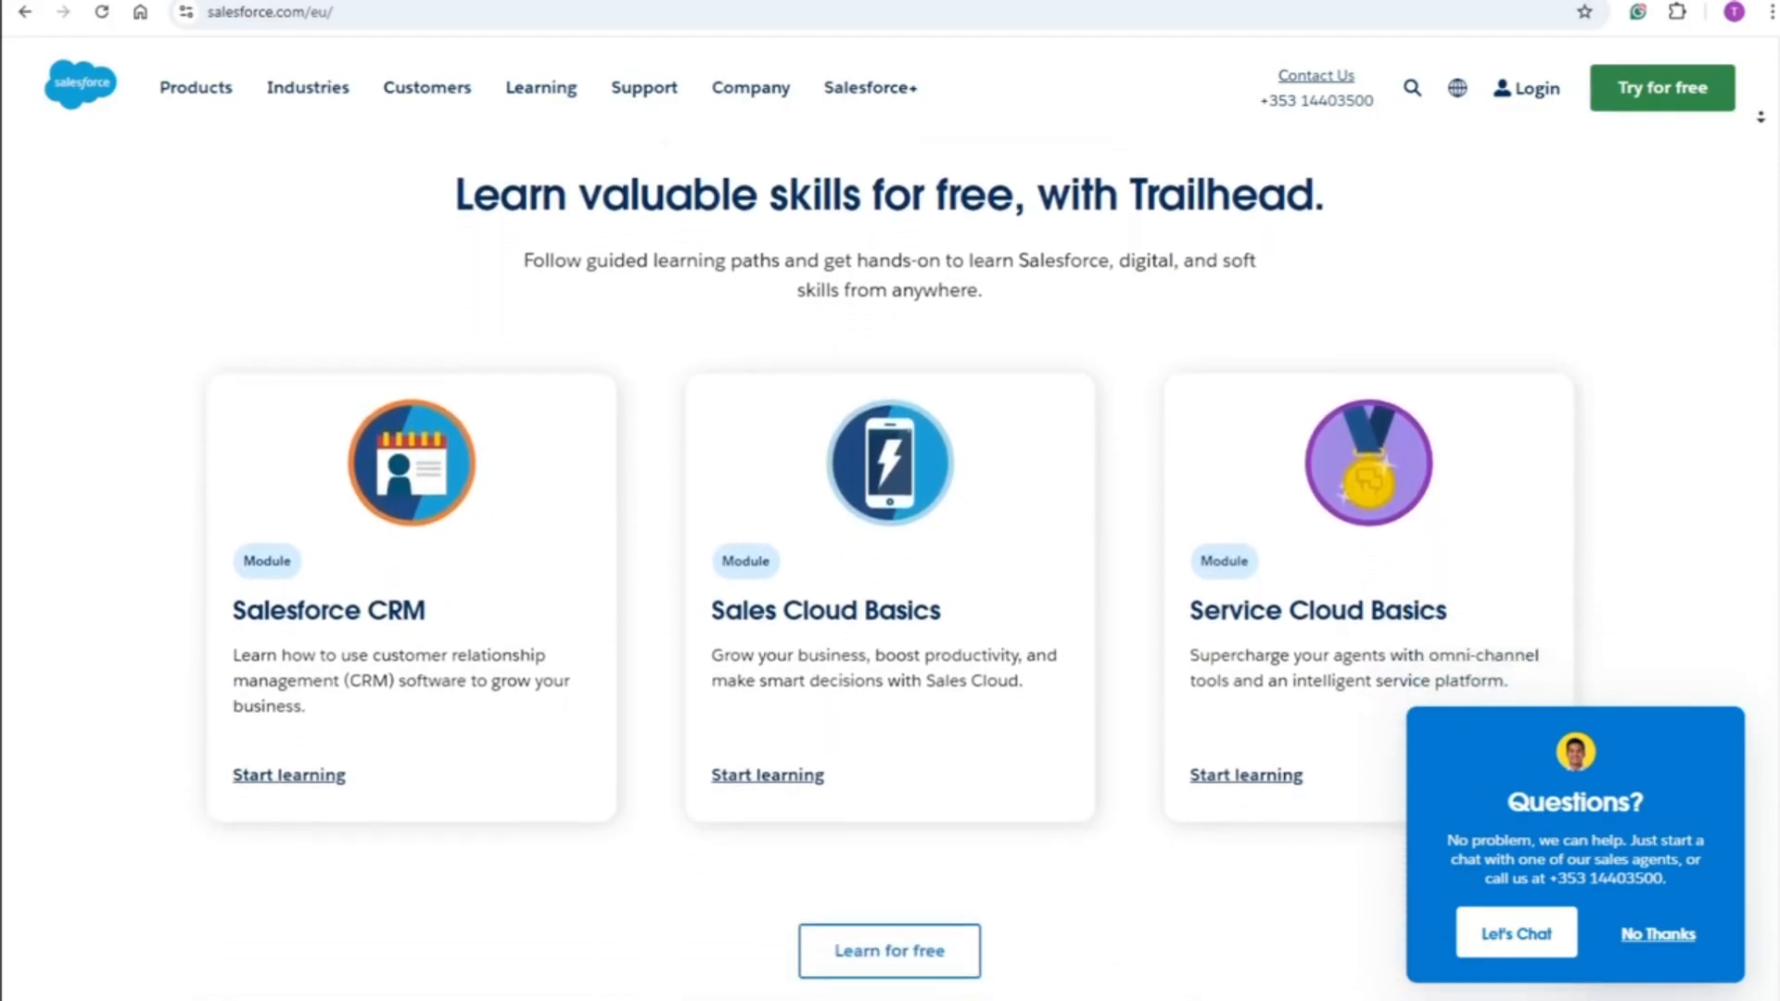
{"action": "scroll", "scroll_direction": "down", "scroll_amount": 3}
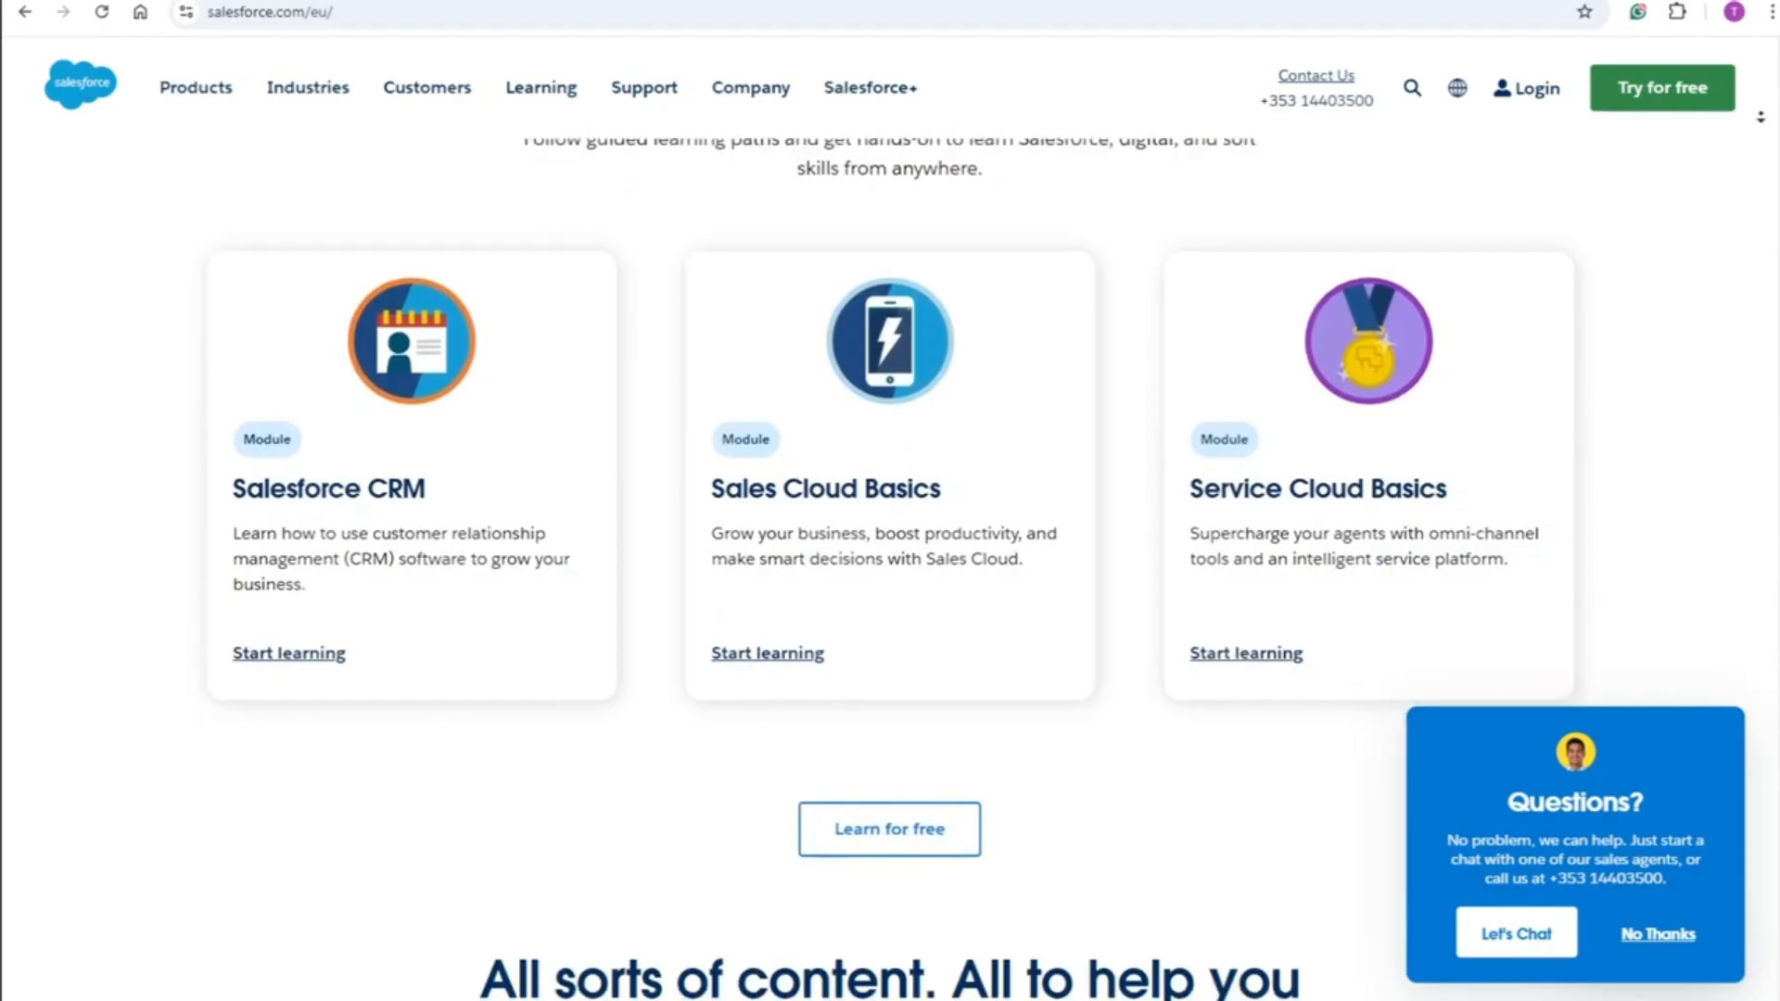
{"action": "scroll", "scroll_direction": "down", "scroll_amount": 3}
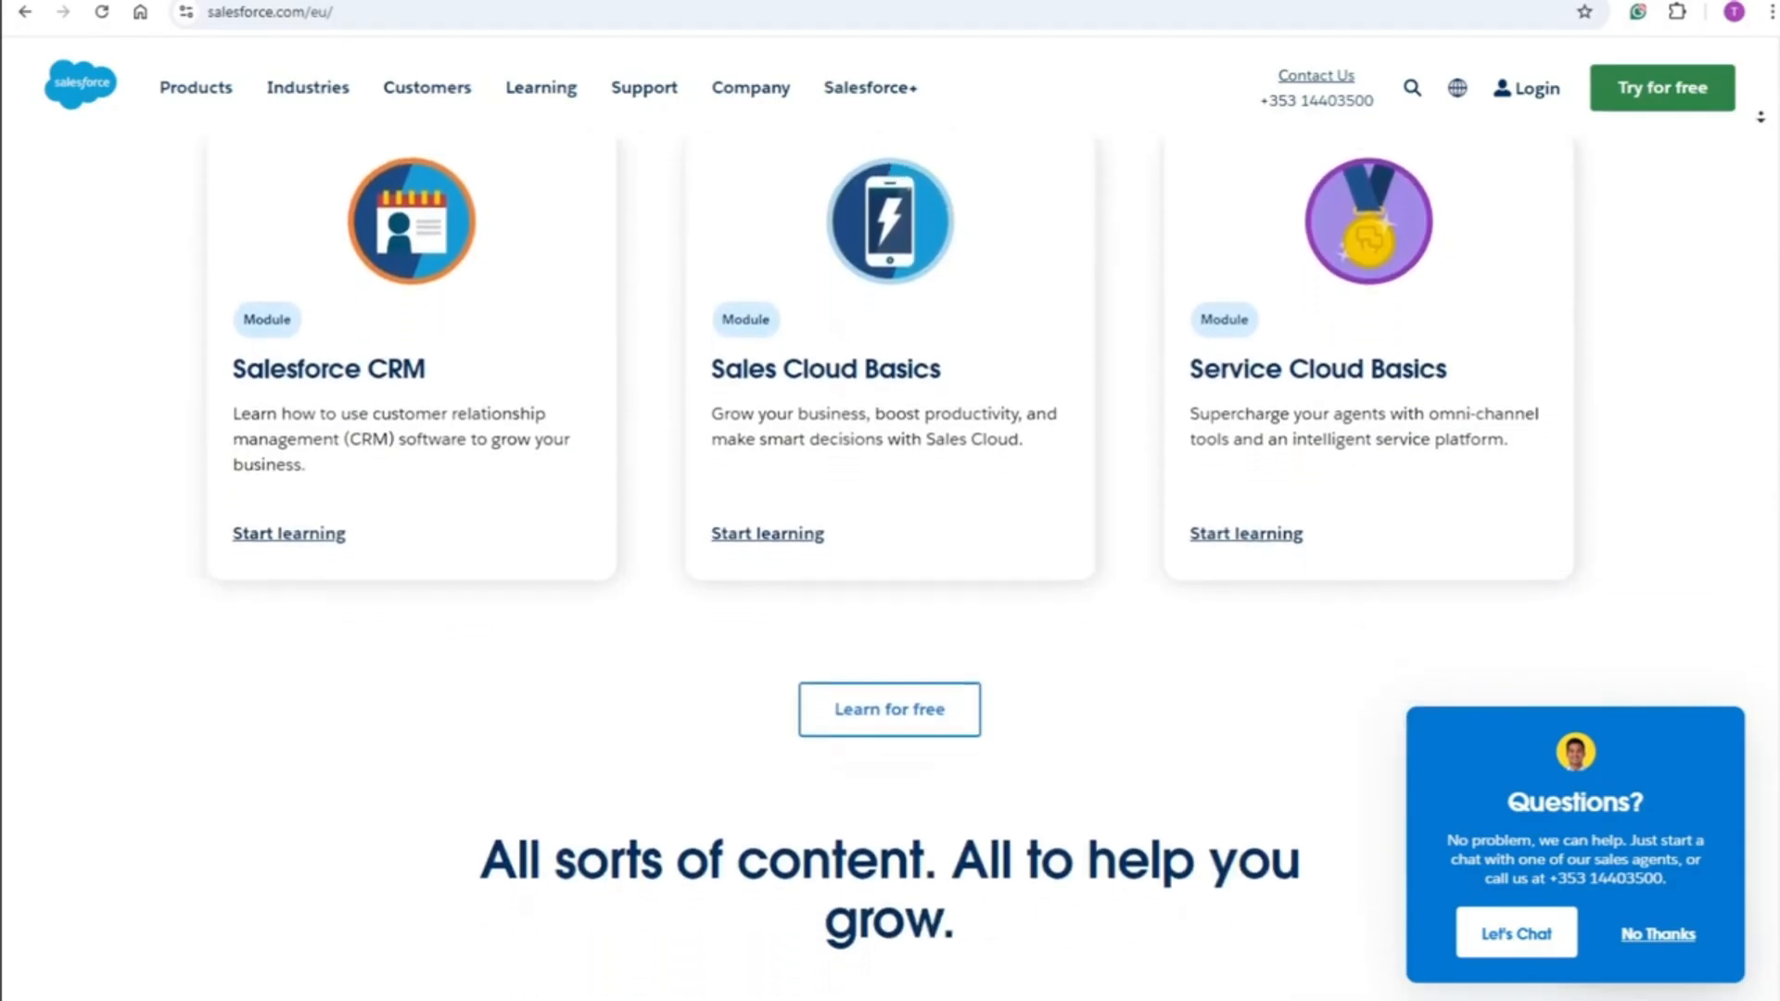
{"action": "scroll", "scroll_direction": "down", "scroll_amount": 3}
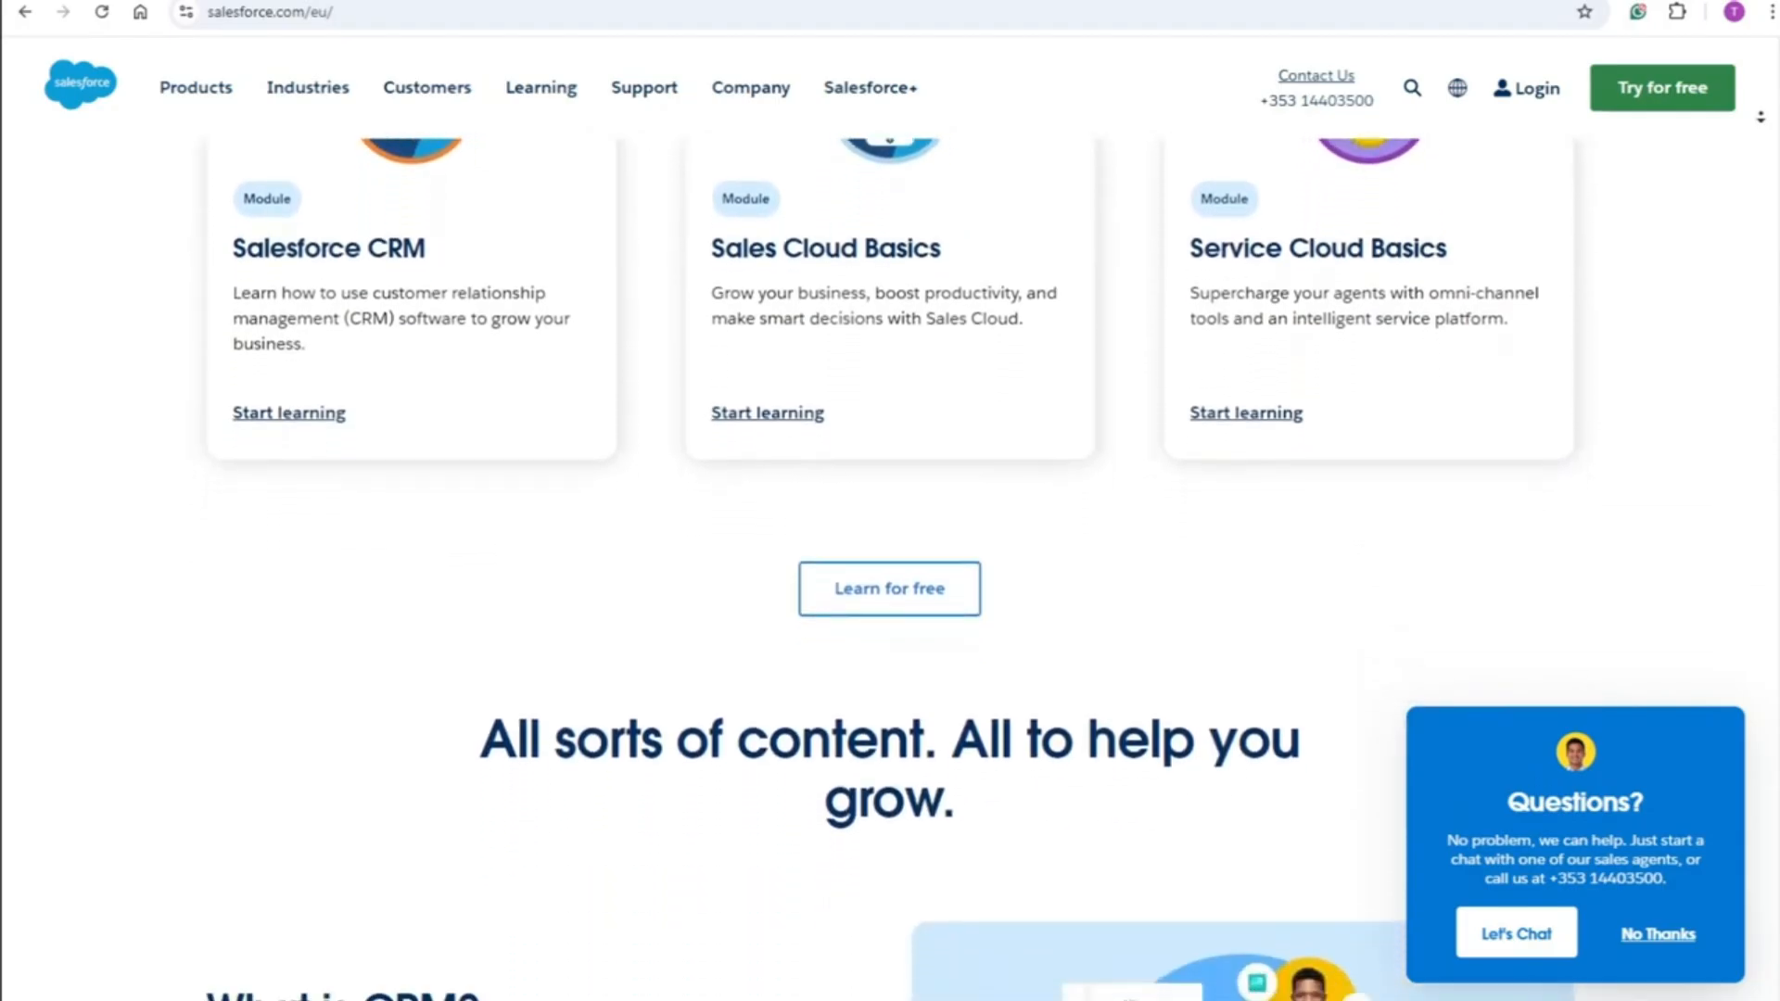
{"action": "scroll", "scroll_direction": "down", "scroll_amount": 3}
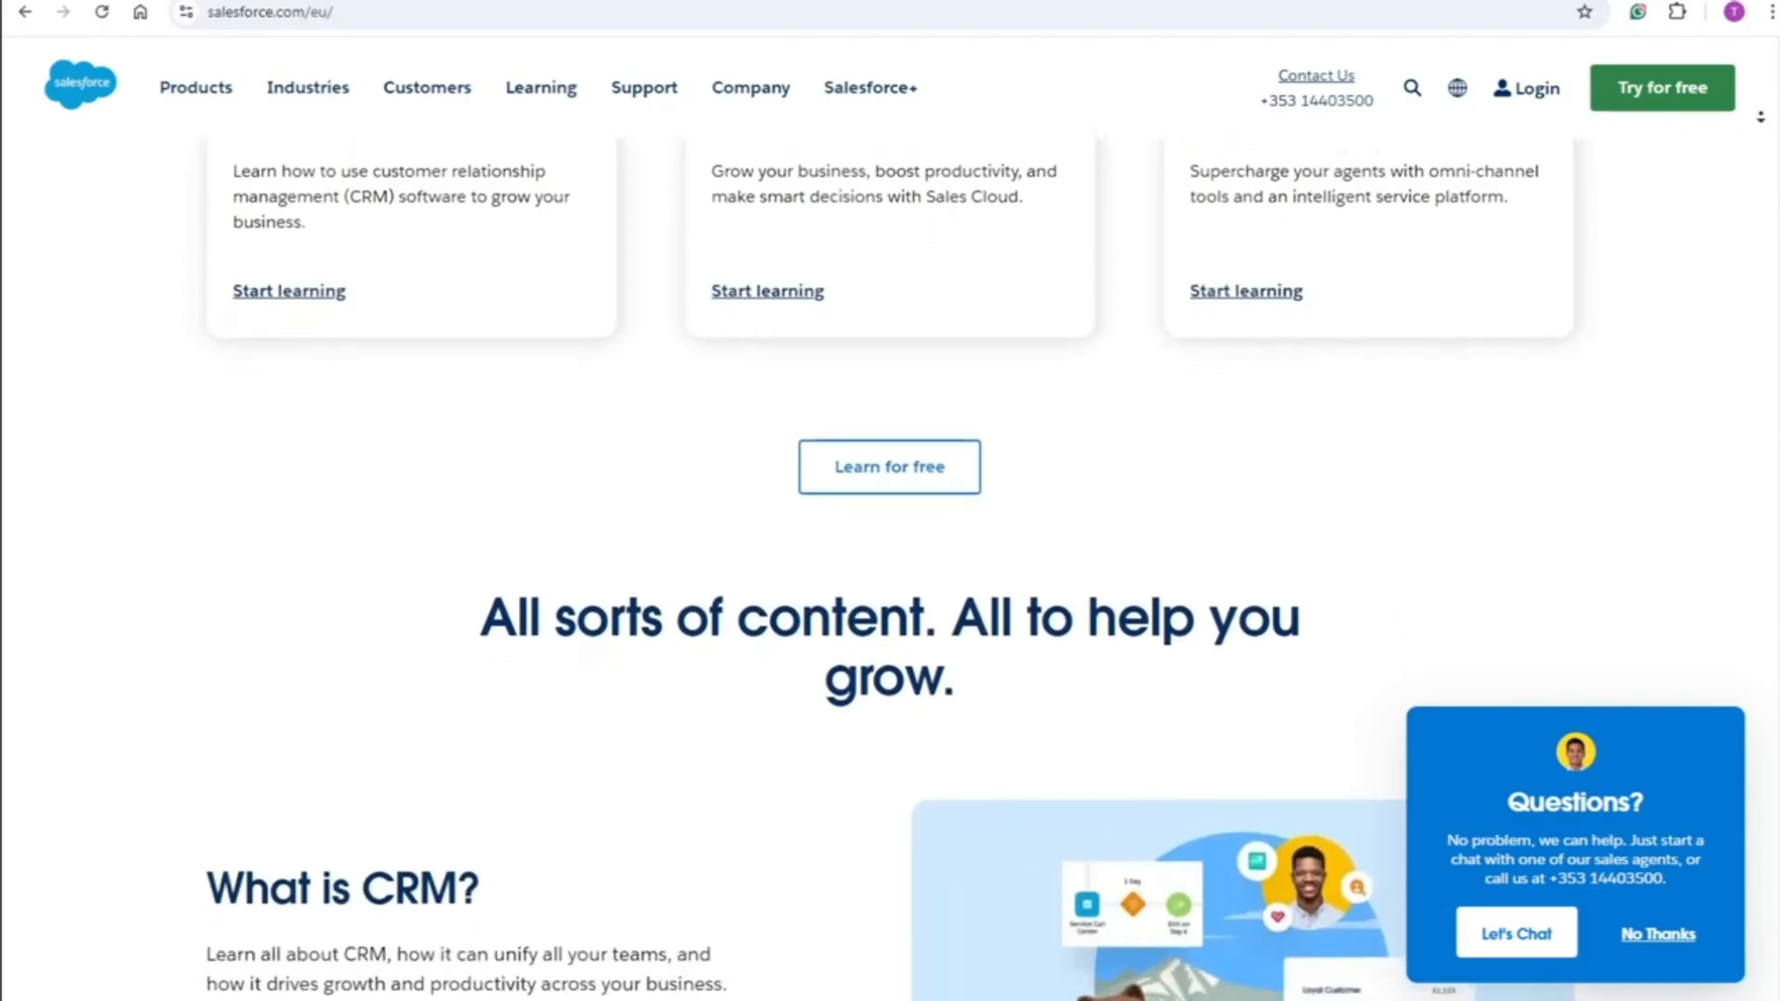
{"action": "scroll", "scroll_direction": "down", "scroll_amount": 3}
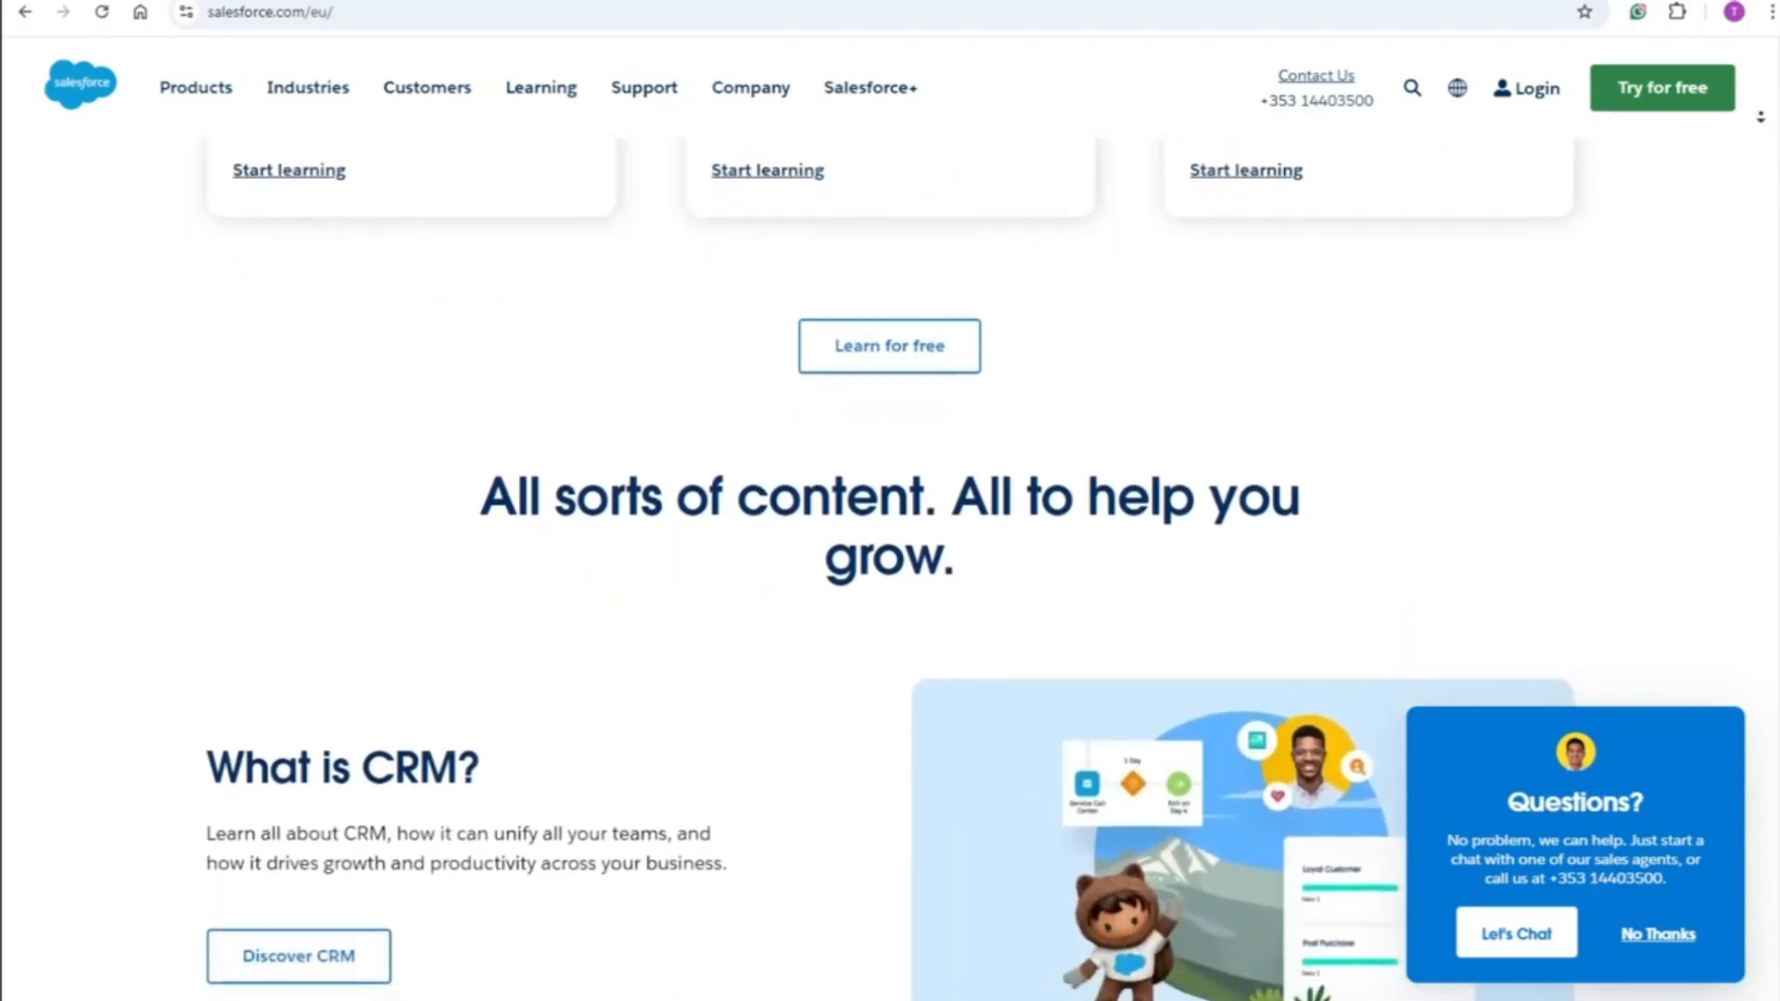
{"action": "scroll", "scroll_direction": "down", "scroll_amount": 3}
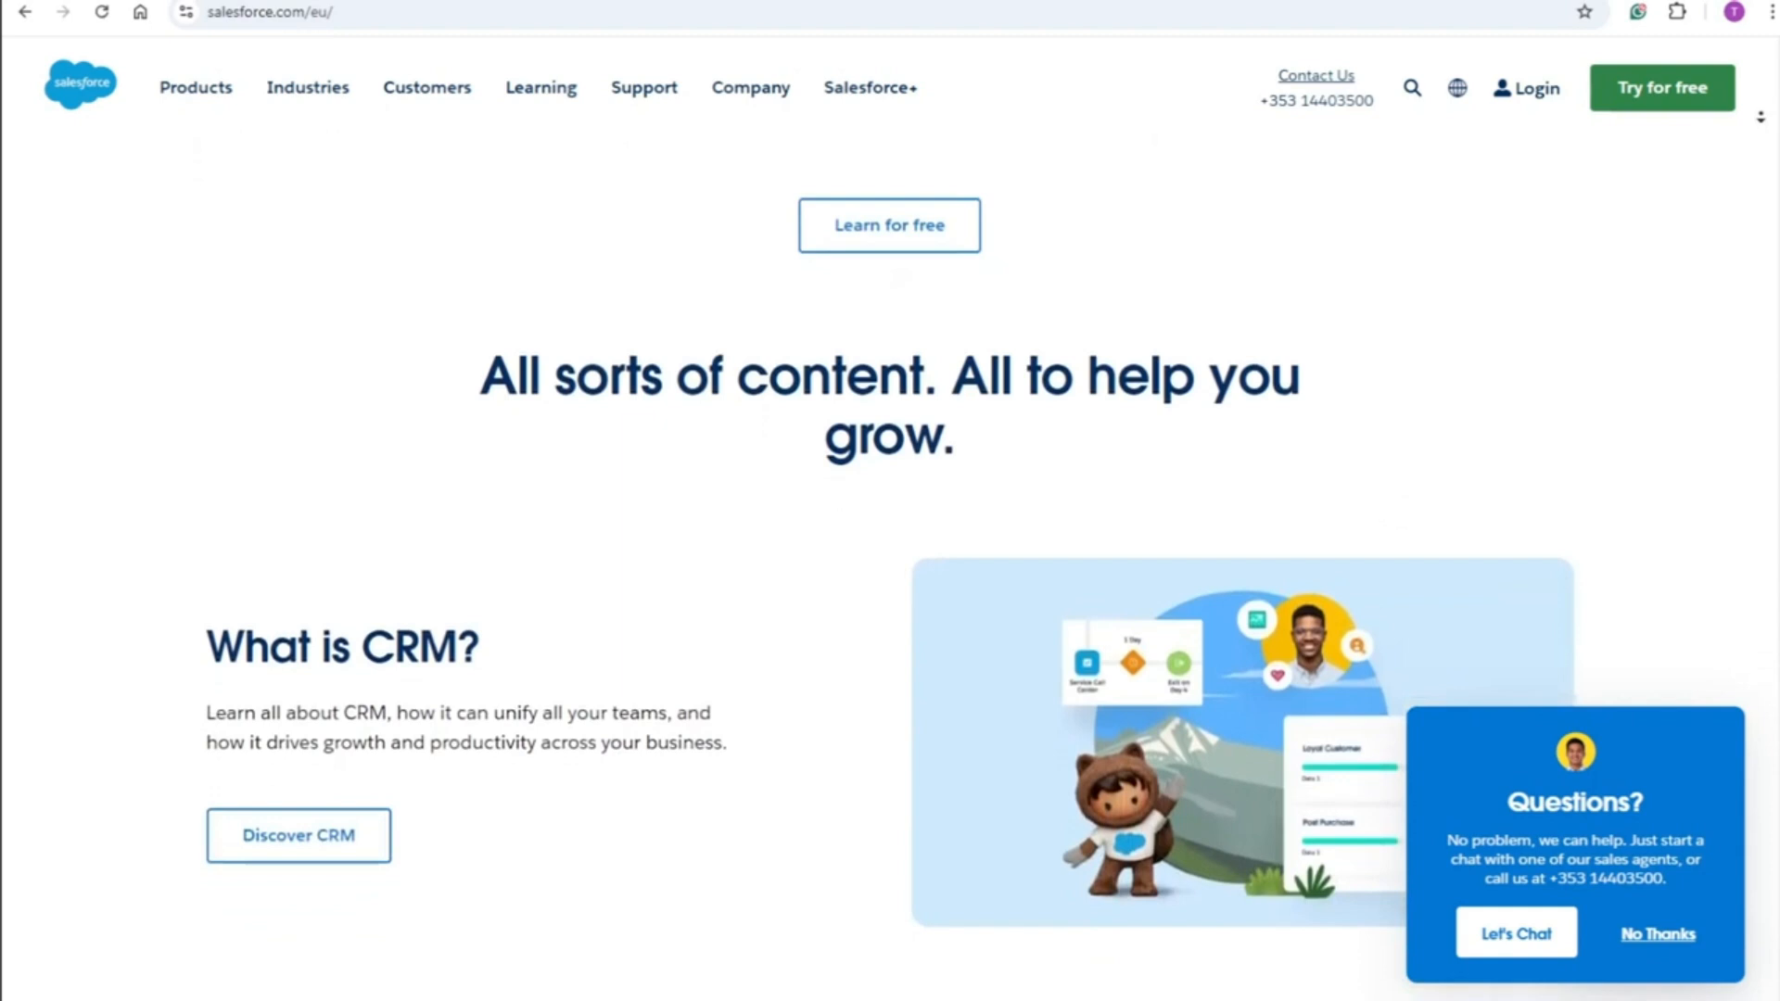
{"action": "scroll", "scroll_direction": "down", "scroll_amount": 3}
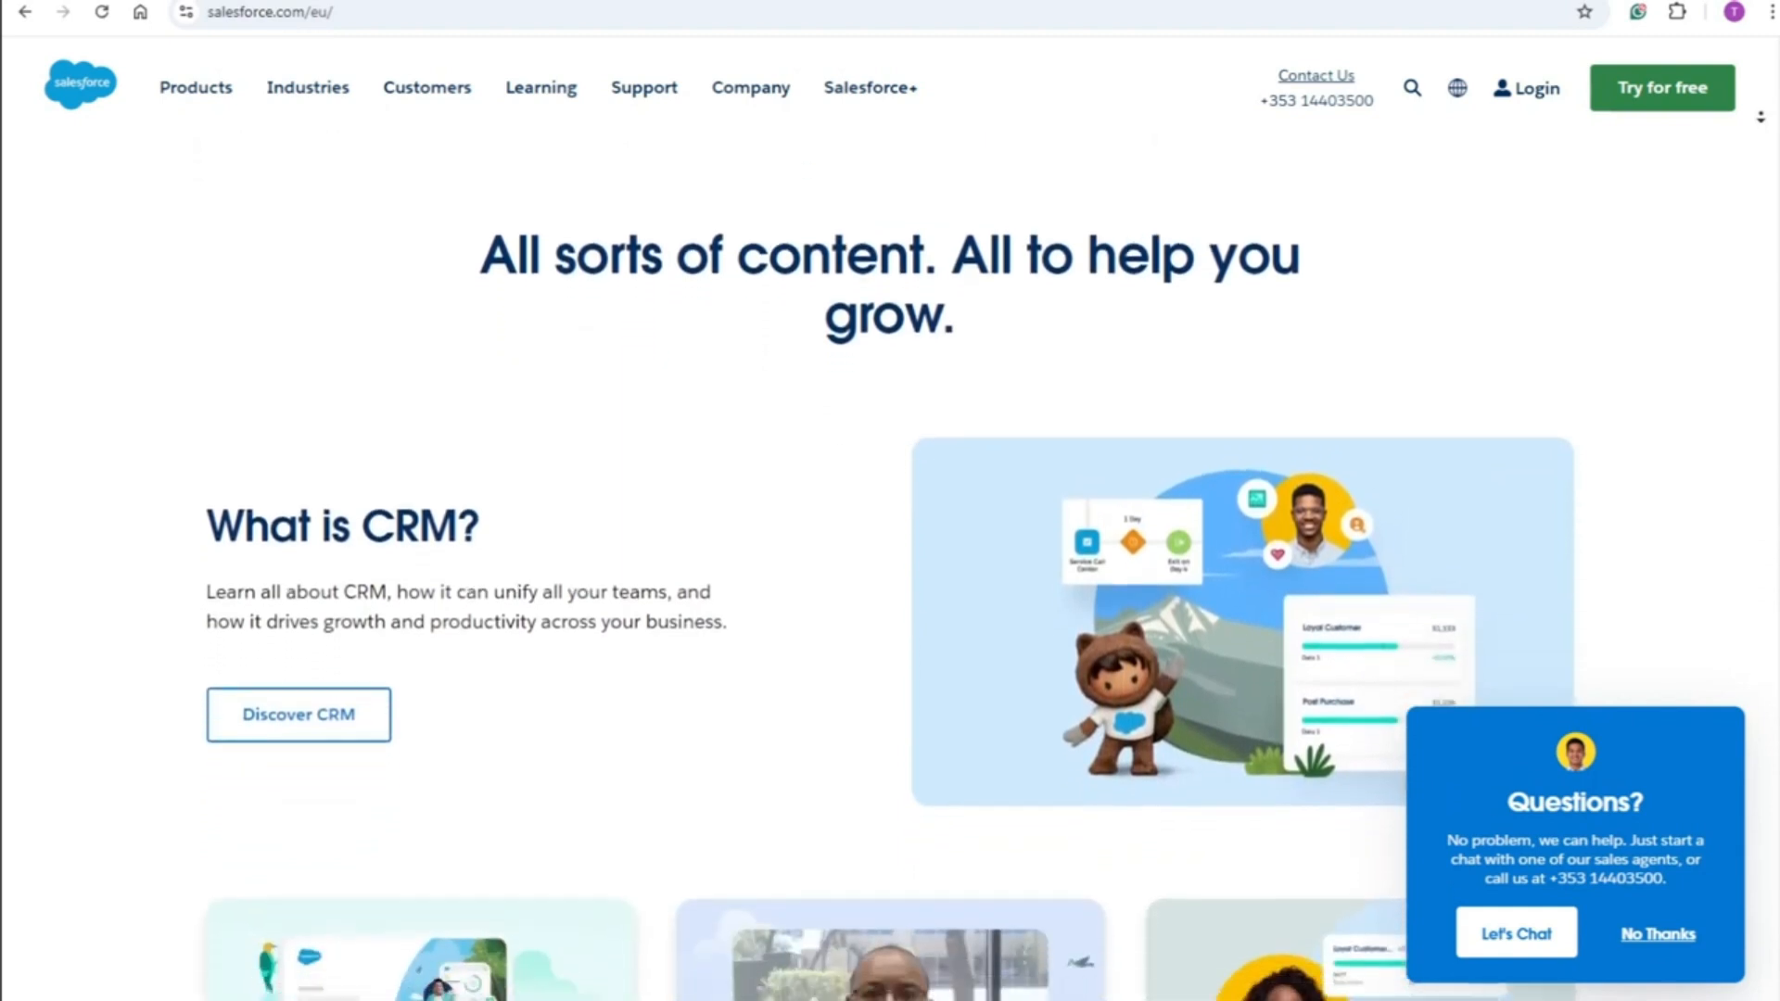
{"action": "scroll", "scroll_direction": "down", "scroll_amount": 3}
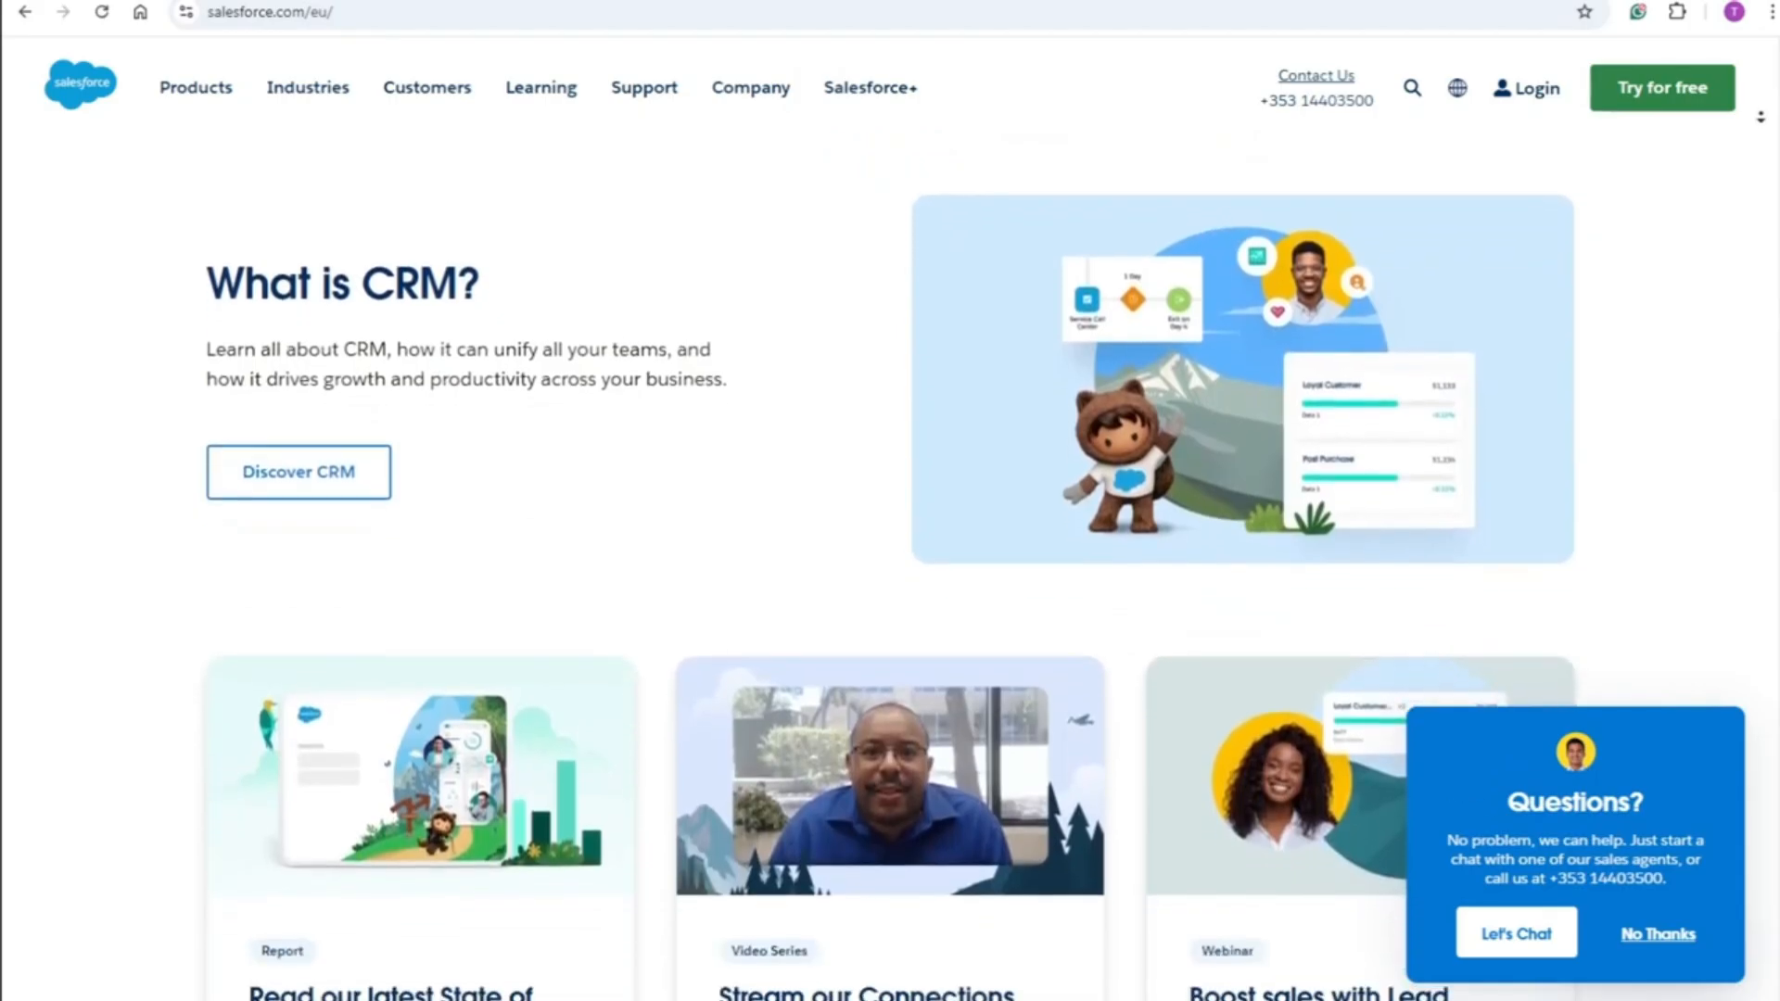
{"action": "scroll", "scroll_direction": "down", "scroll_amount": 3}
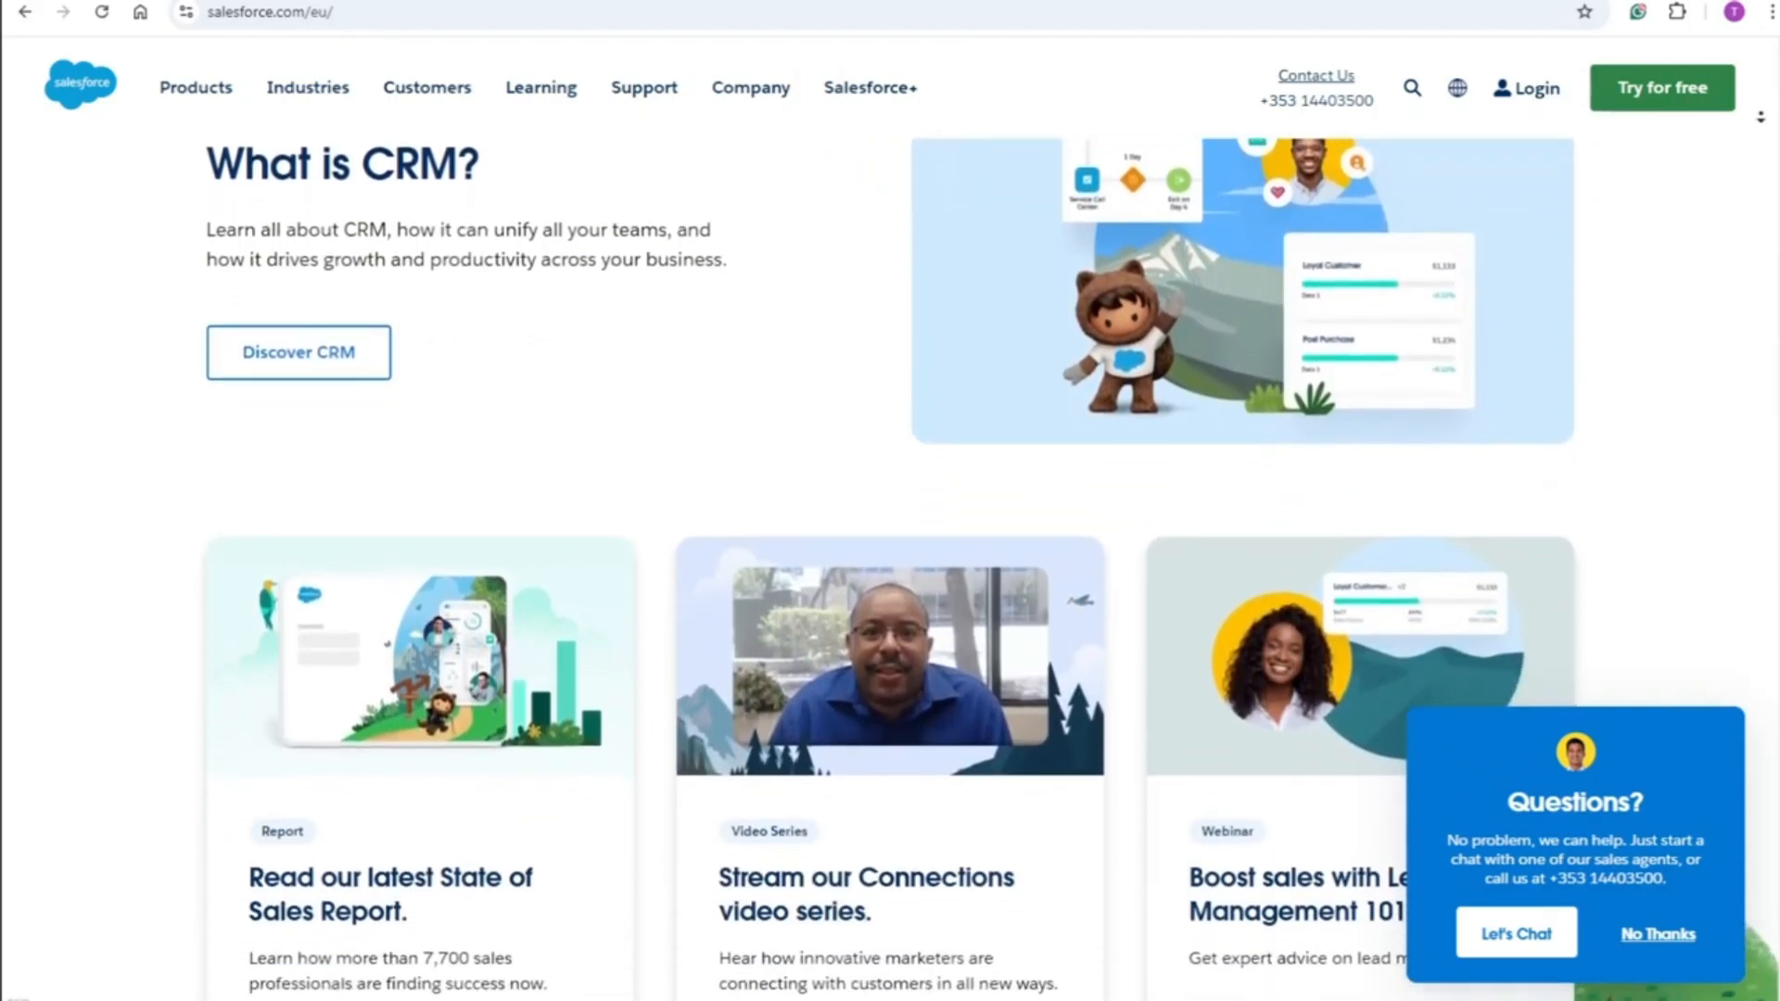
{"action": "scroll", "scroll_direction": "down", "scroll_amount": 3}
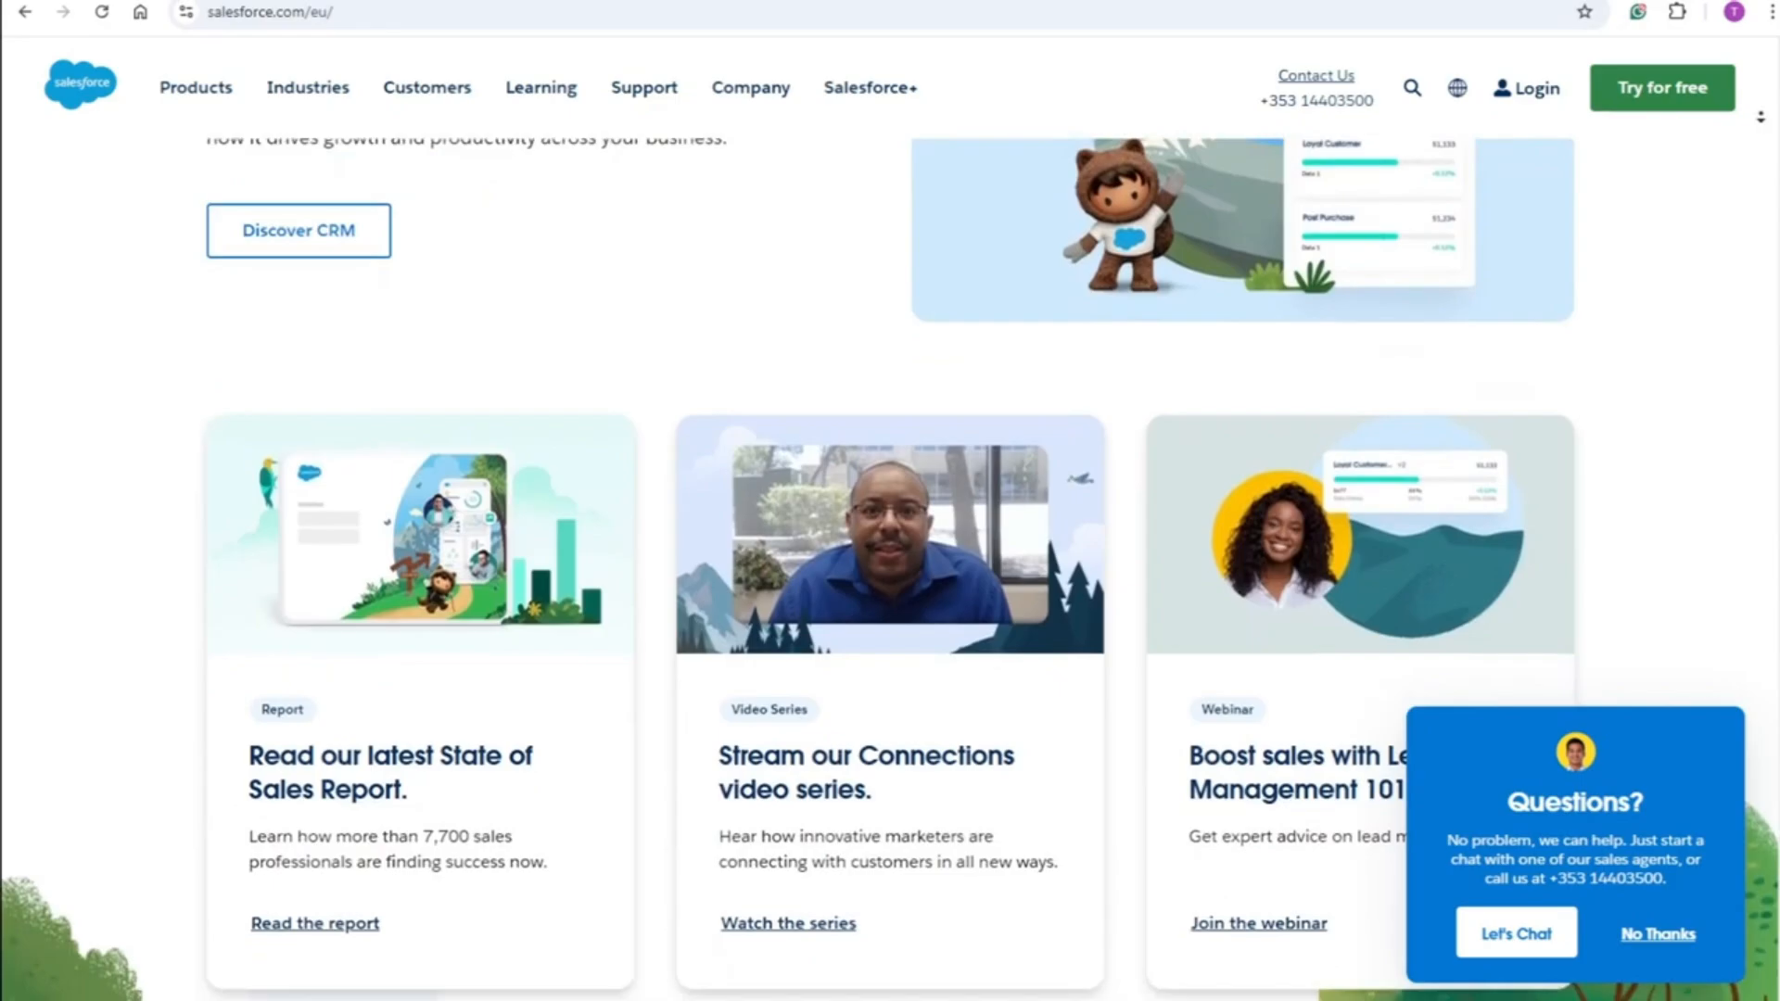
{"action": "scroll", "scroll_direction": "down", "scroll_amount": 3}
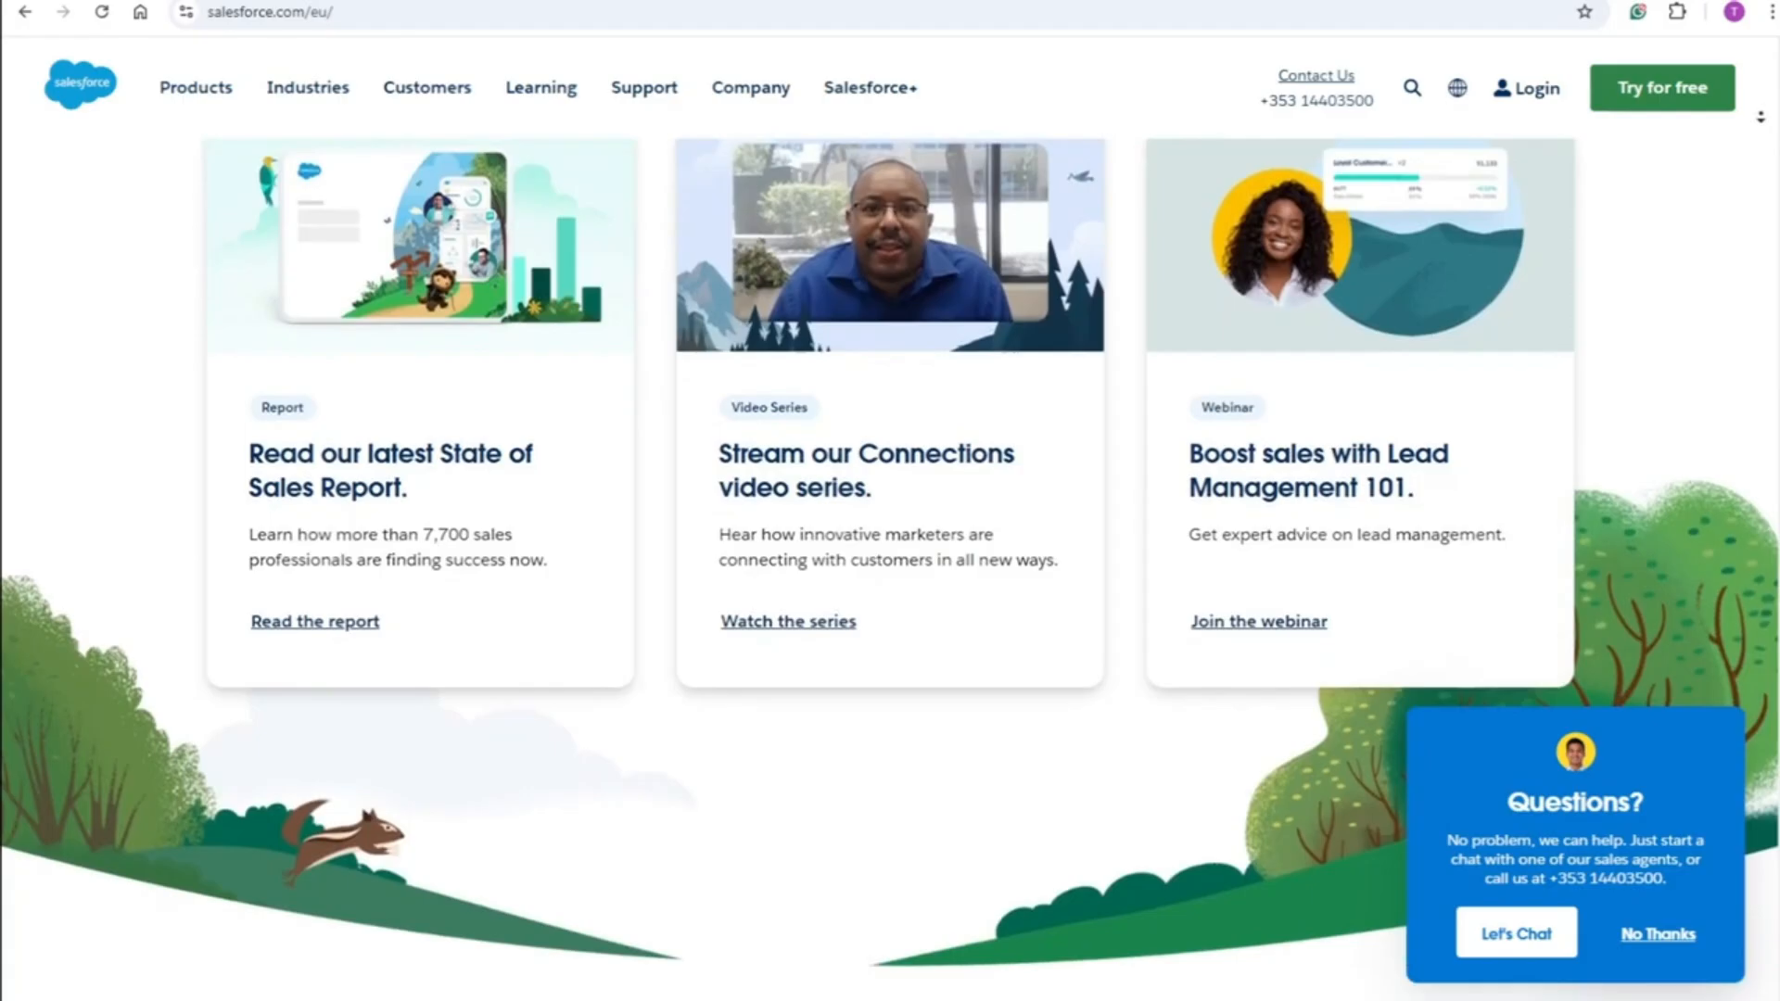
{"action": "scroll", "scroll_direction": "down", "scroll_amount": 3}
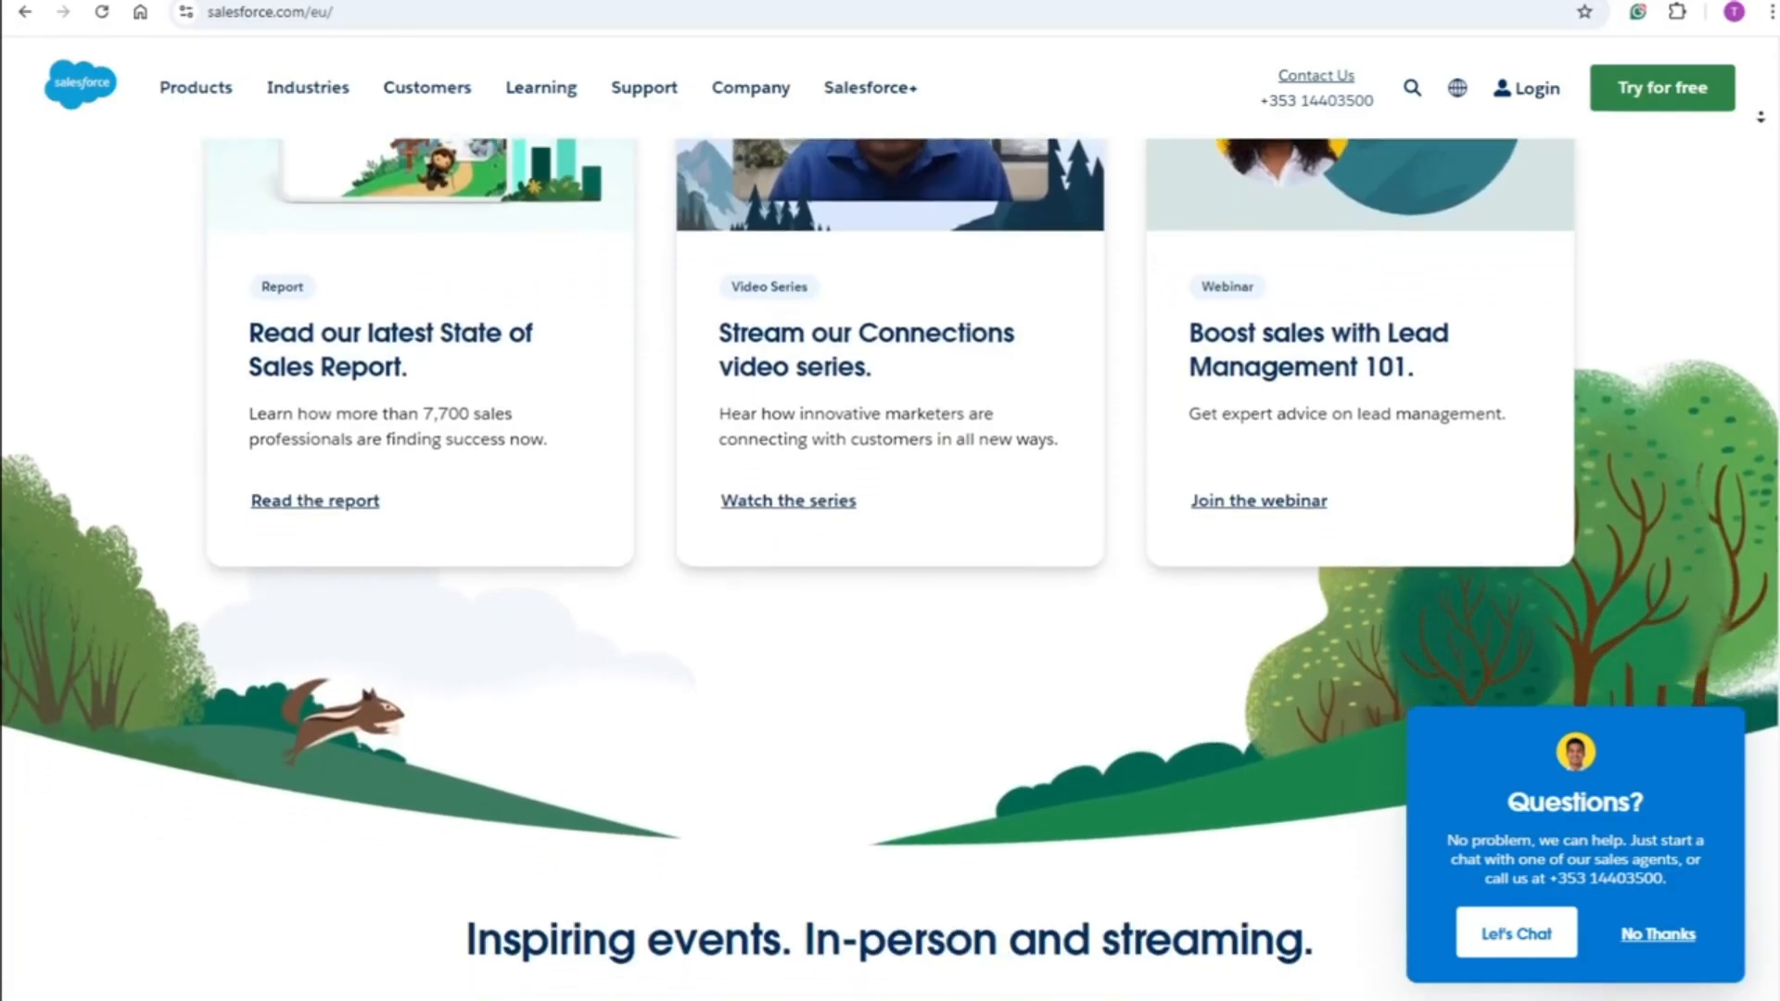
{"action": "scroll", "scroll_direction": "down", "scroll_amount": 3}
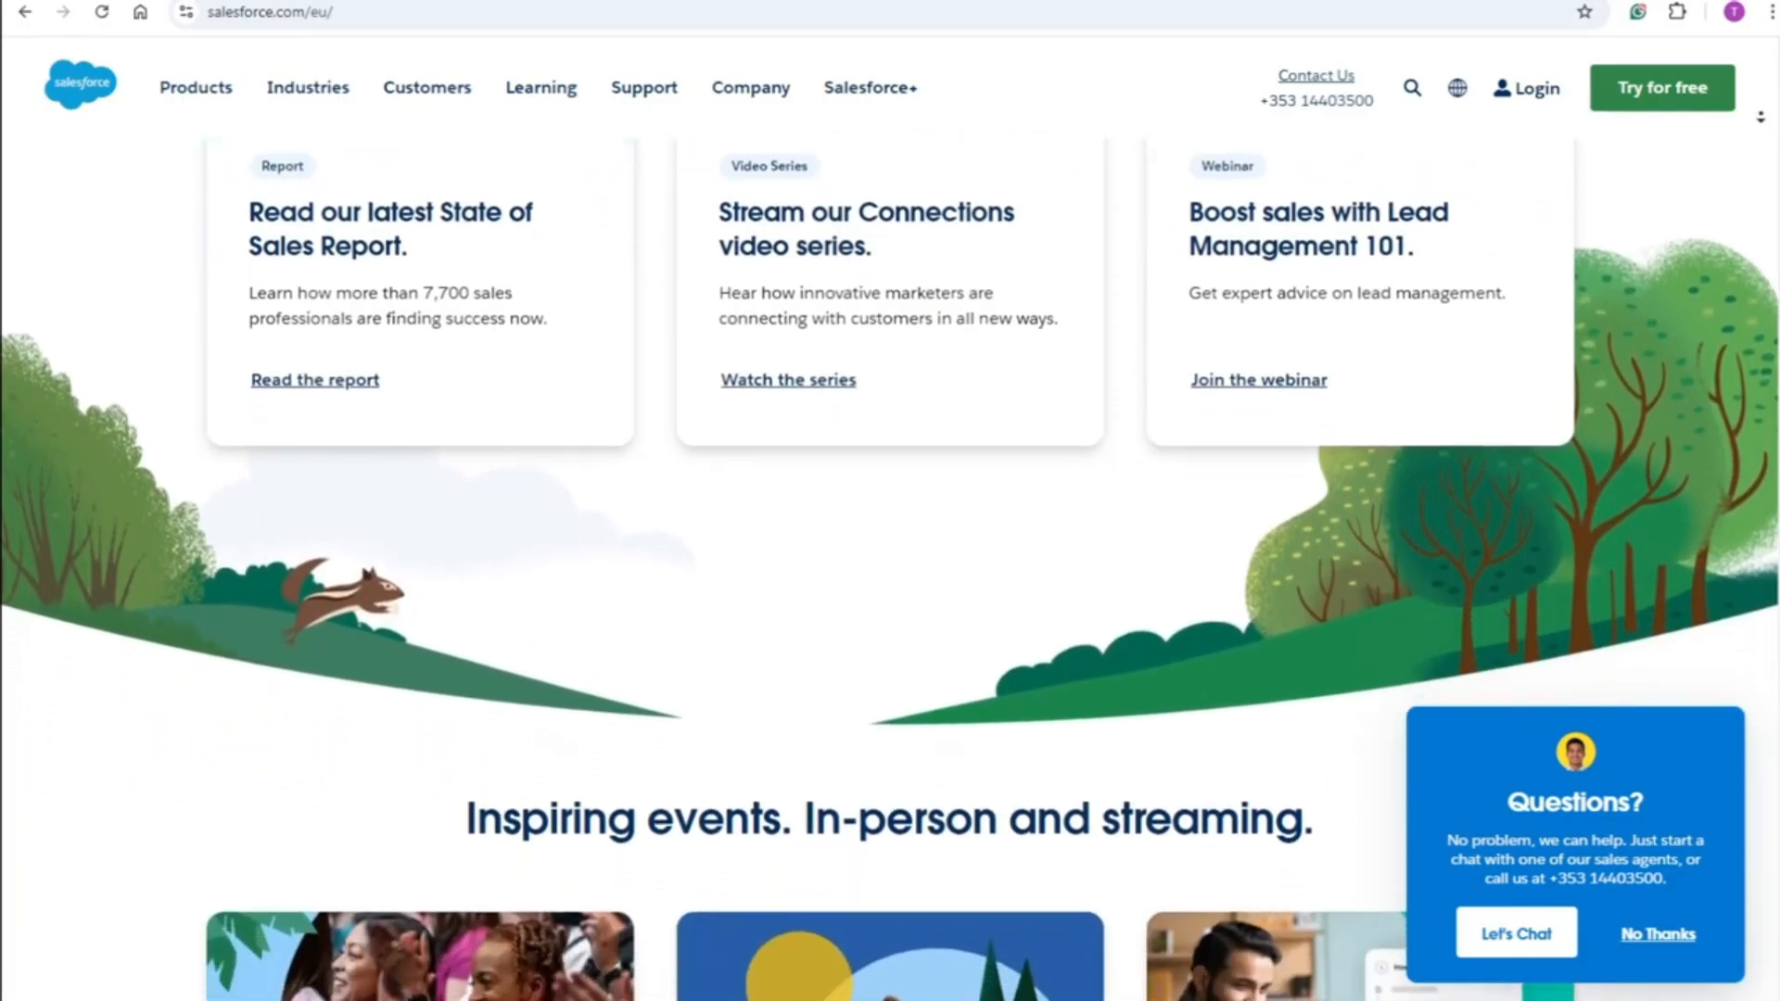